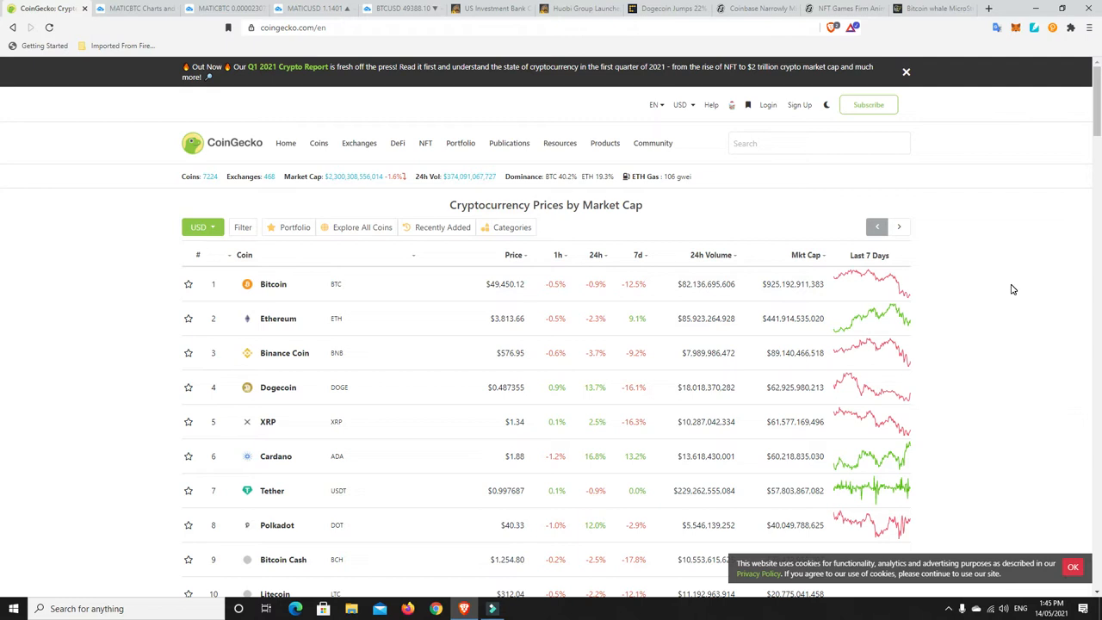
mouse_move(950, 325)
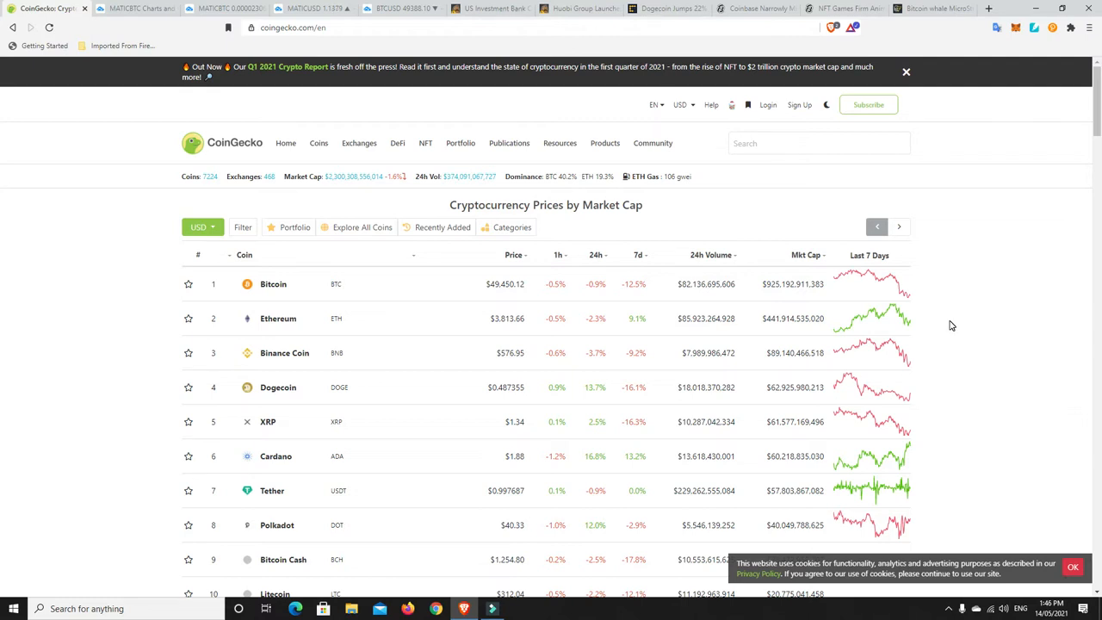
Step: Sort the CoinGecko coin table by 24-hour change so Hedera Hashgraph leads, ahead of Cardano and Stellar
scroll("down", 3)
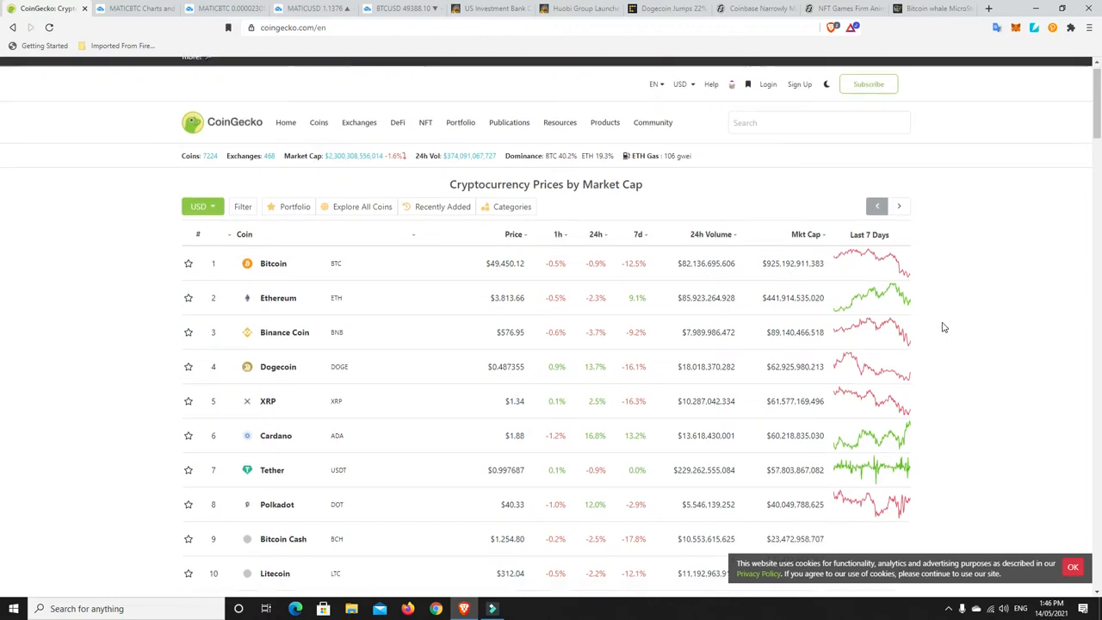
scroll("down", 3)
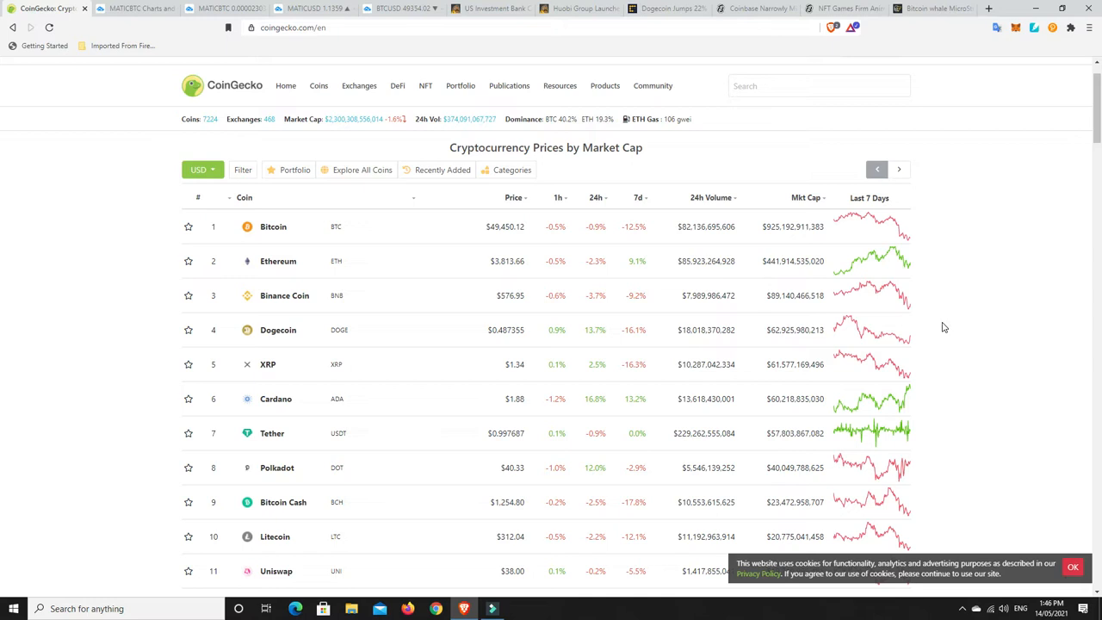
mouse_move(955, 335)
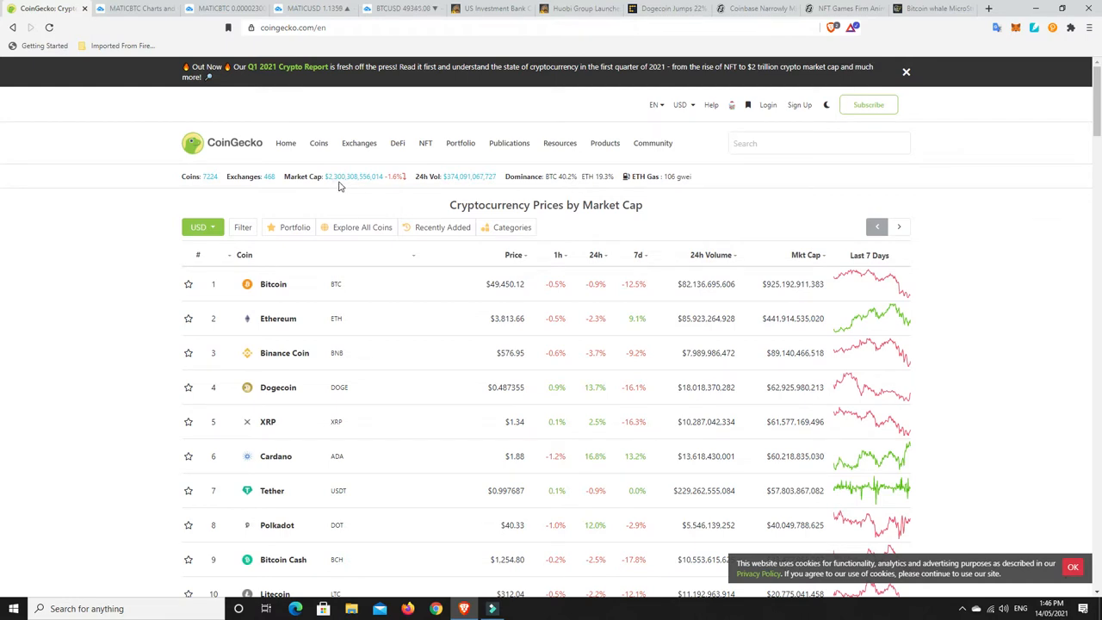
mouse_move(340, 184)
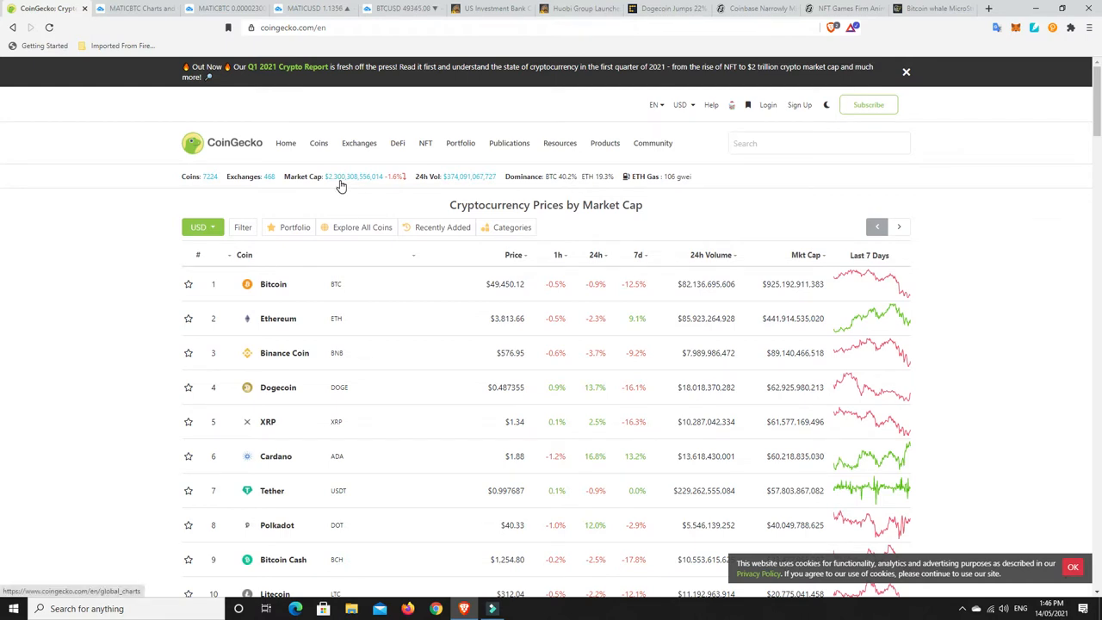
mouse_move(399, 186)
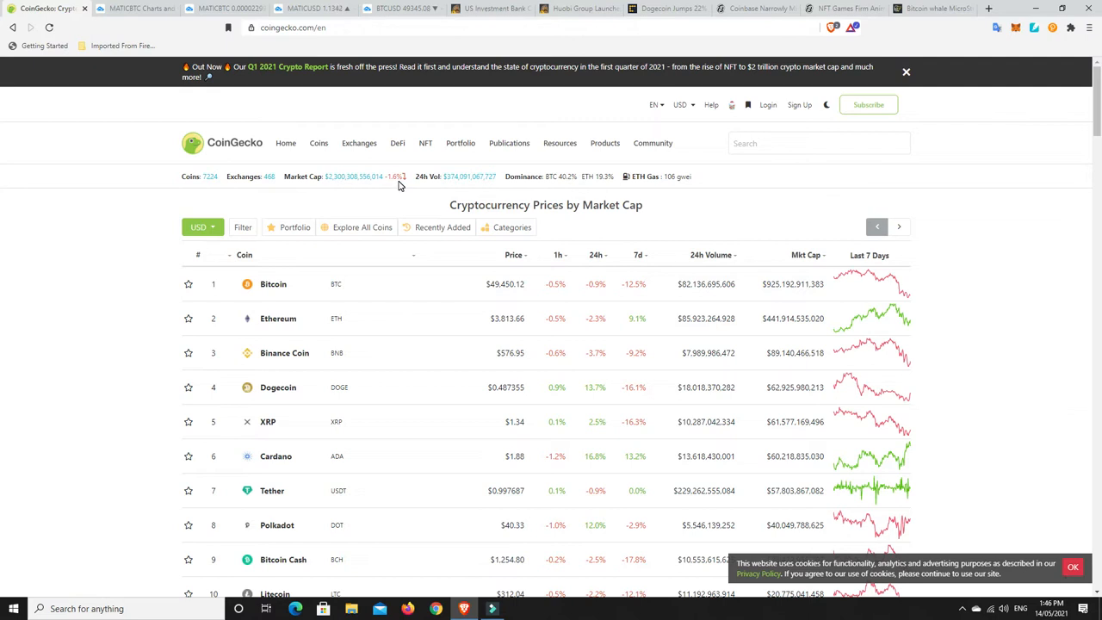
mouse_move(565, 177)
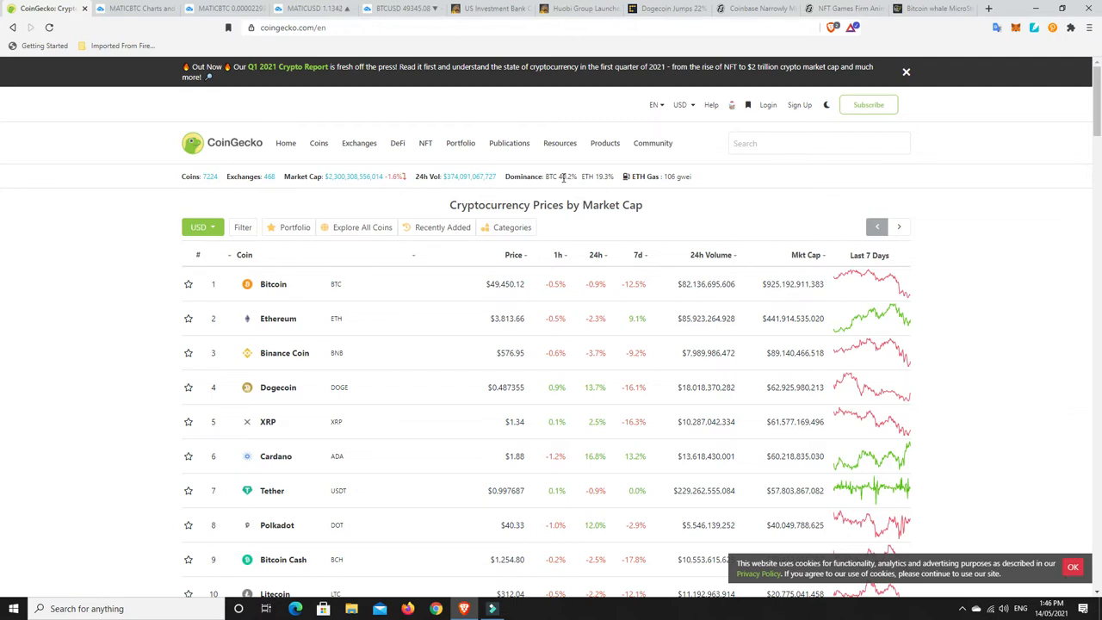
mouse_move(599, 186)
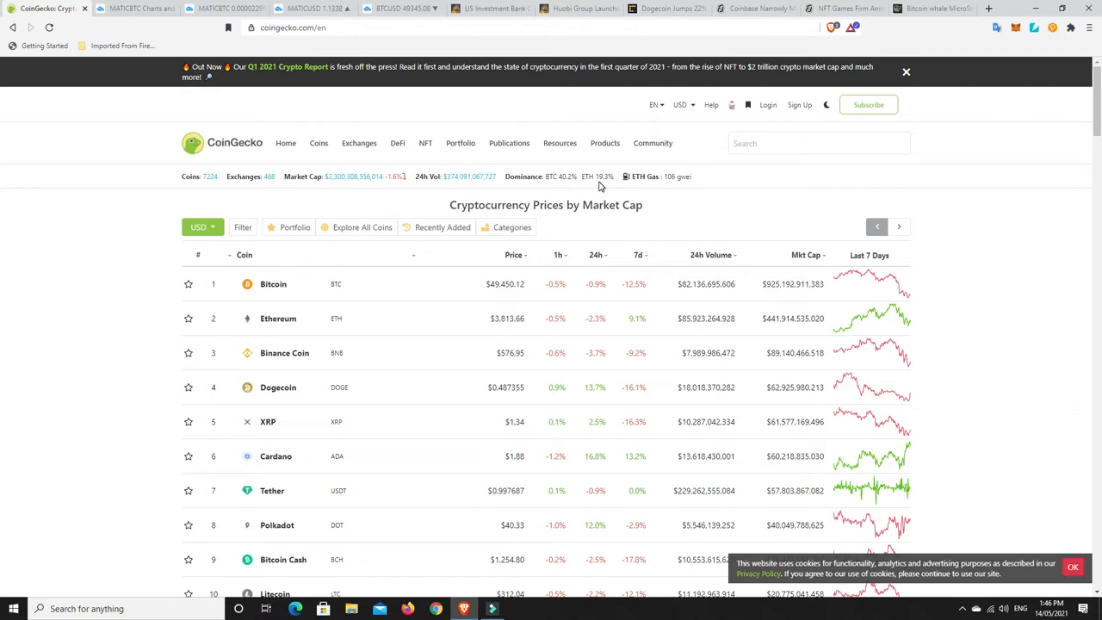
mouse_move(657, 176)
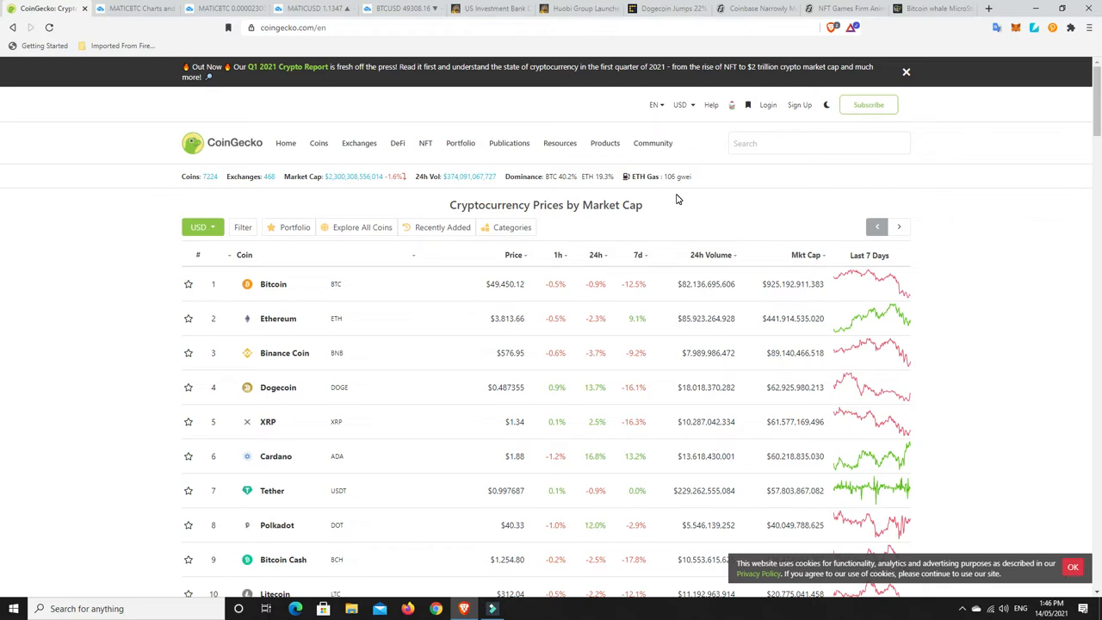
mouse_move(398, 184)
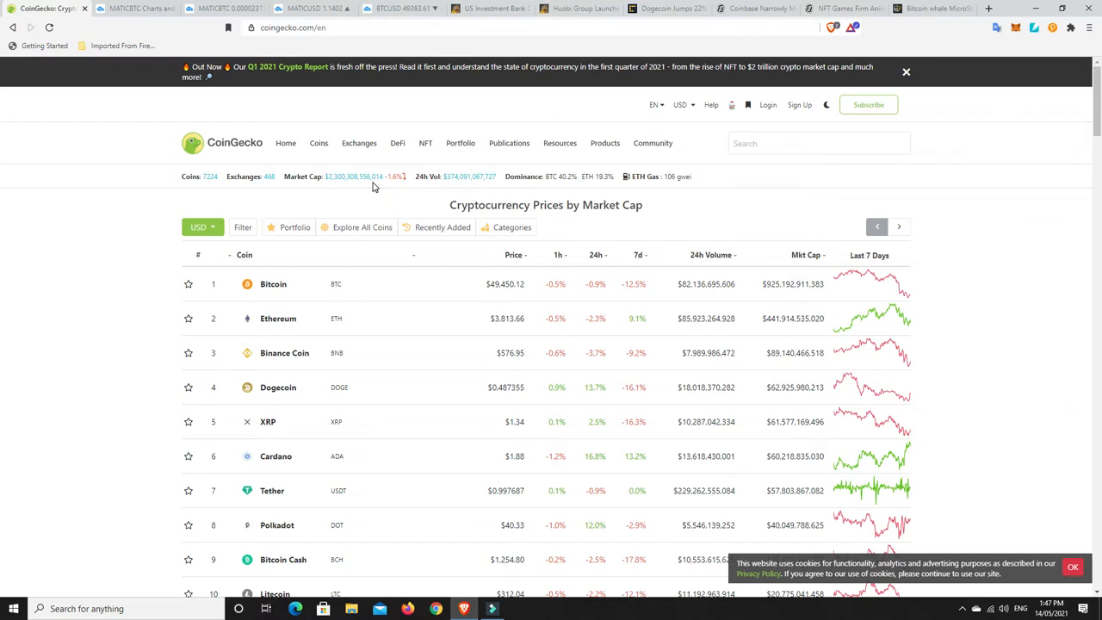
mouse_move(375, 200)
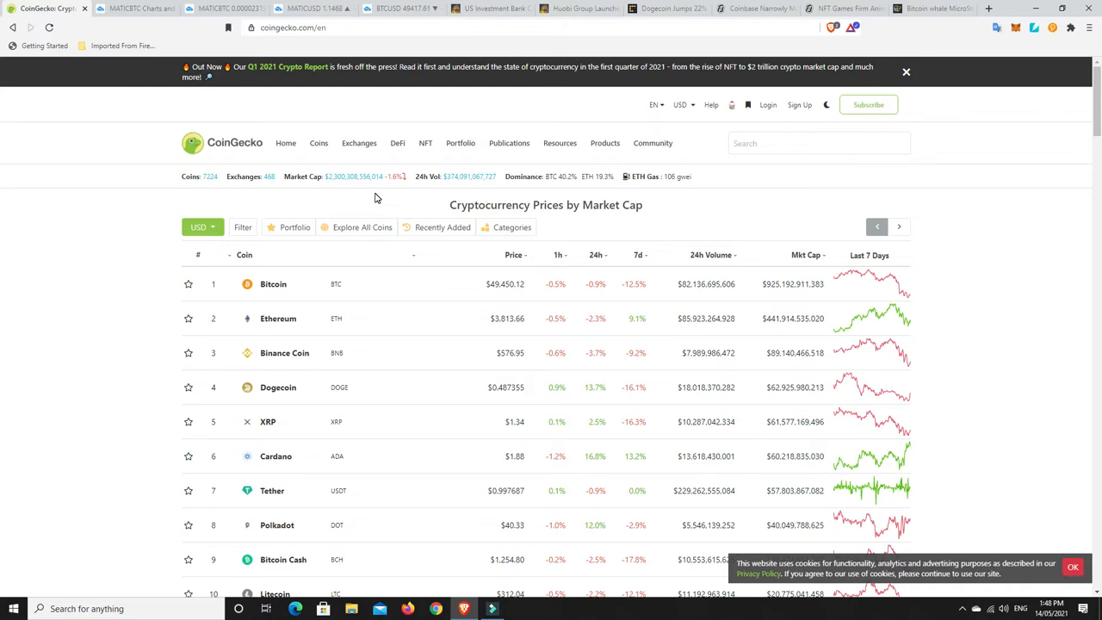
mouse_move(424, 207)
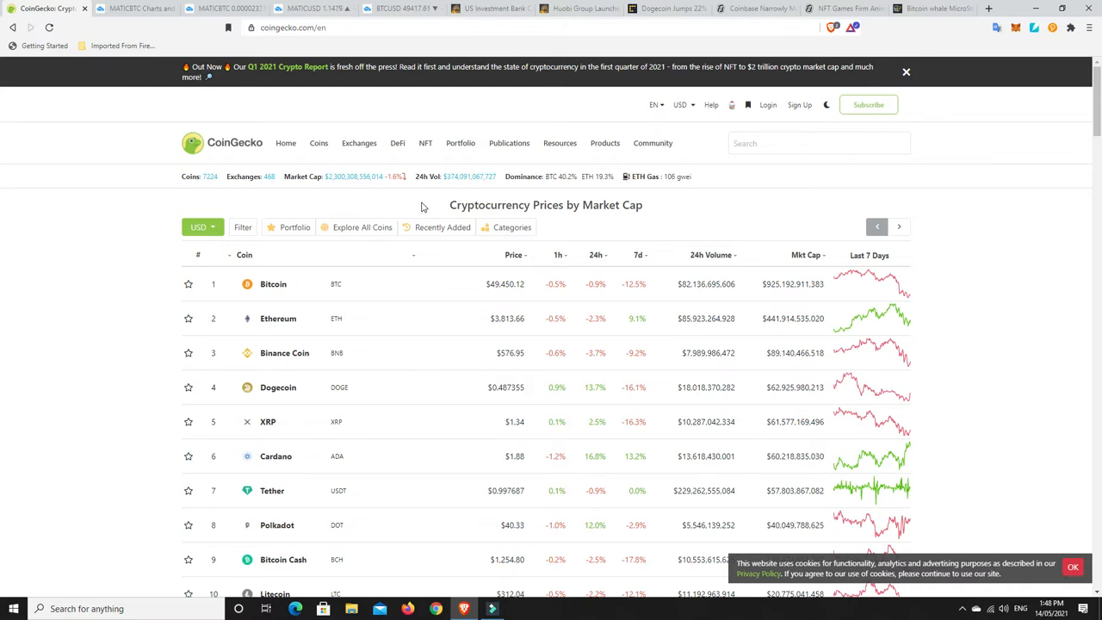
mouse_move(475, 261)
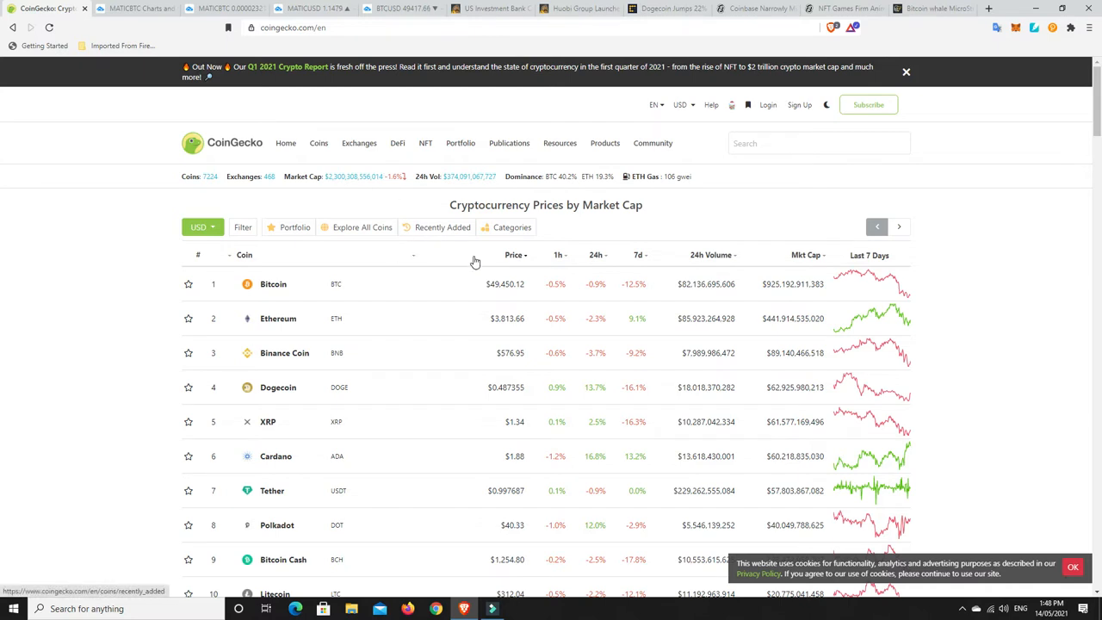
scroll("down", 3)
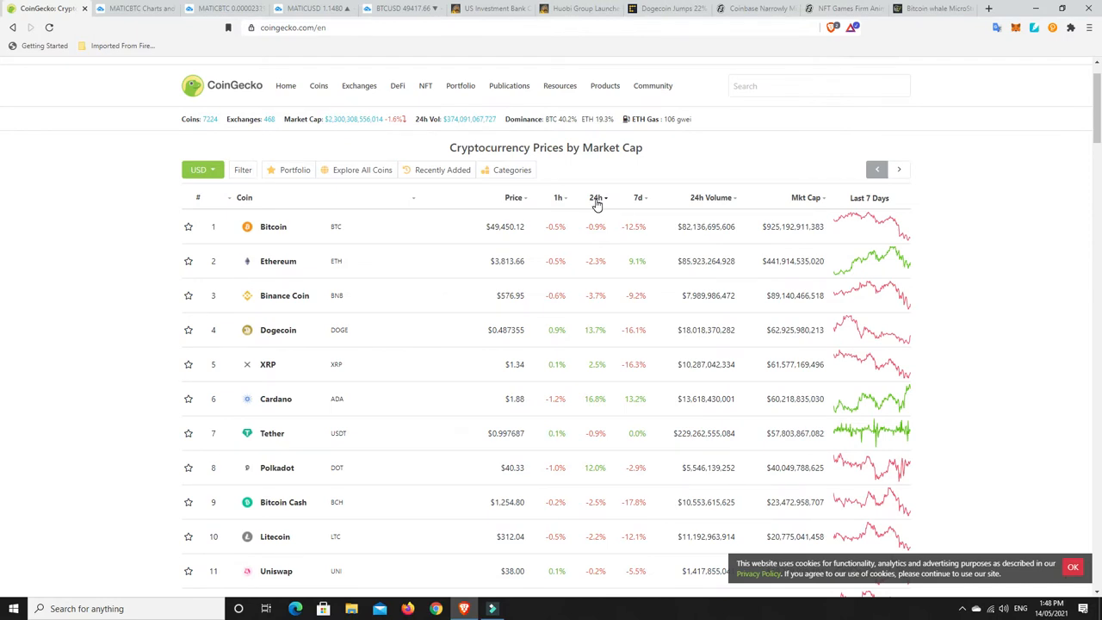
left_click(596, 196)
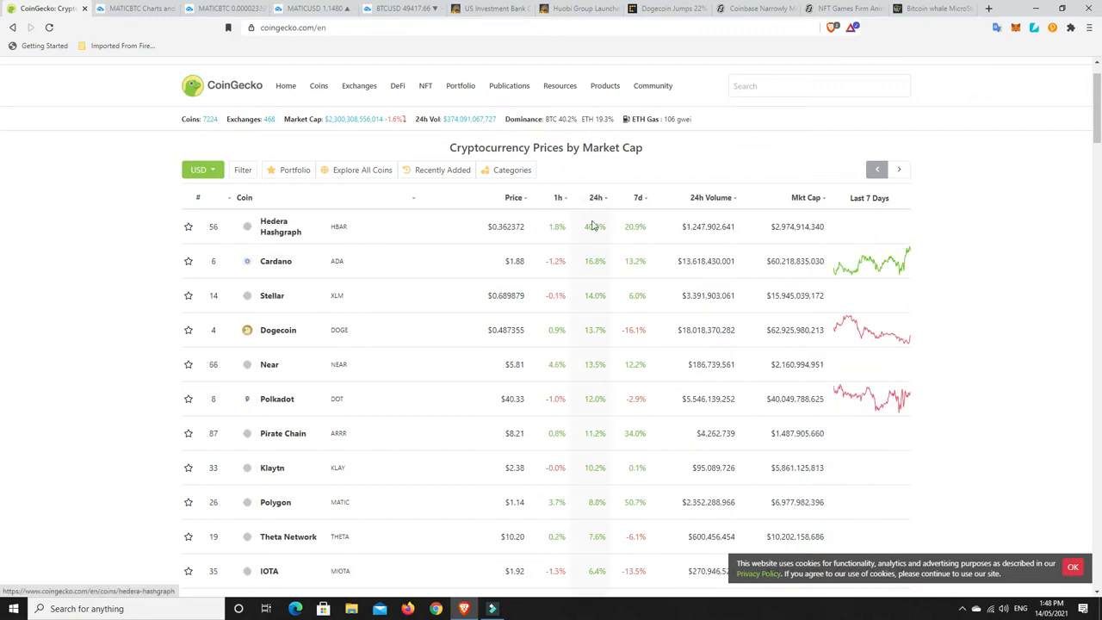
mouse_move(589, 275)
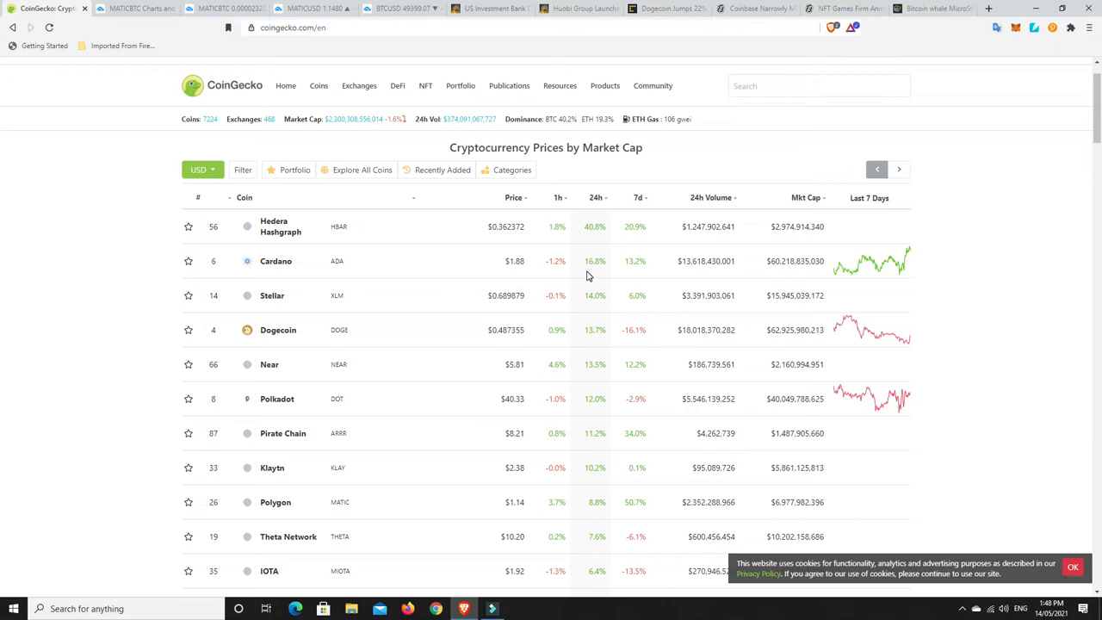
mouse_move(524, 275)
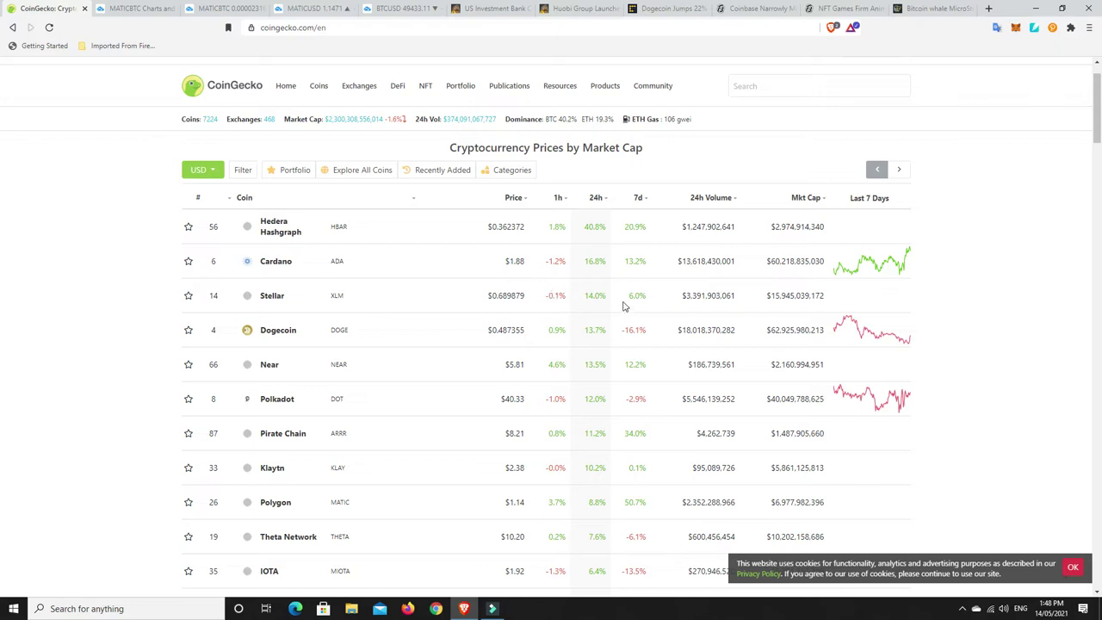
mouse_move(586, 330)
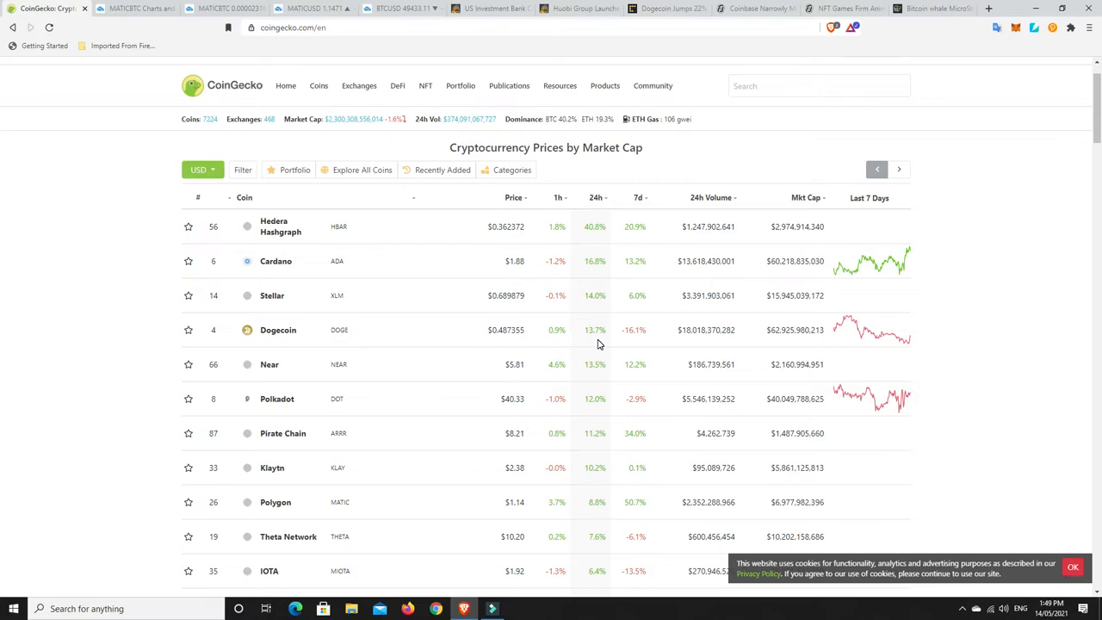
mouse_move(595, 380)
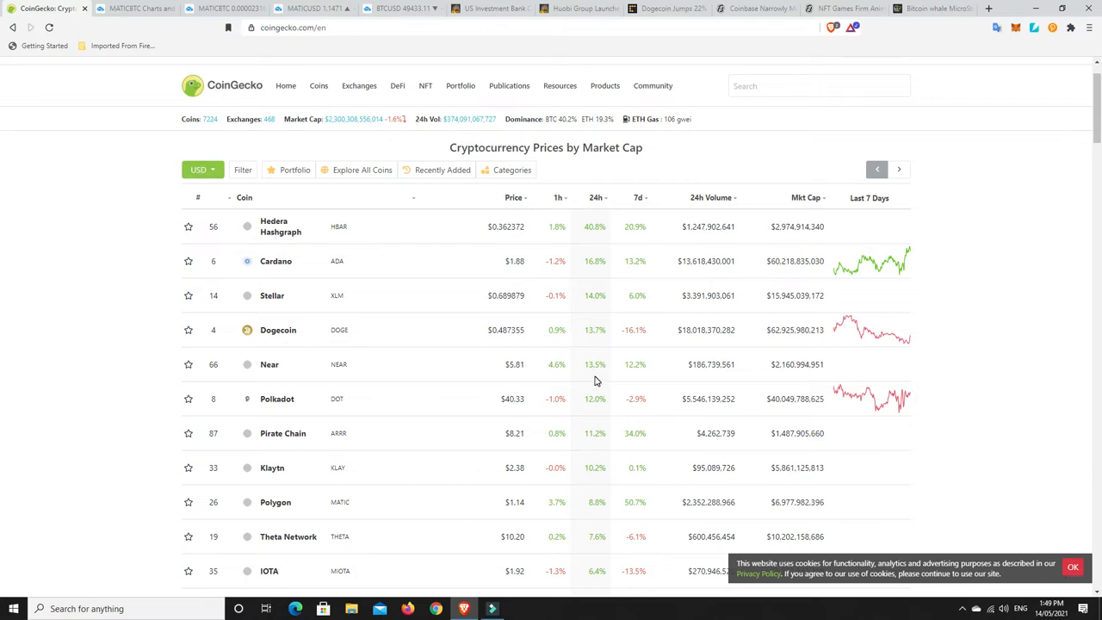
mouse_move(599, 403)
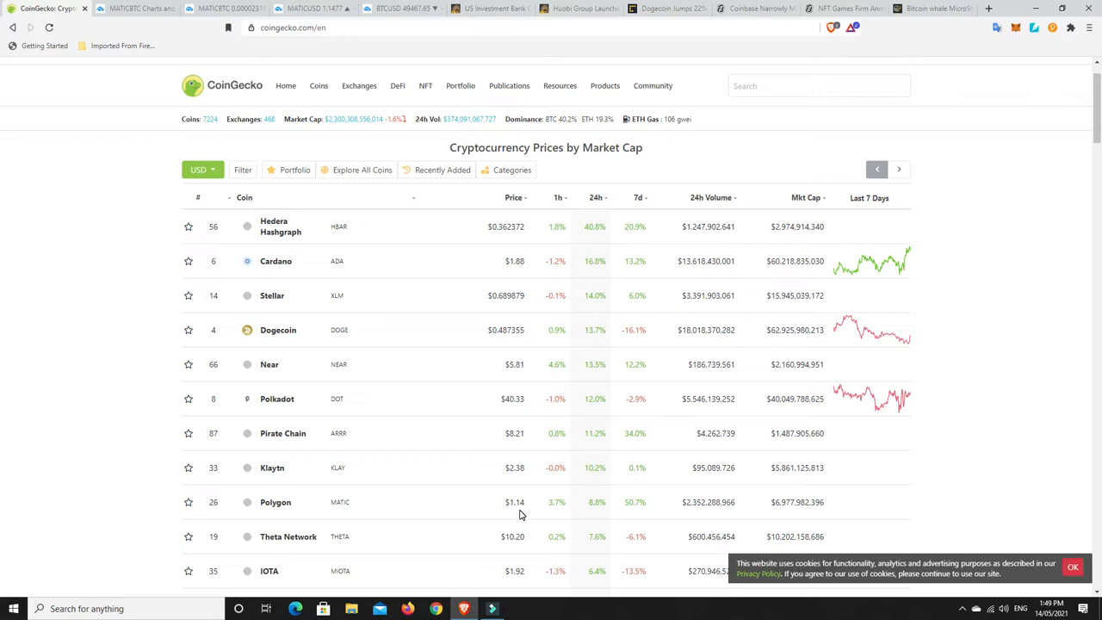
mouse_move(613, 406)
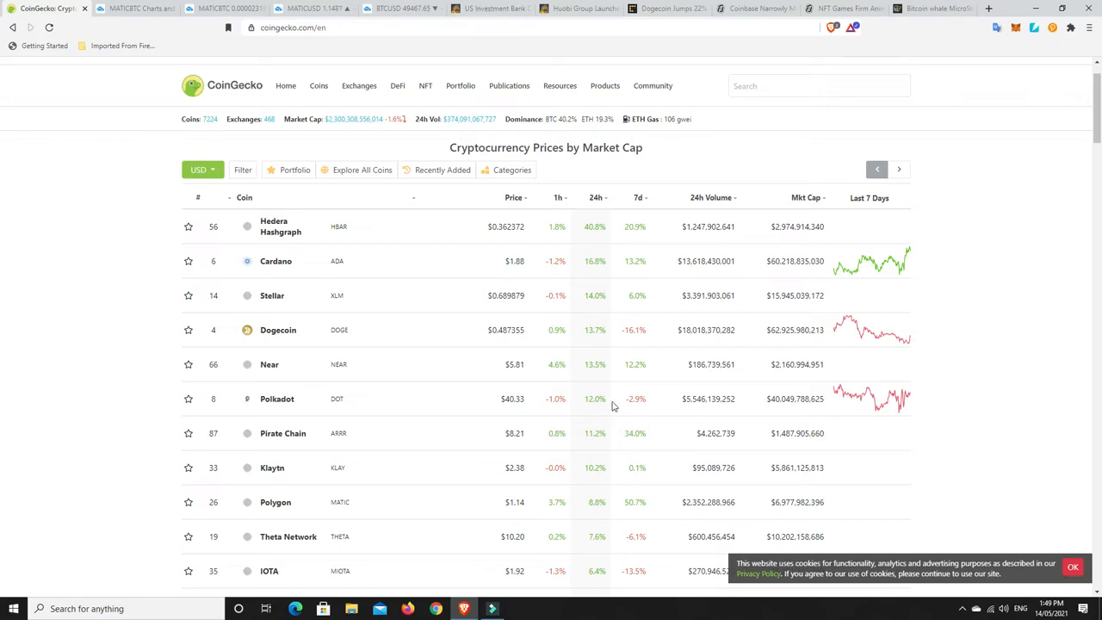
scroll("down", 3)
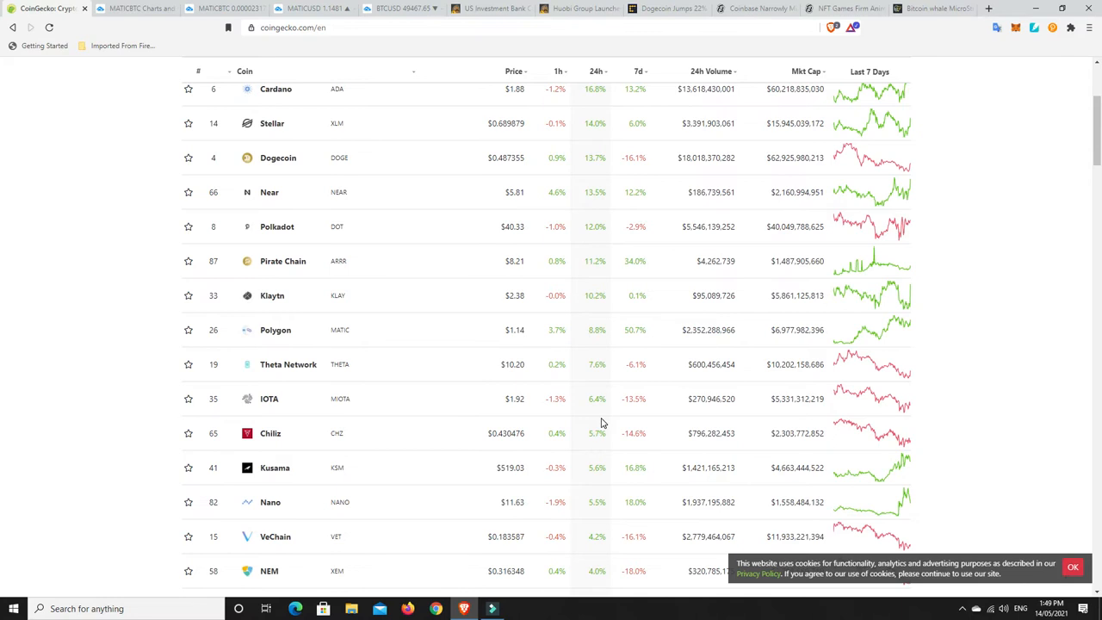
scroll("down", 3)
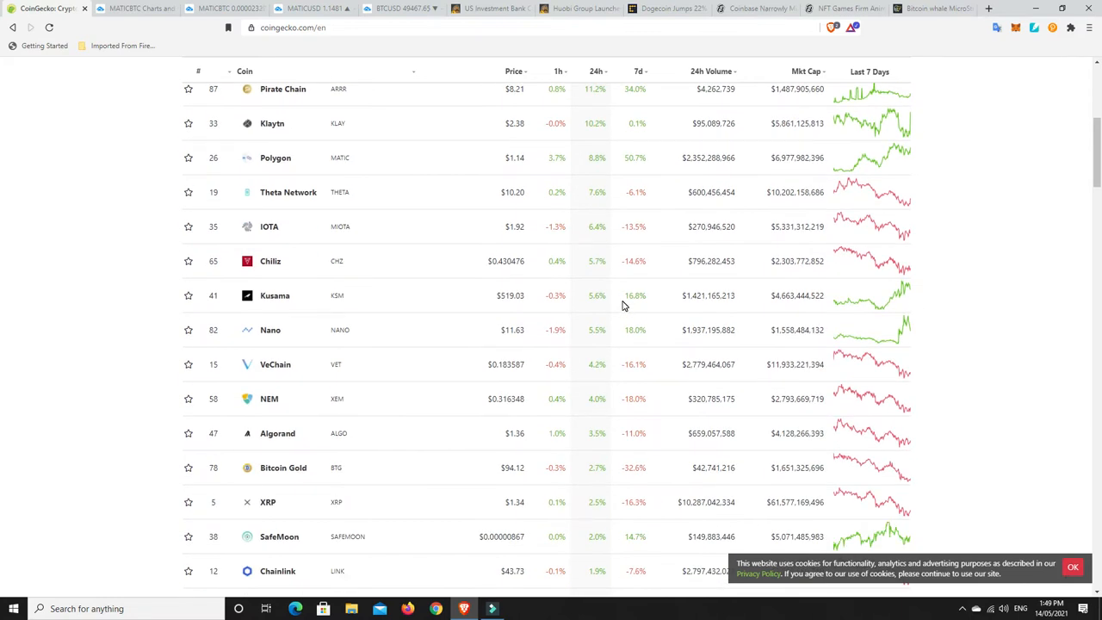
mouse_move(248, 378)
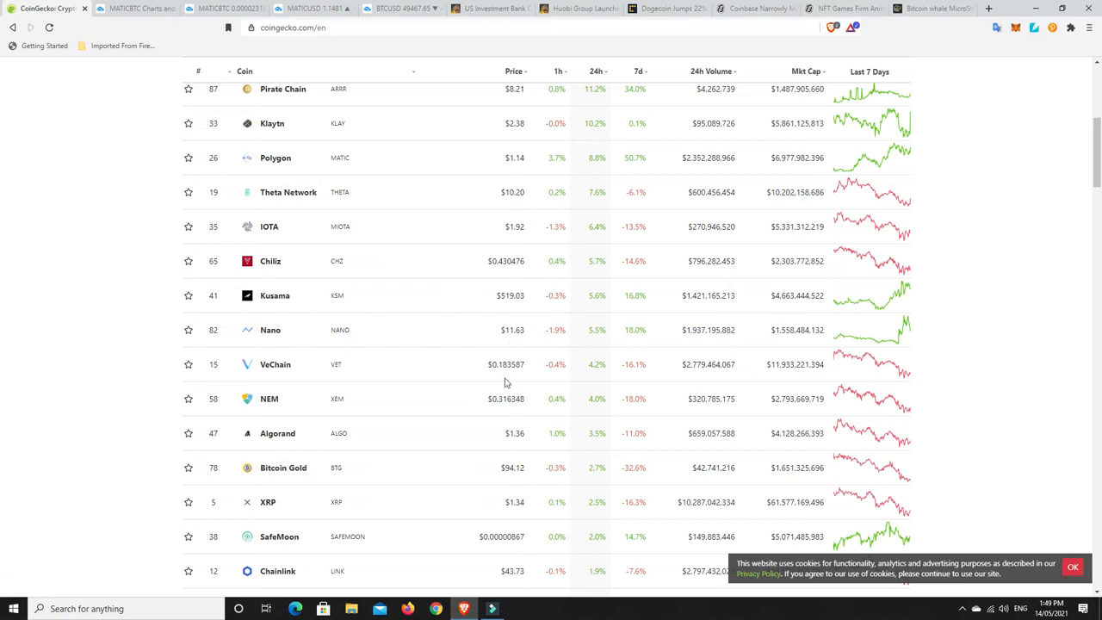
mouse_move(417, 524)
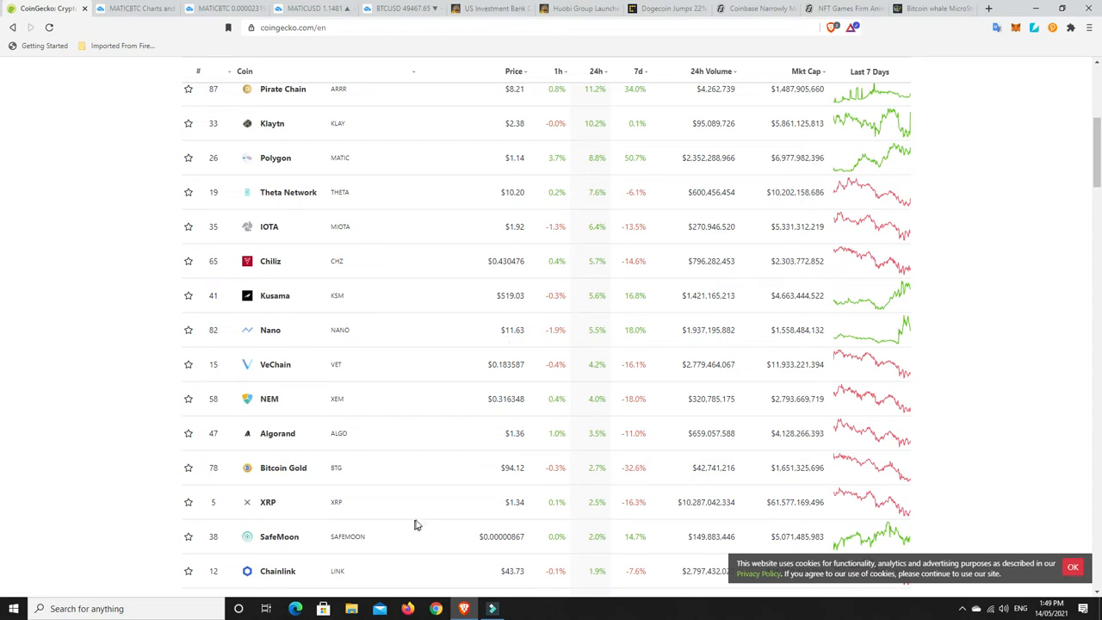
mouse_move(541, 549)
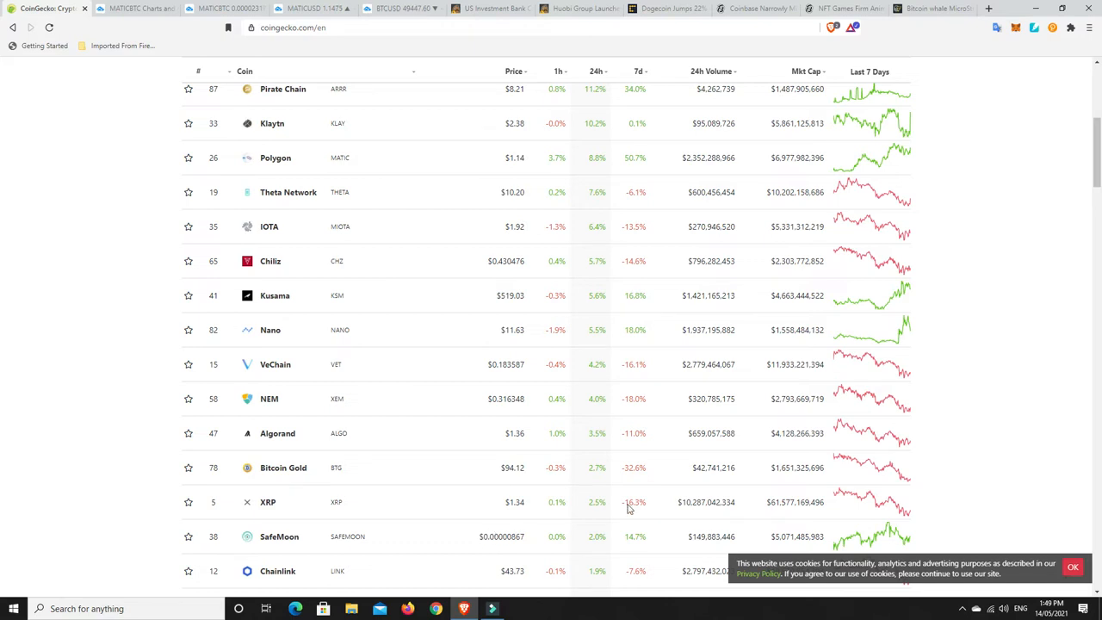
mouse_move(604, 532)
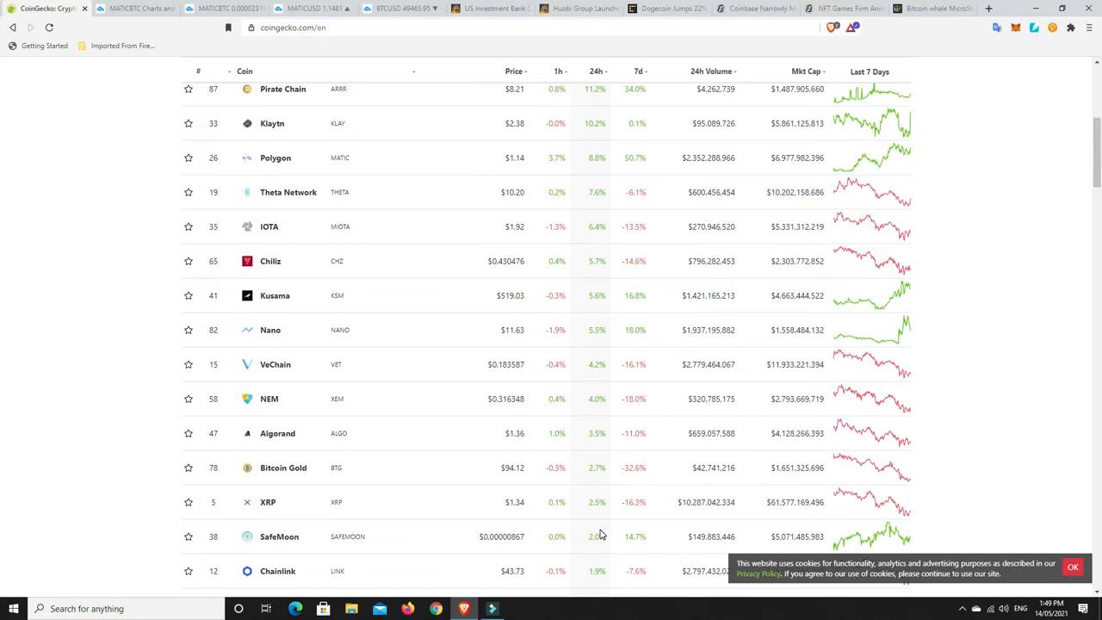
scroll("up", 3)
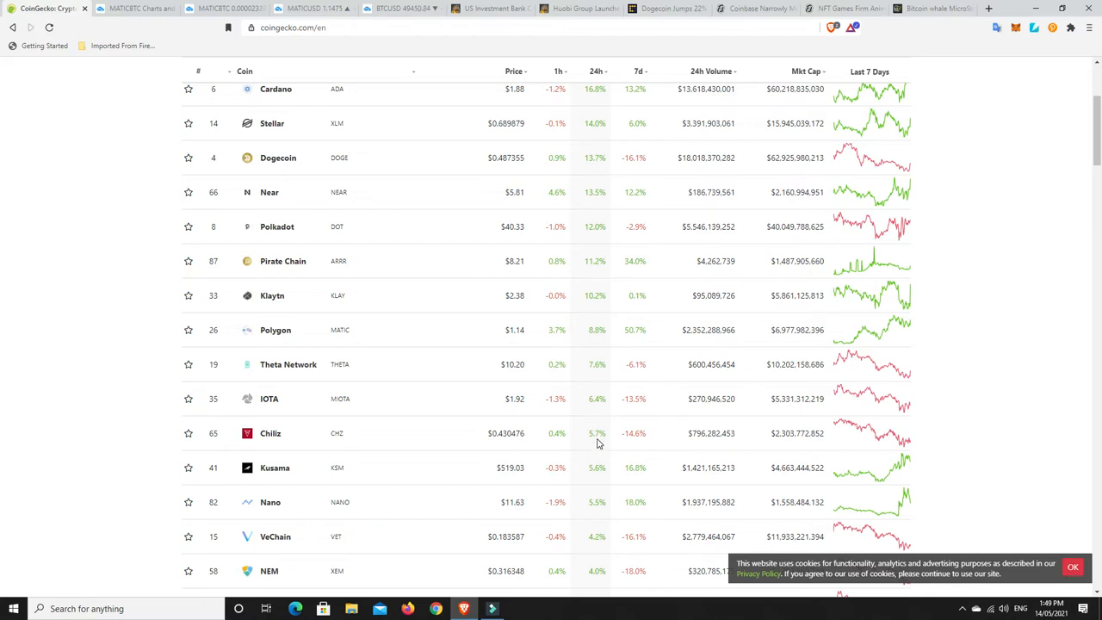
scroll("up", 3)
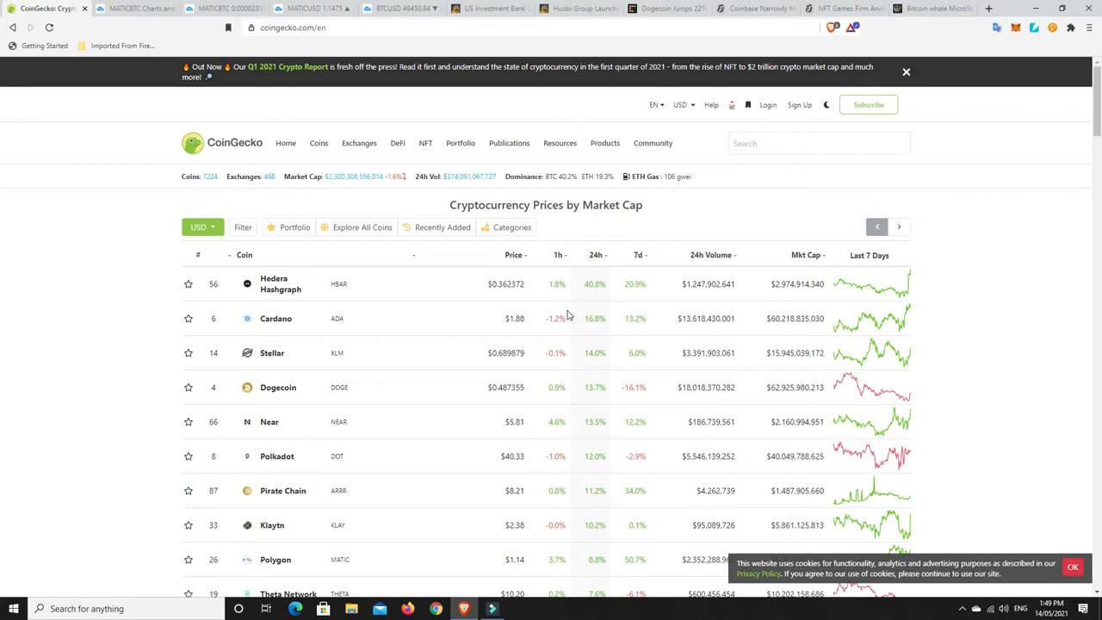
mouse_move(599, 254)
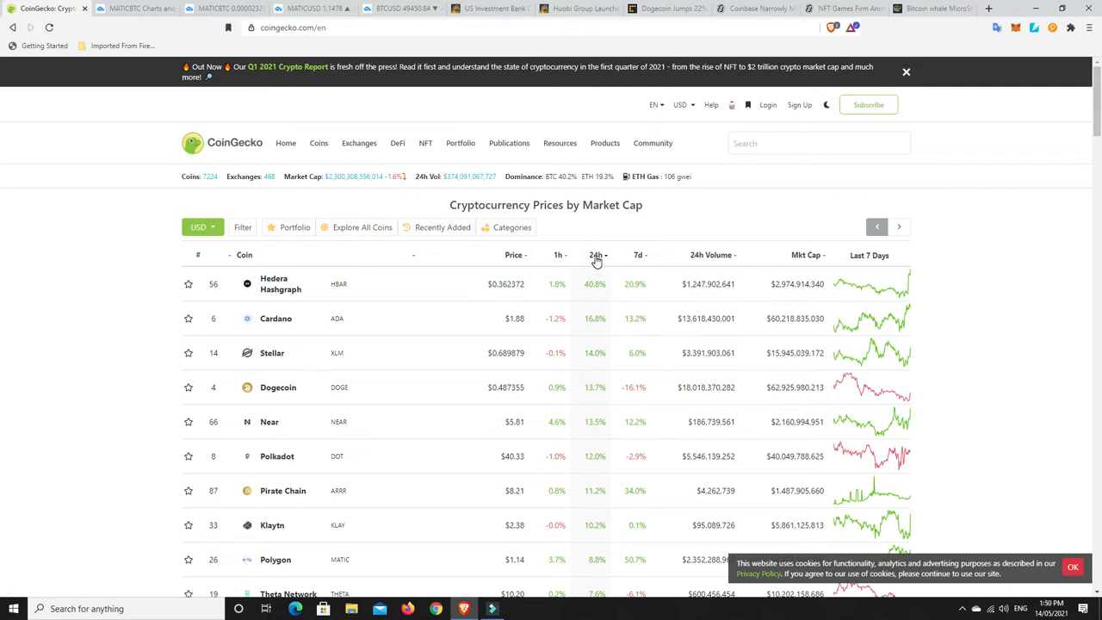
mouse_move(611, 255)
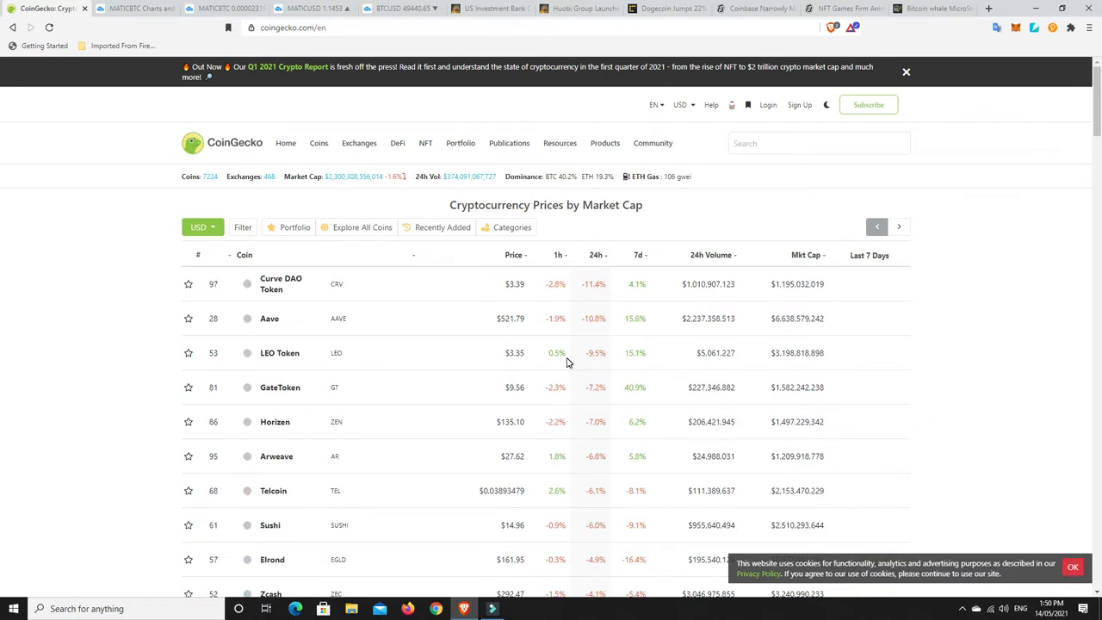
mouse_move(590, 350)
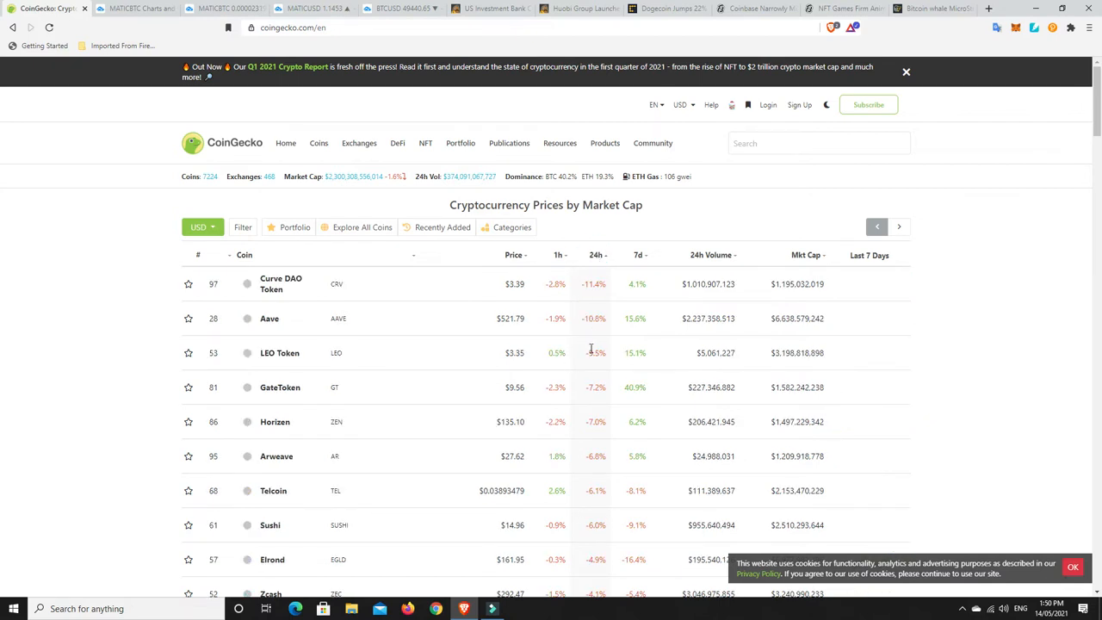
mouse_move(599, 439)
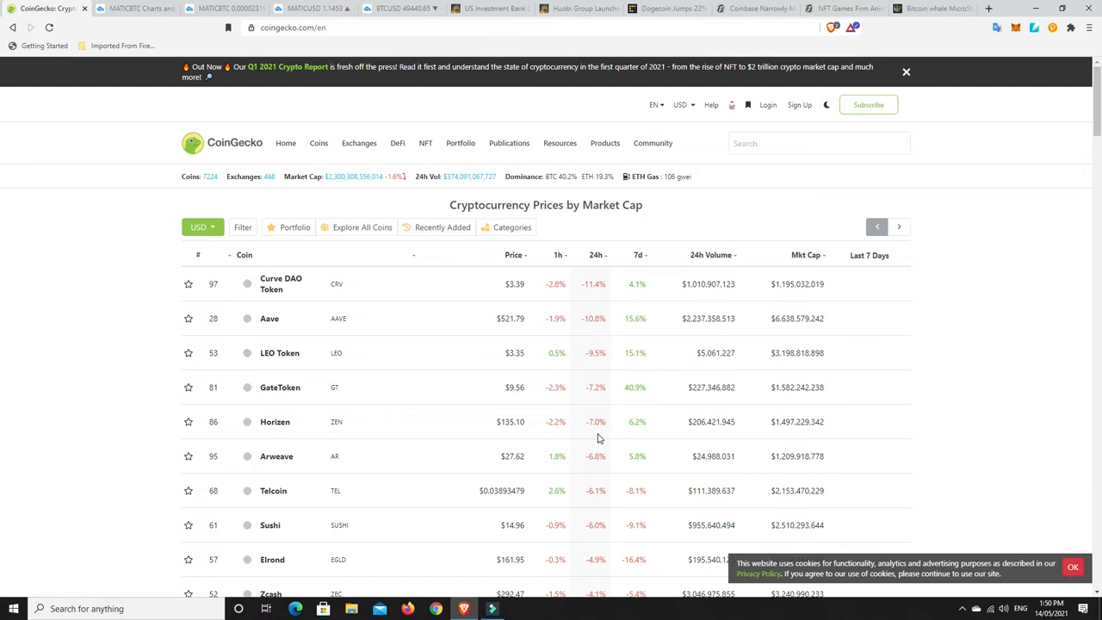
Step: Browse further down the CoinGecko price table, then switch to the BTCUSD TradingView tab
scroll("down", 3)
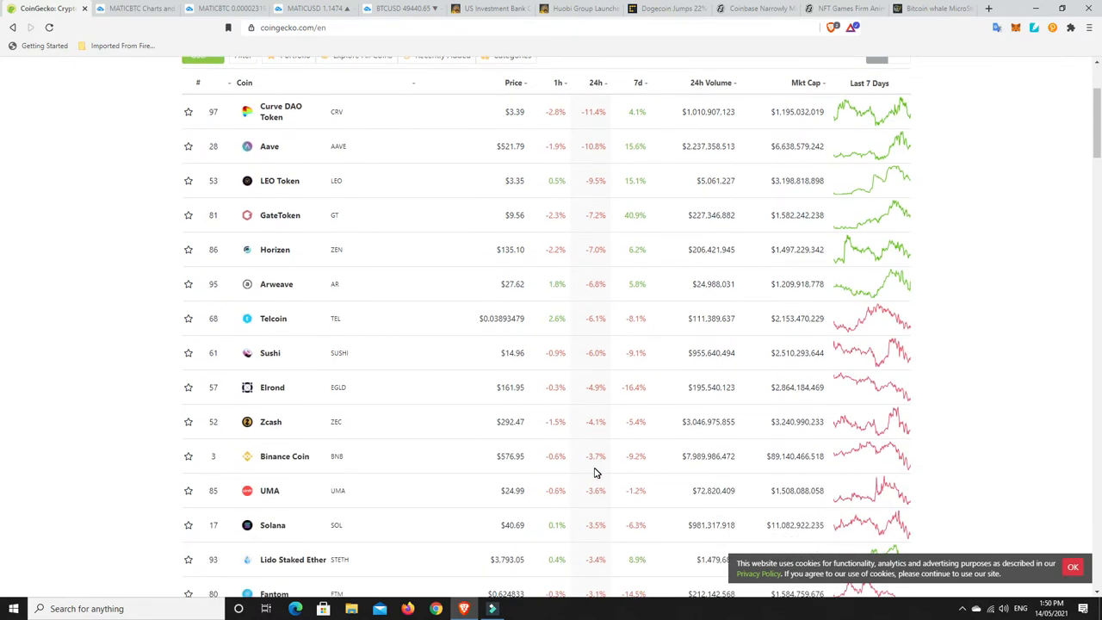
mouse_move(614, 439)
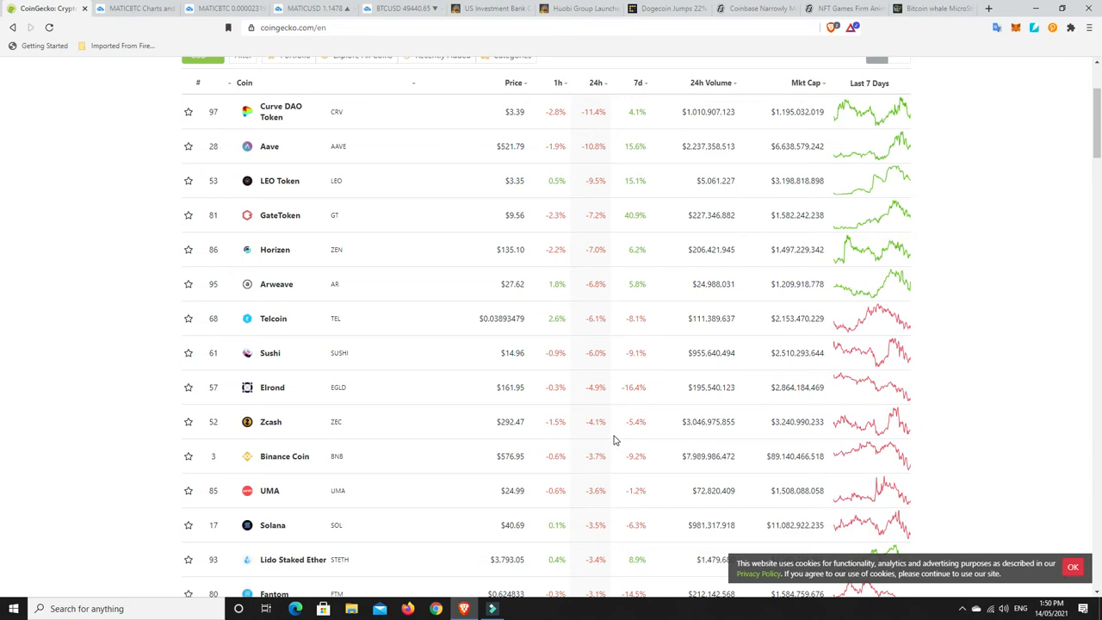
scroll("down", 3)
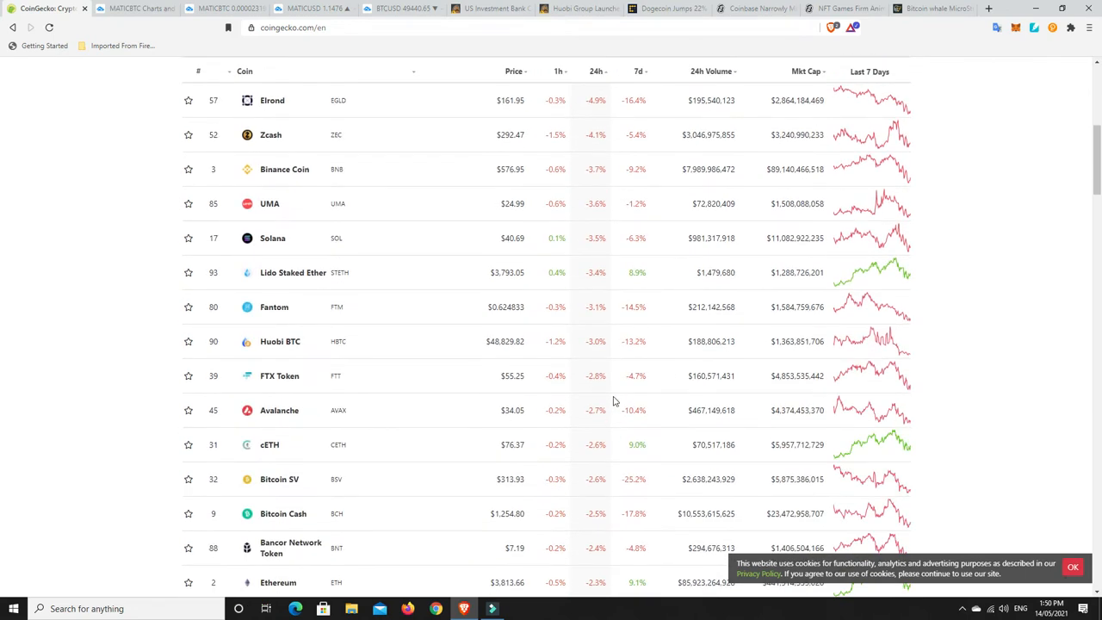
mouse_move(594, 583)
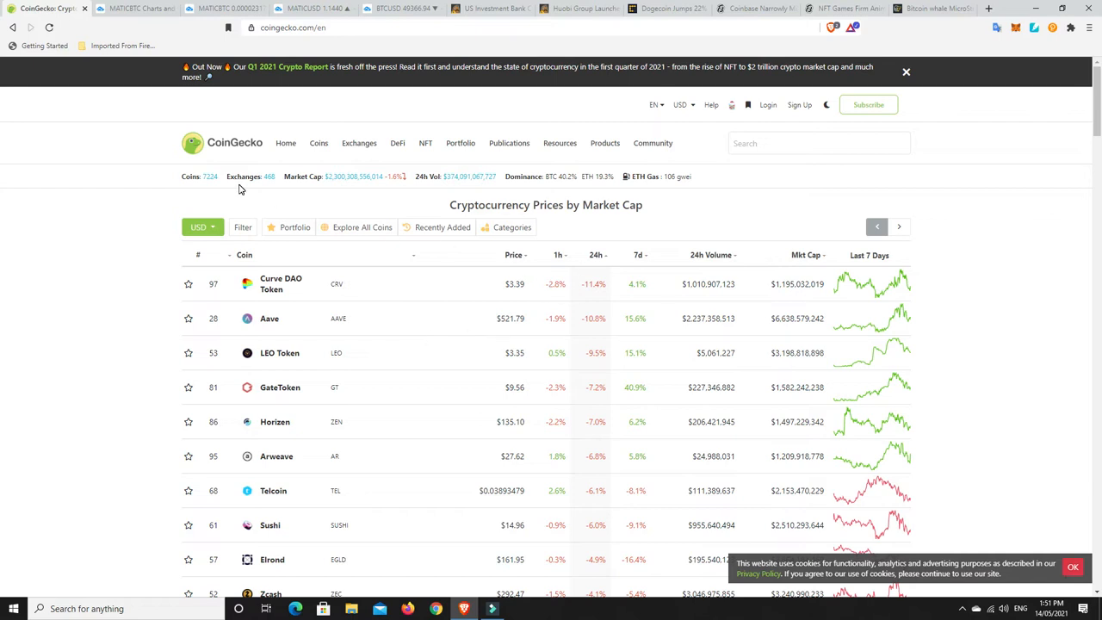
left_click(416, 10)
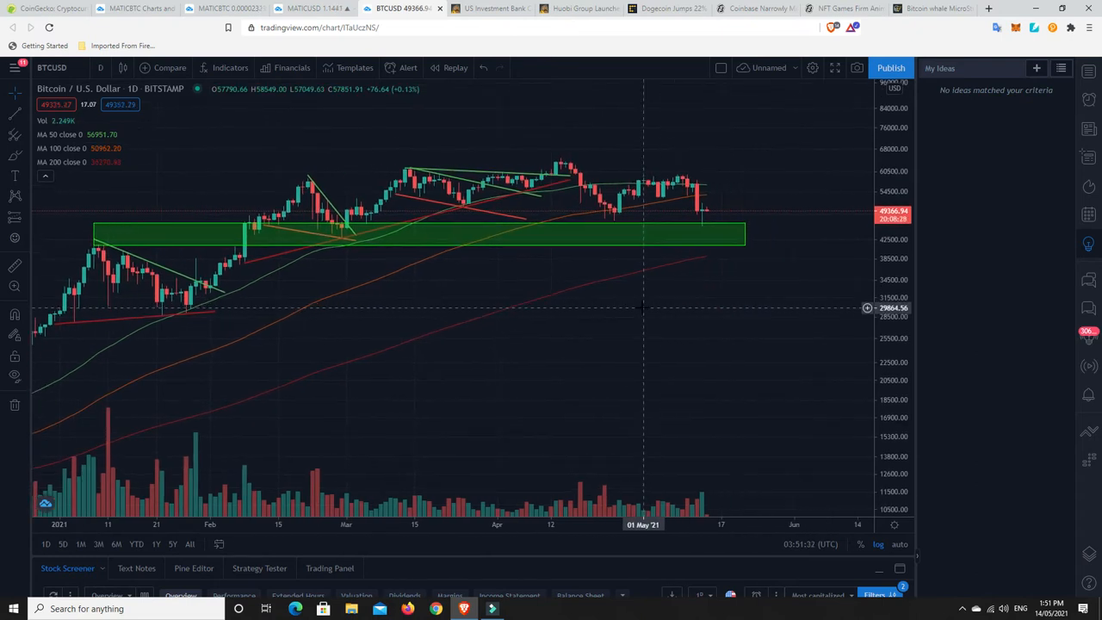
mouse_move(699, 217)
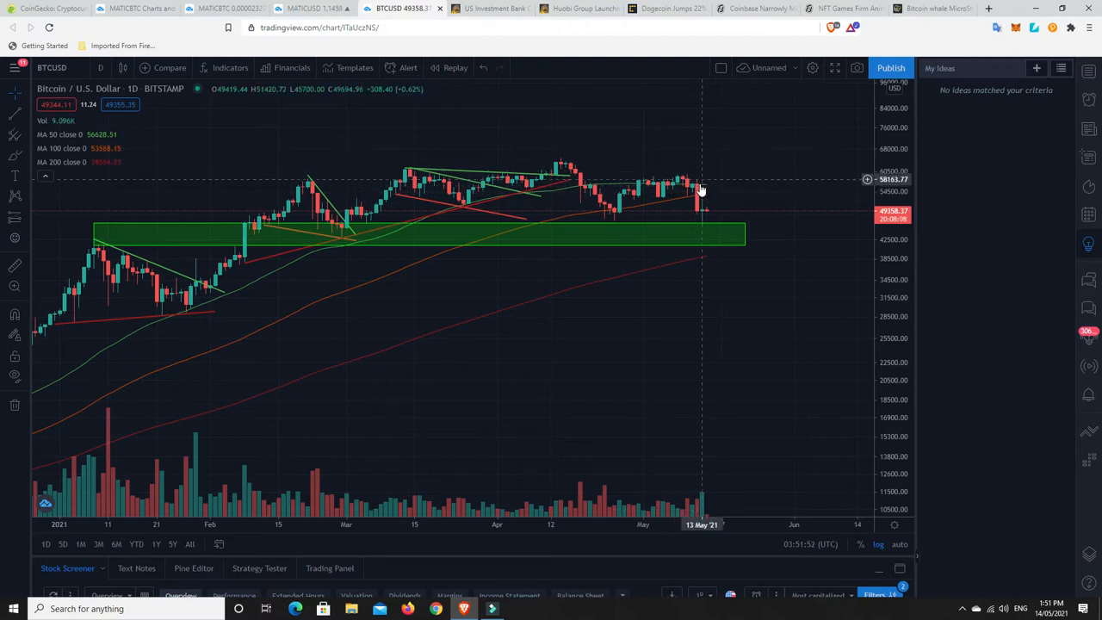
mouse_move(621, 210)
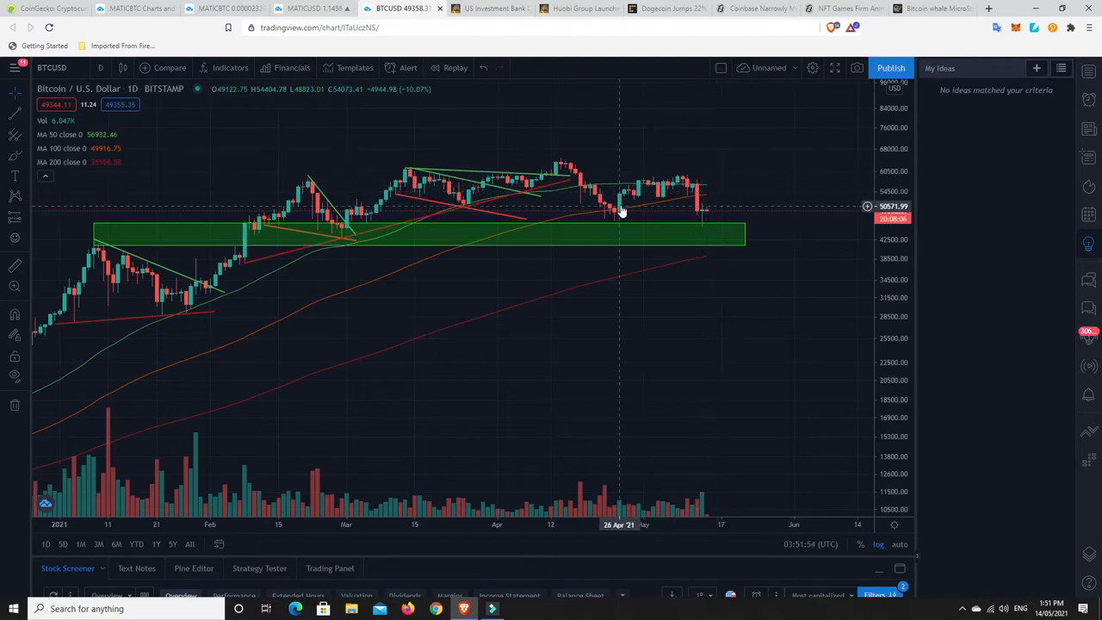
mouse_move(661, 209)
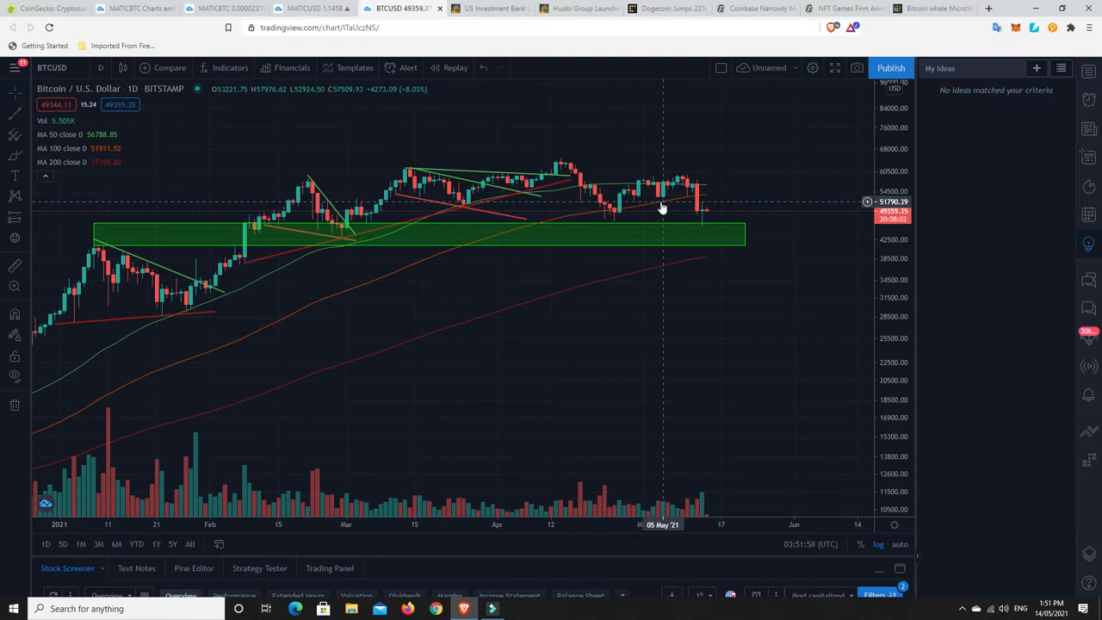
mouse_move(699, 261)
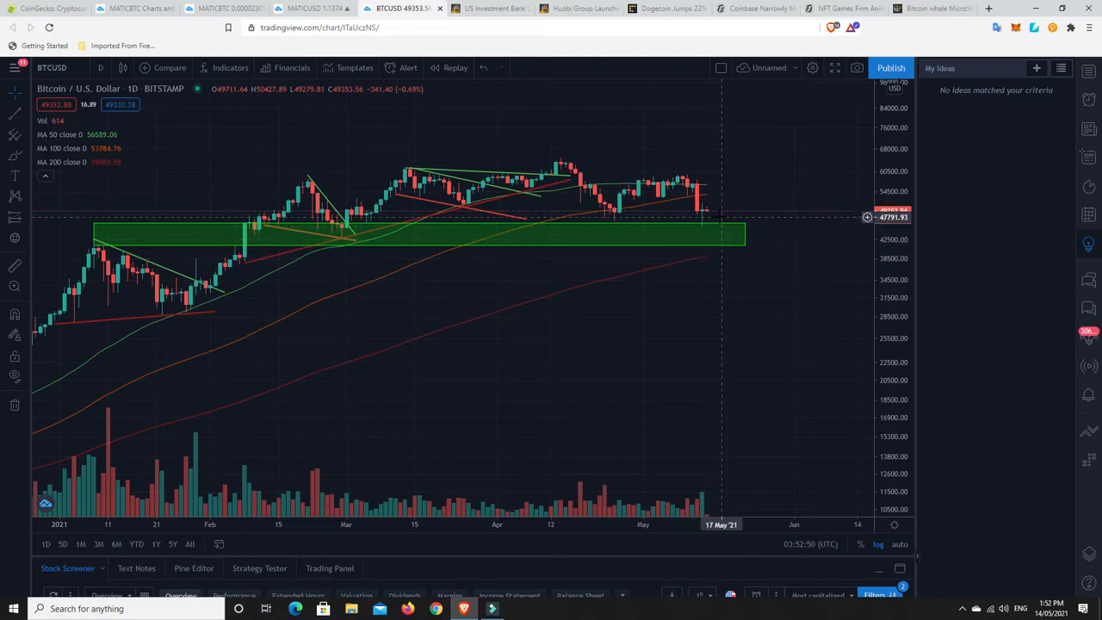
mouse_move(685, 220)
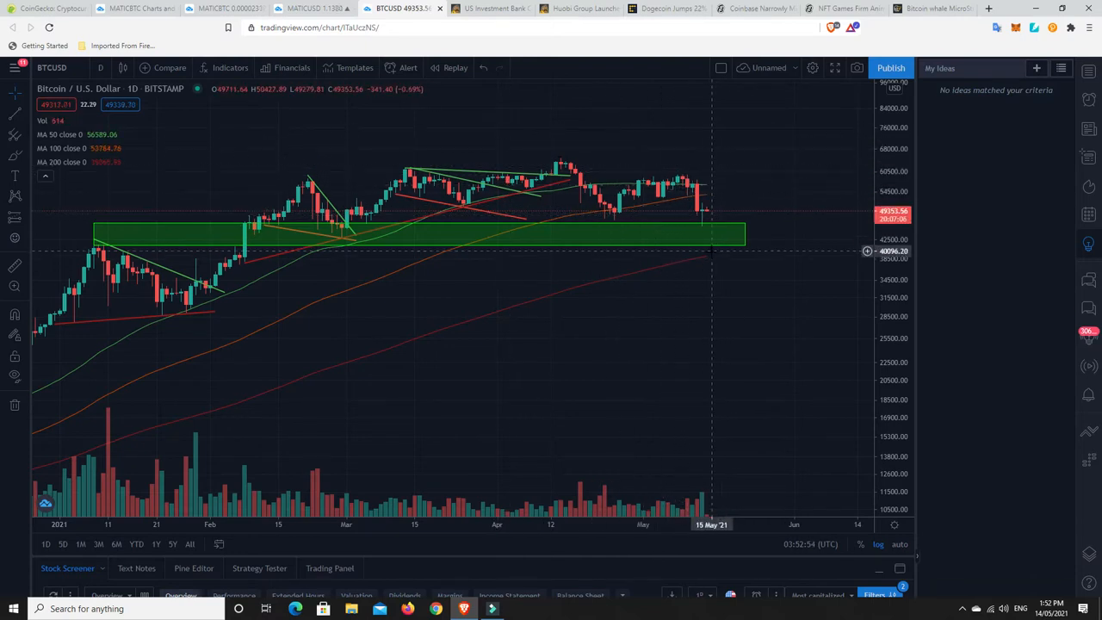
mouse_move(703, 263)
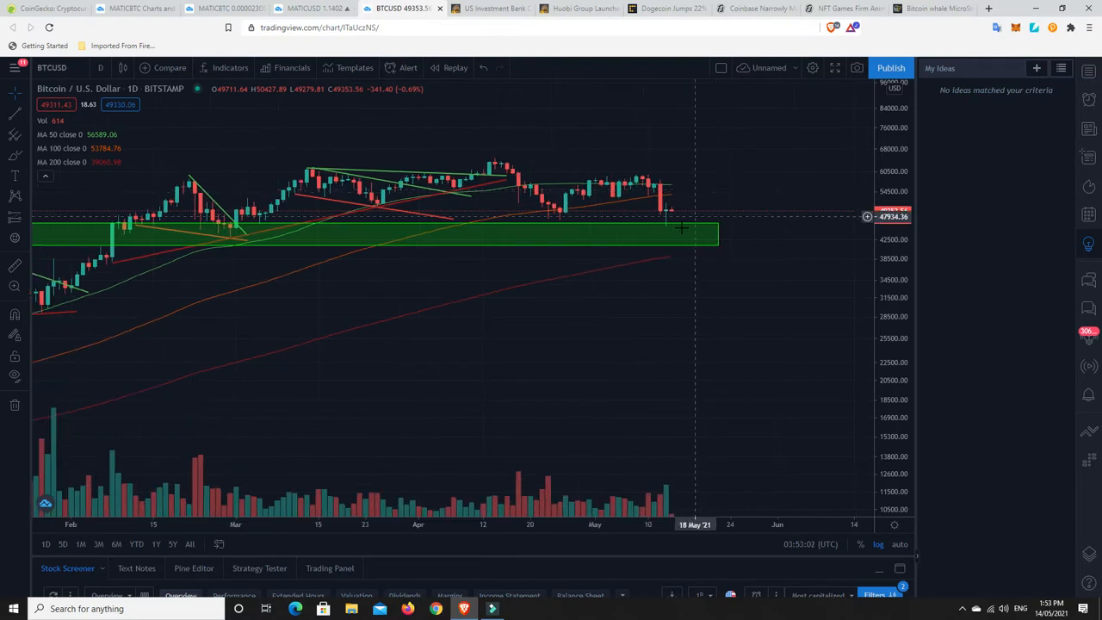
mouse_move(669, 262)
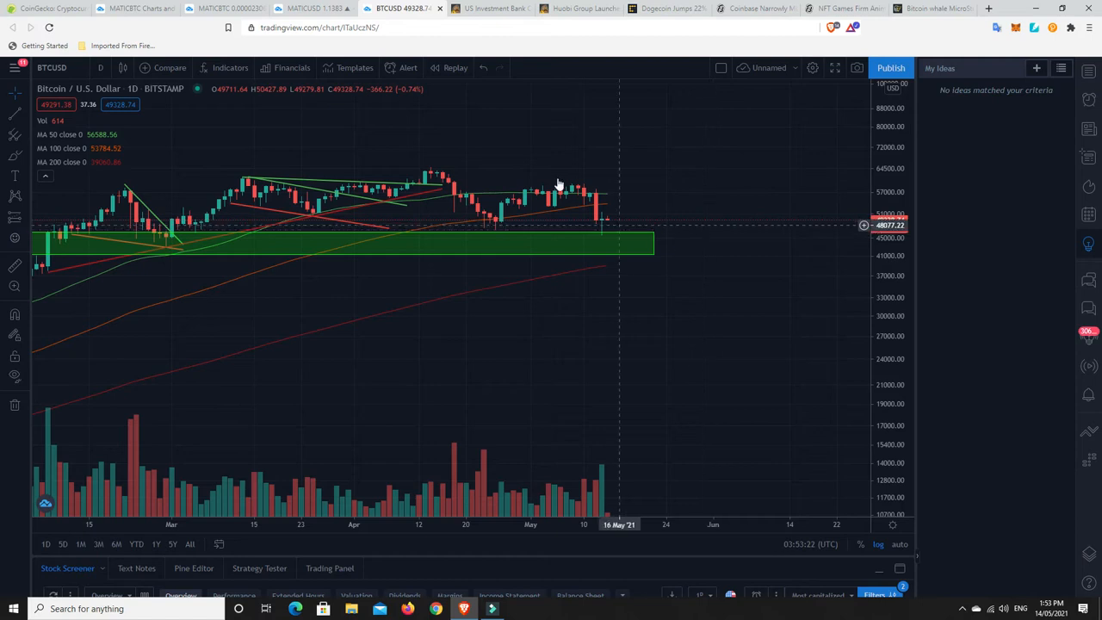
mouse_move(599, 224)
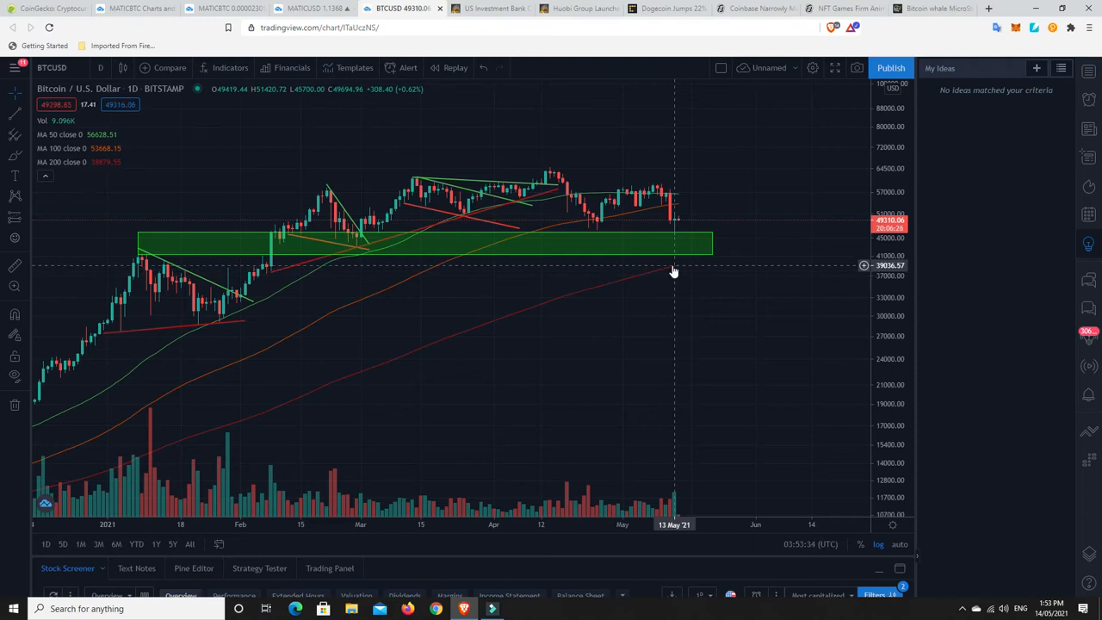
mouse_move(685, 291)
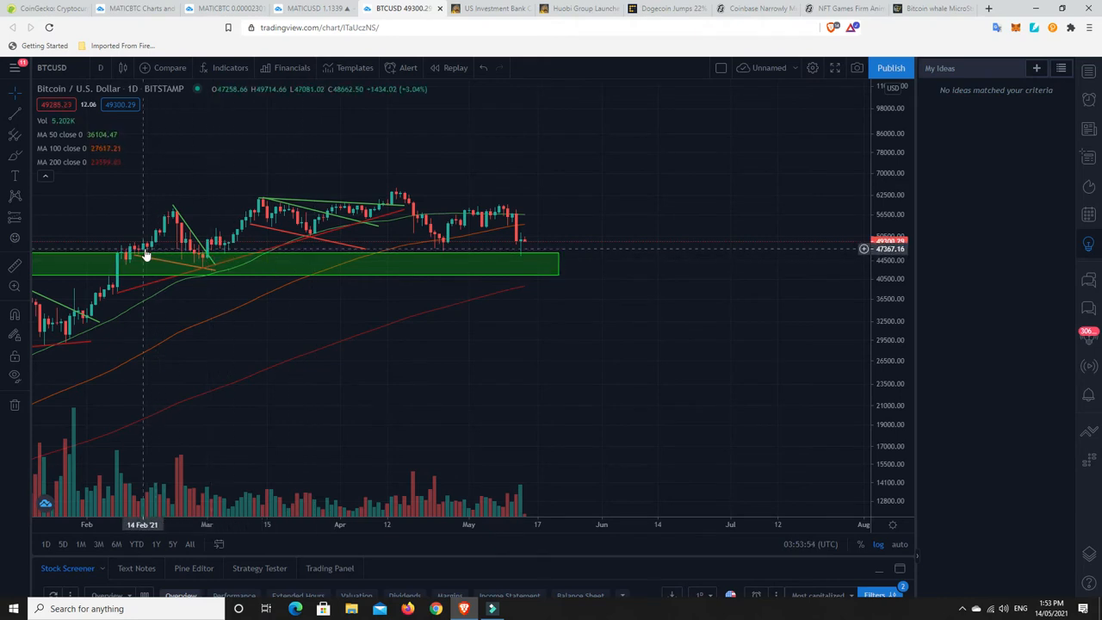
mouse_move(499, 220)
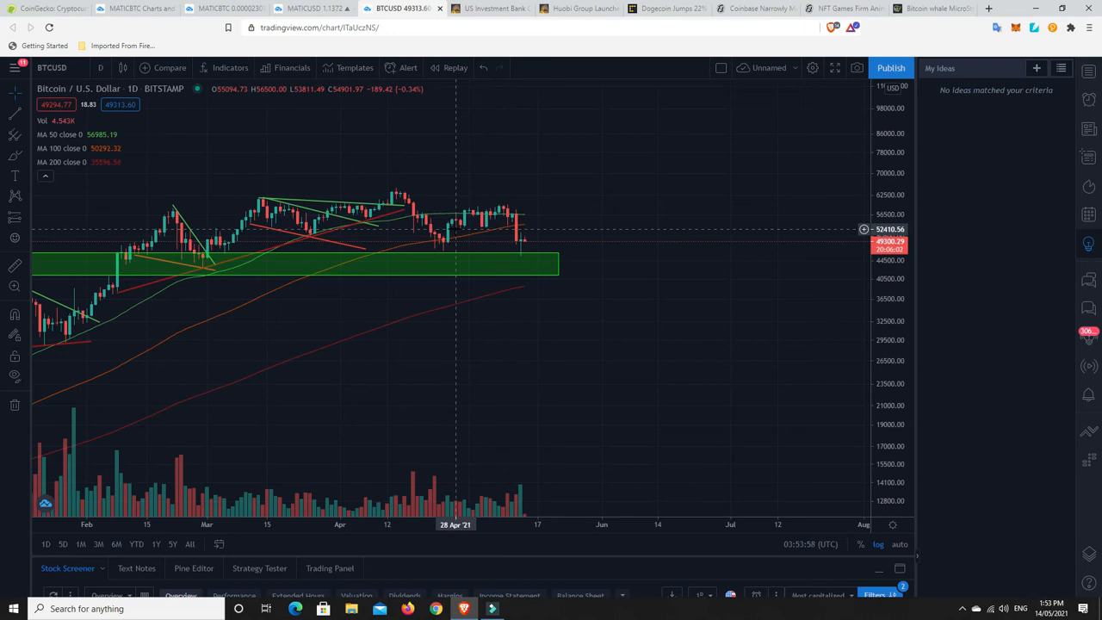
mouse_move(468, 231)
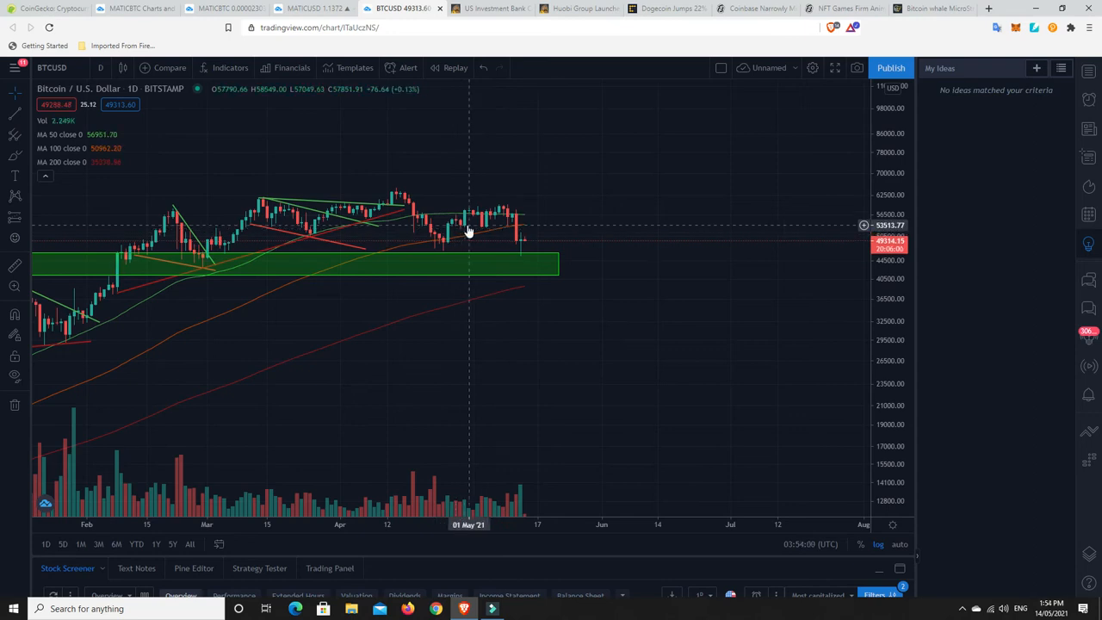
mouse_move(434, 240)
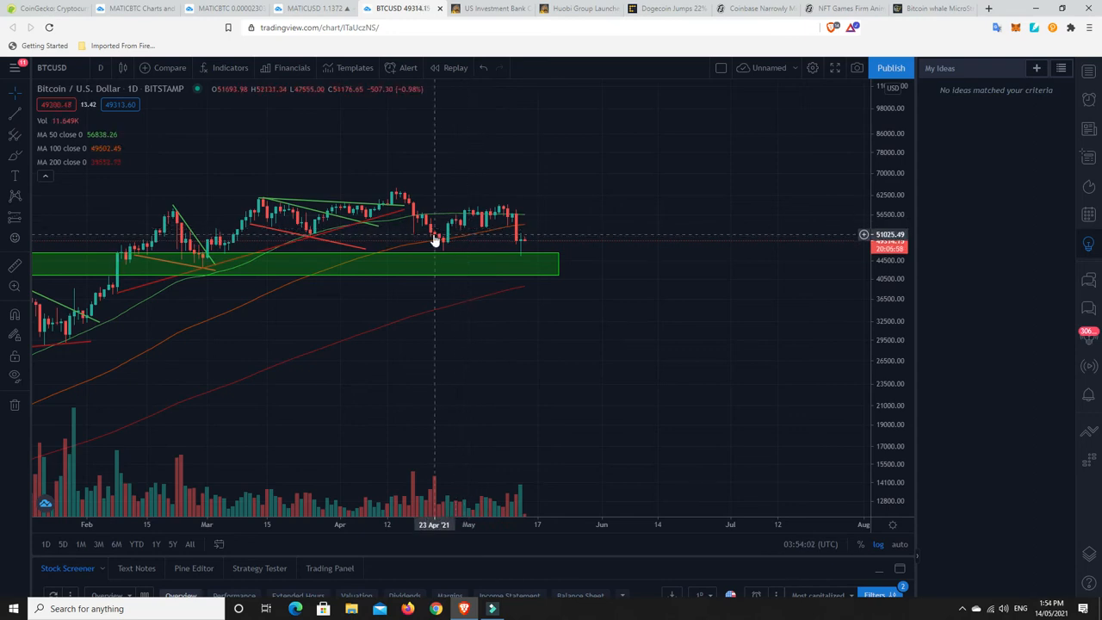
mouse_move(547, 182)
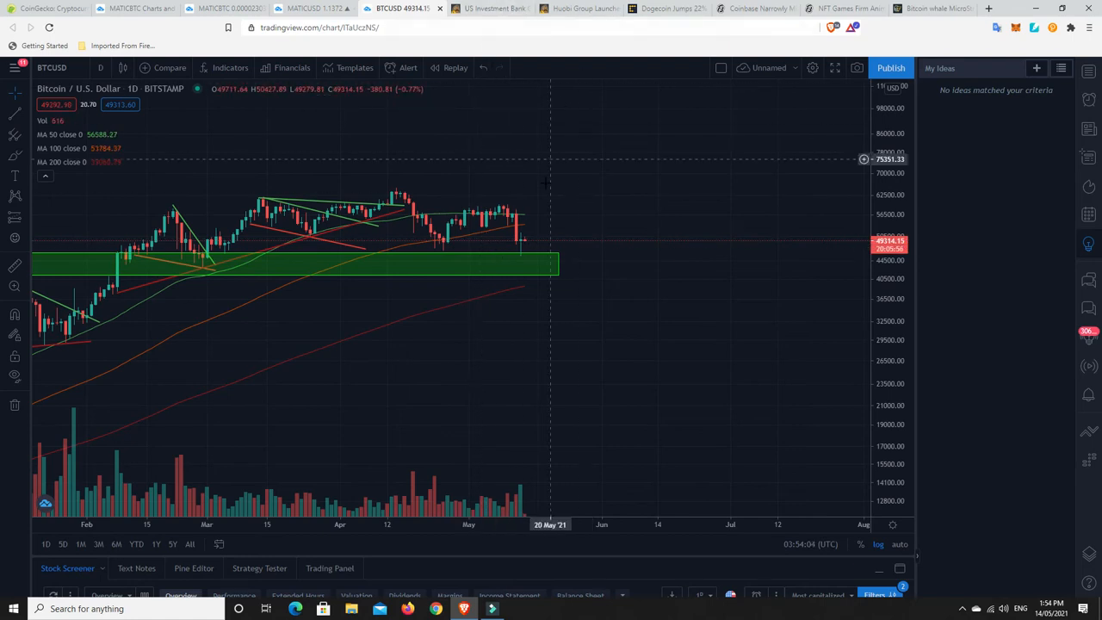
mouse_move(531, 244)
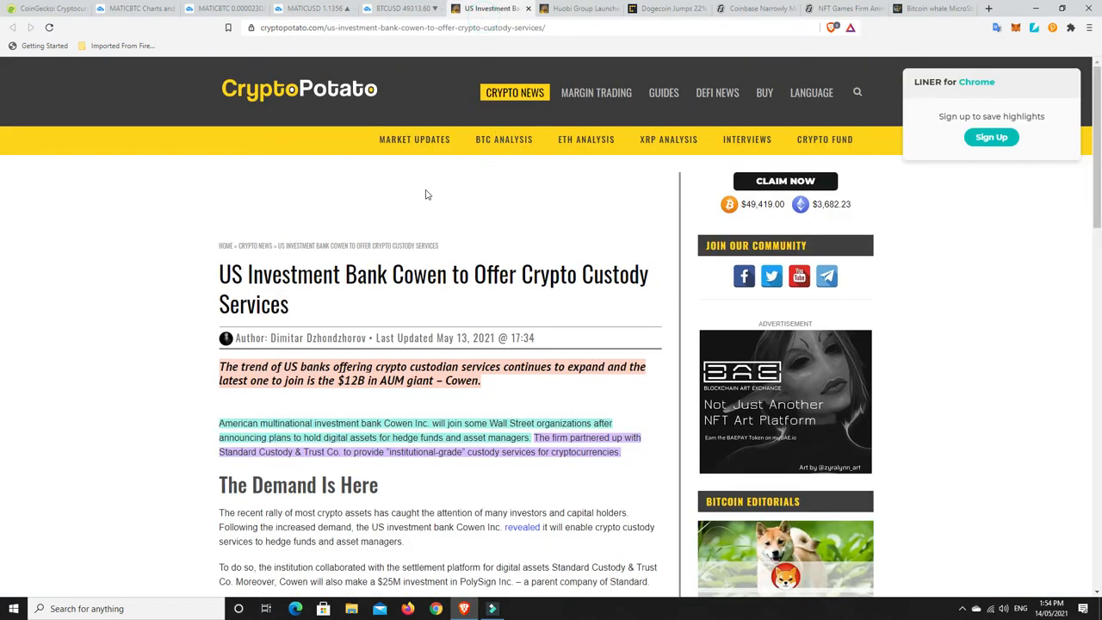
scroll("down", 3)
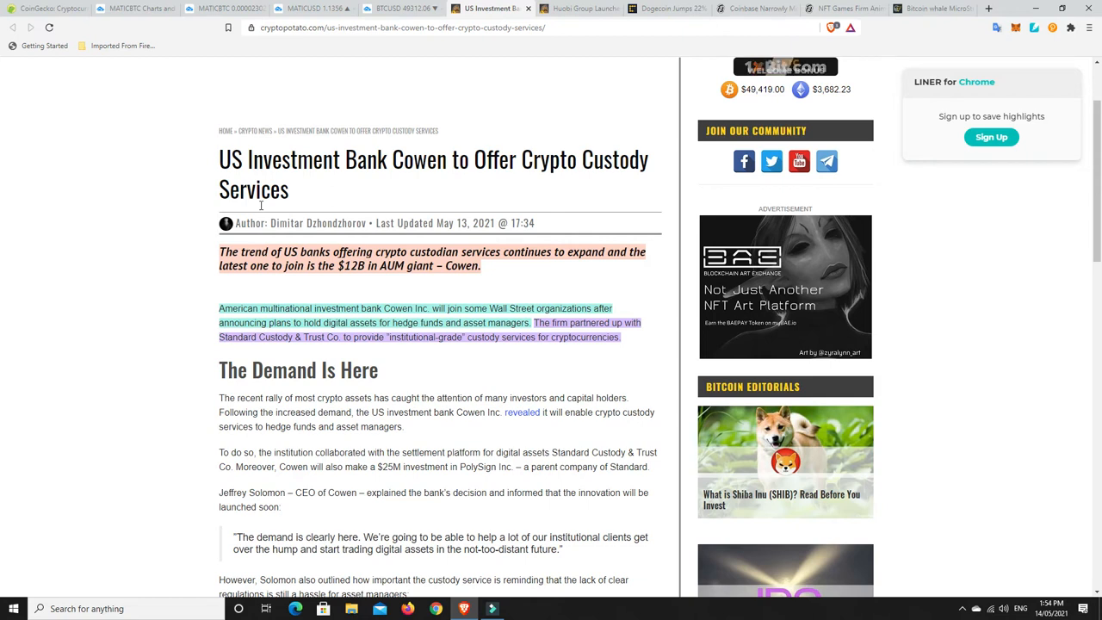
mouse_move(301, 282)
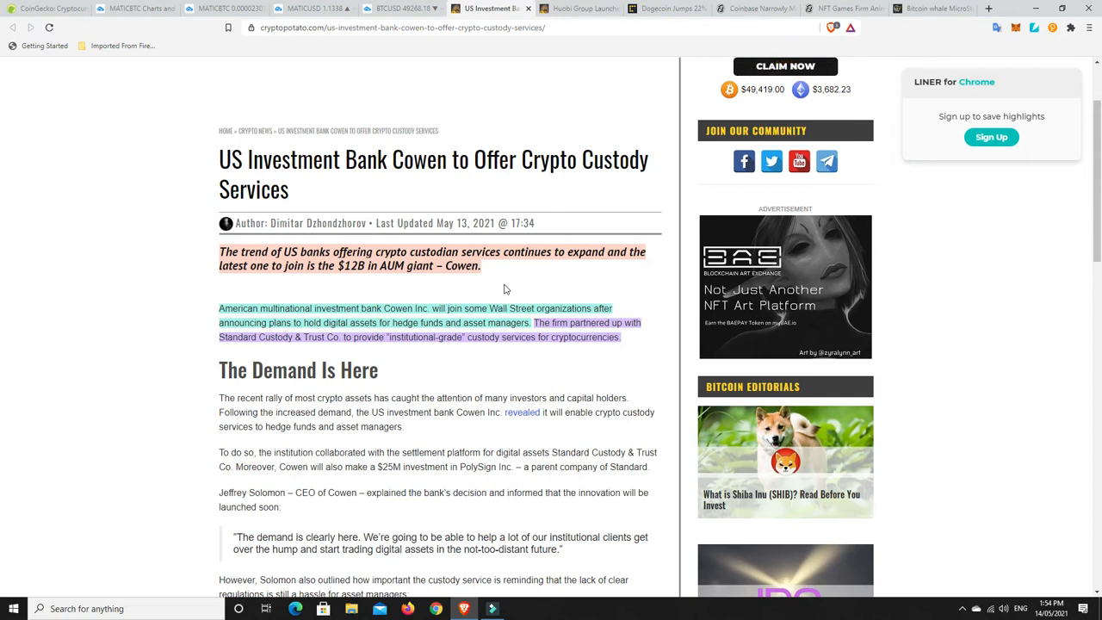
mouse_move(413, 271)
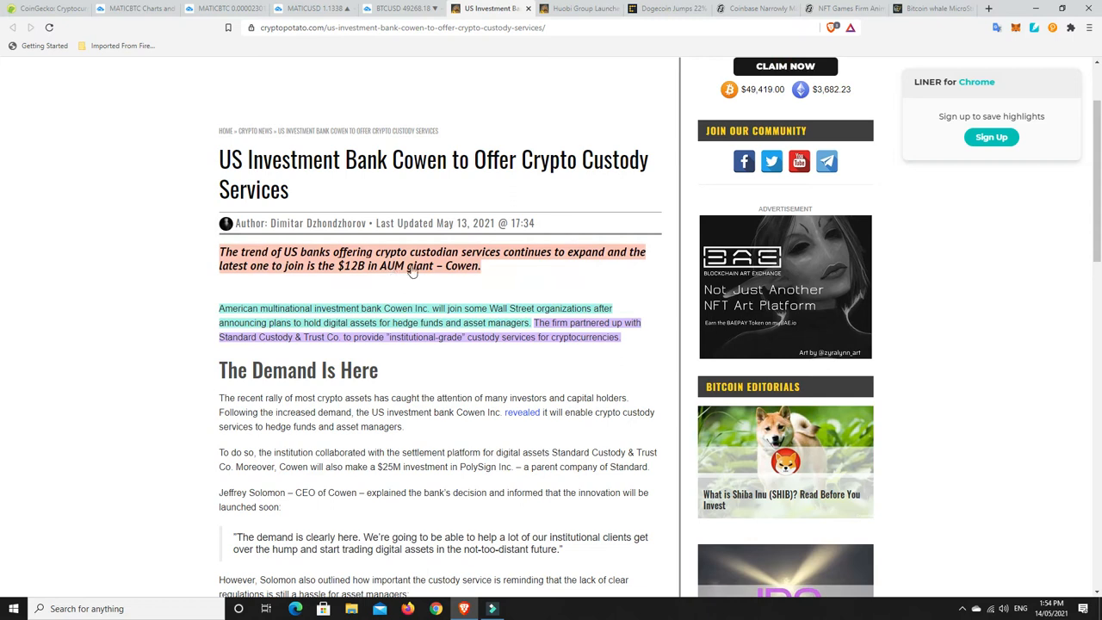
mouse_move(563, 280)
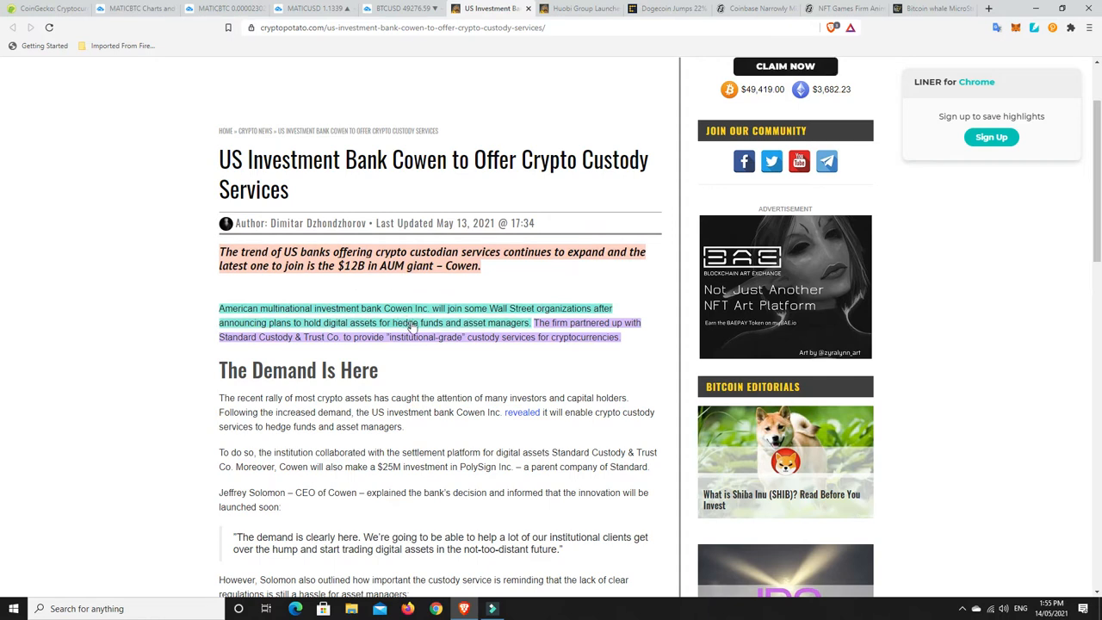
mouse_move(463, 360)
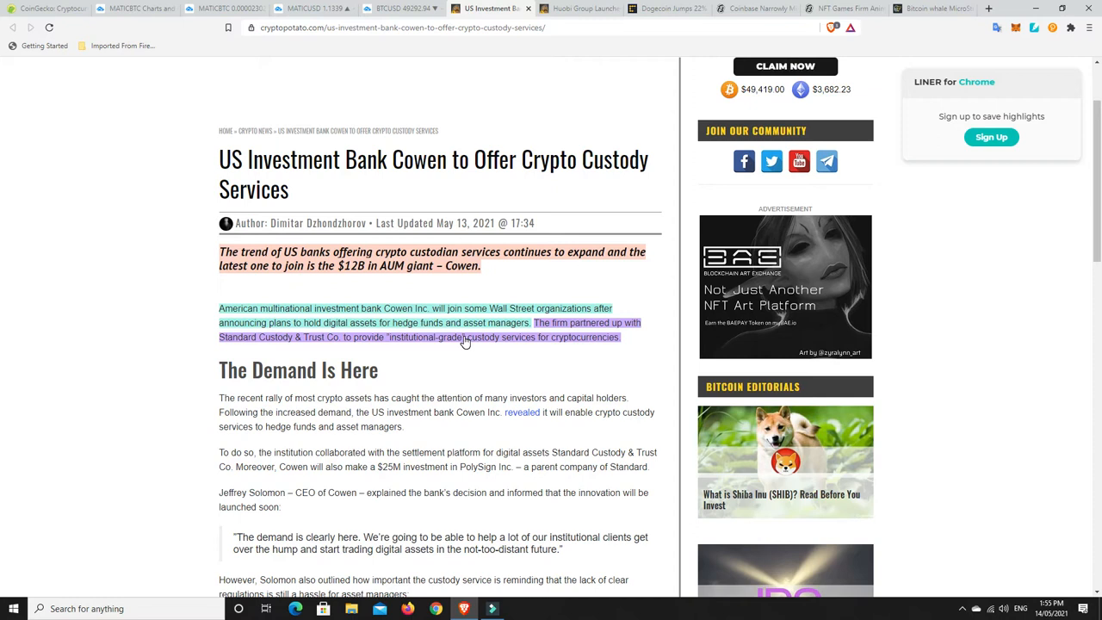
mouse_move(372, 299)
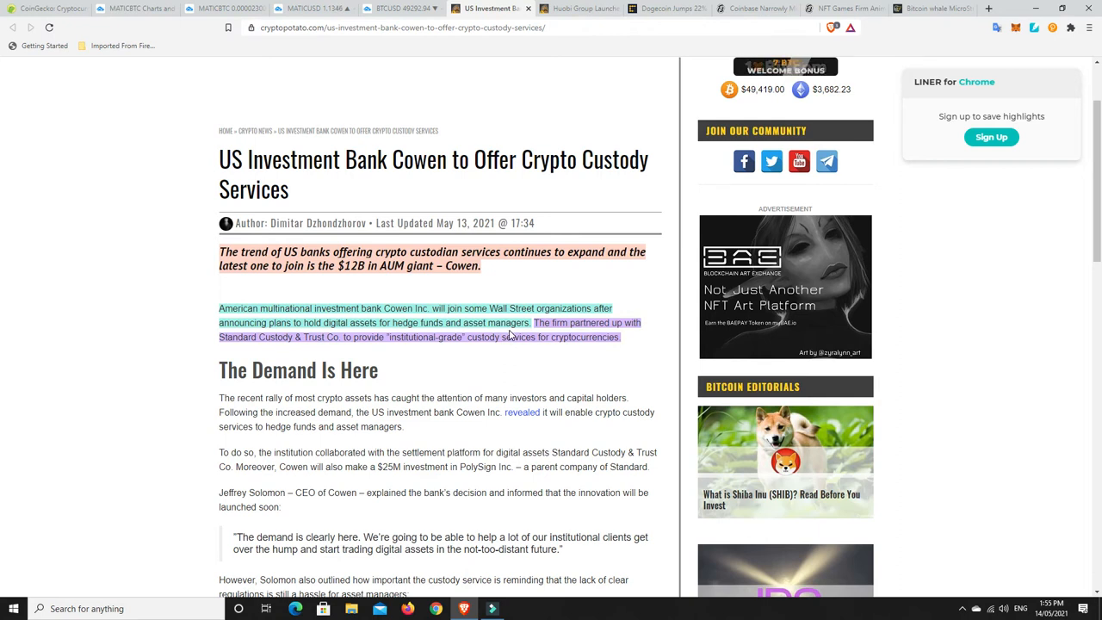
mouse_move(520, 335)
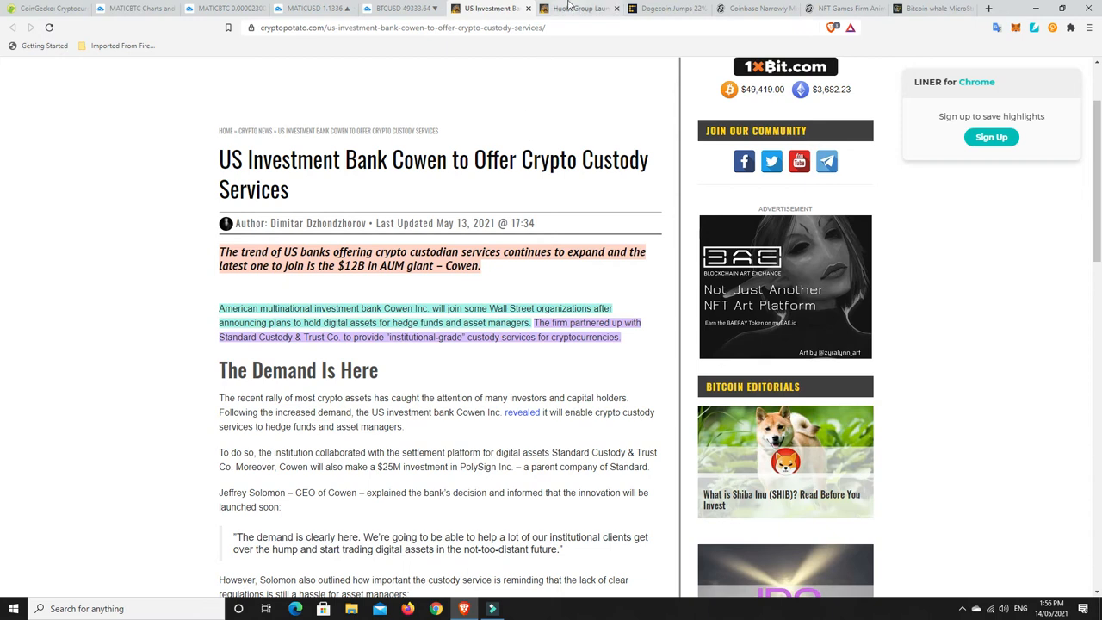
Step: Switch to the CryptoPotato tab with the Huobi Group $100 million DeFi and NFT fund article
left_click(585, 10)
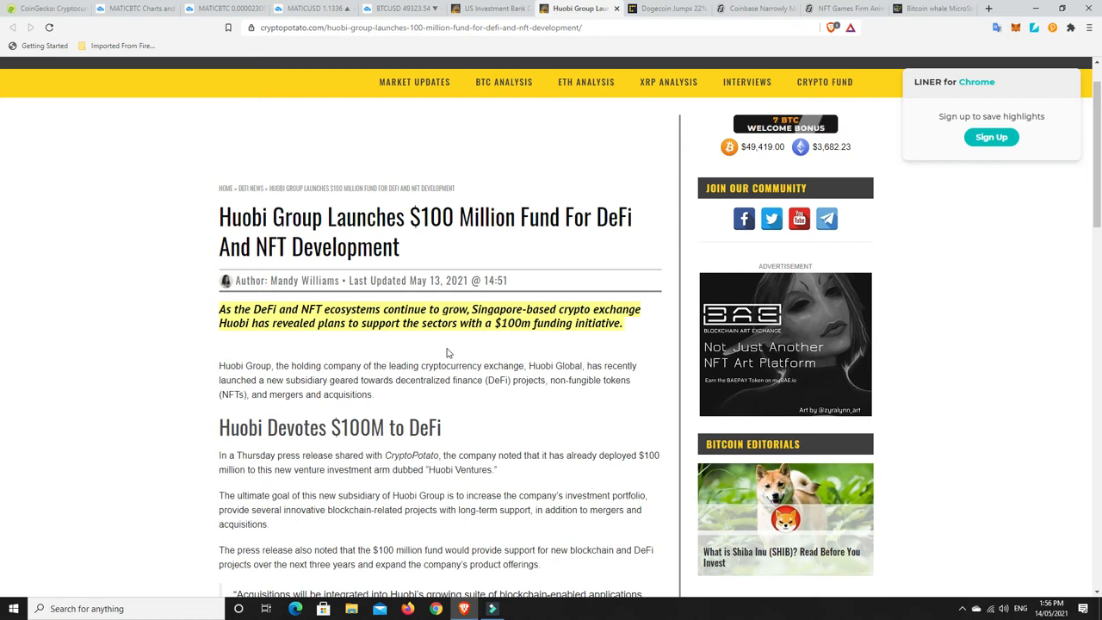
mouse_move(364, 310)
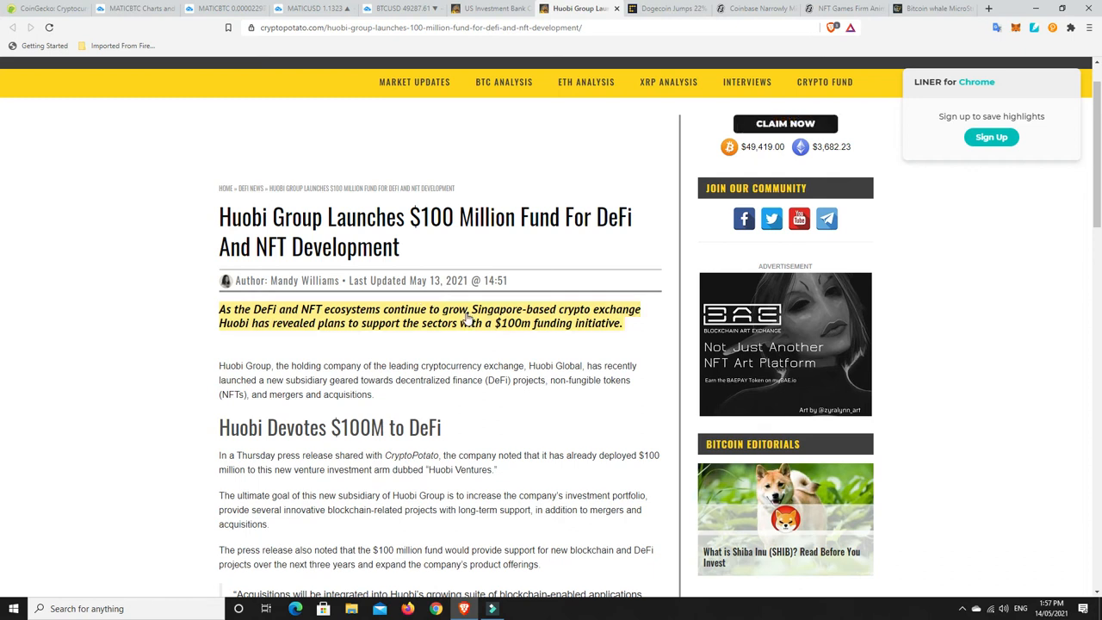
mouse_move(516, 326)
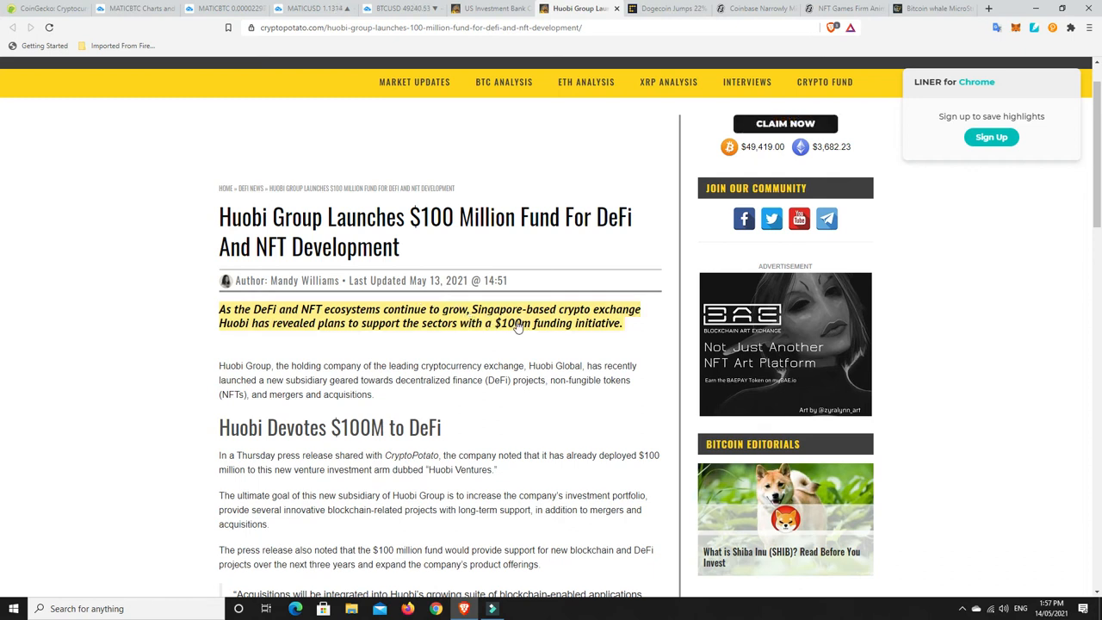
Step: Switch to the CoinDesk Dogecoin 22% jump article and read through it and its price chart
left_click(675, 10)
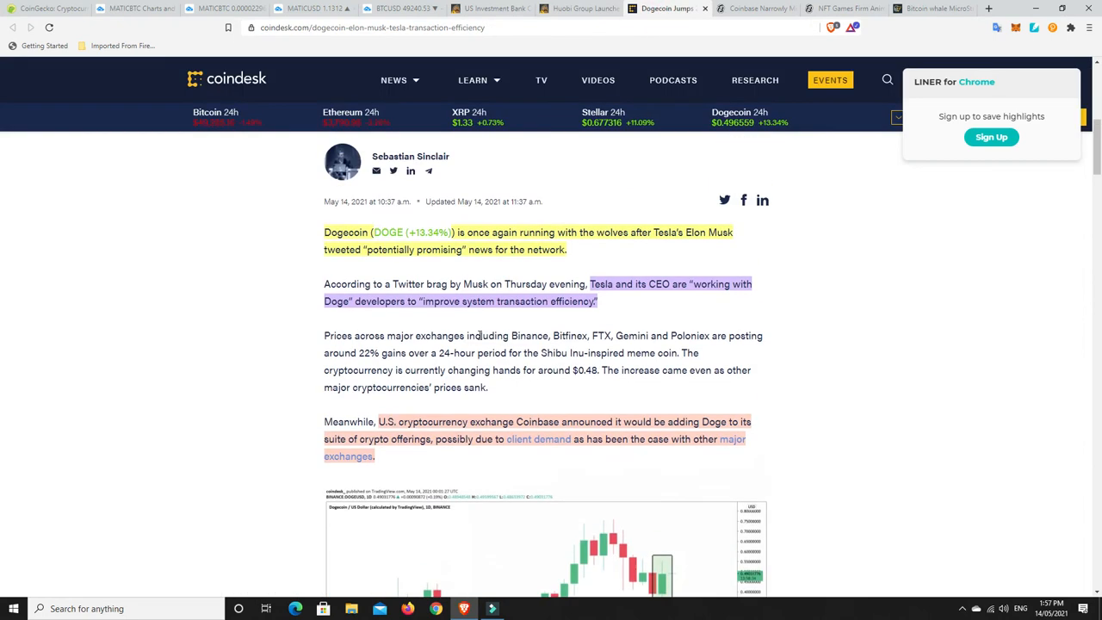
mouse_move(599, 247)
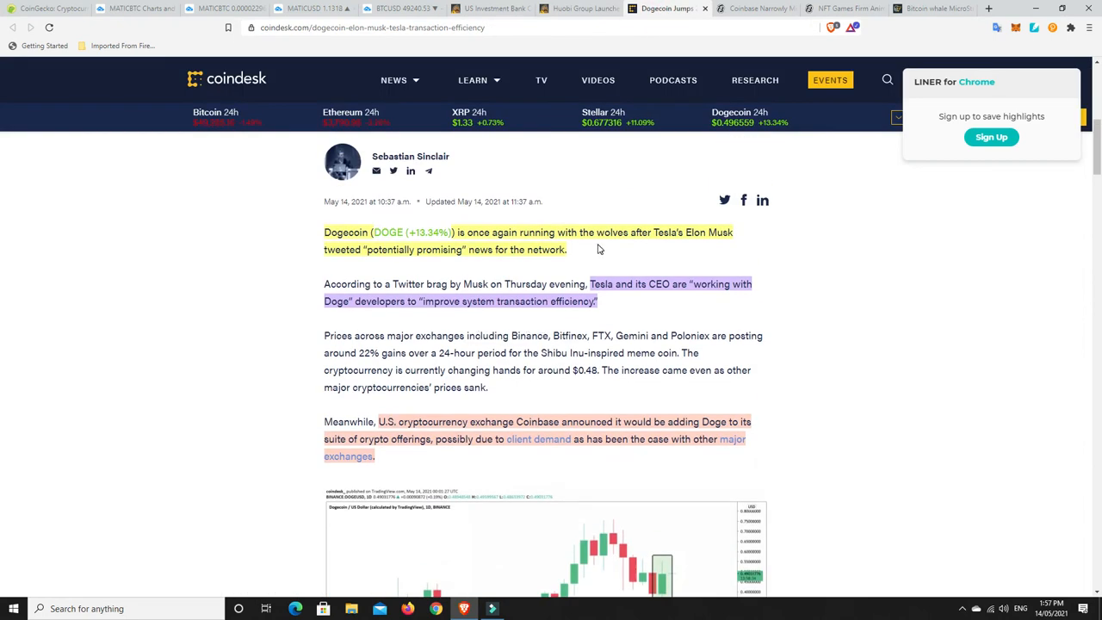
mouse_move(661, 250)
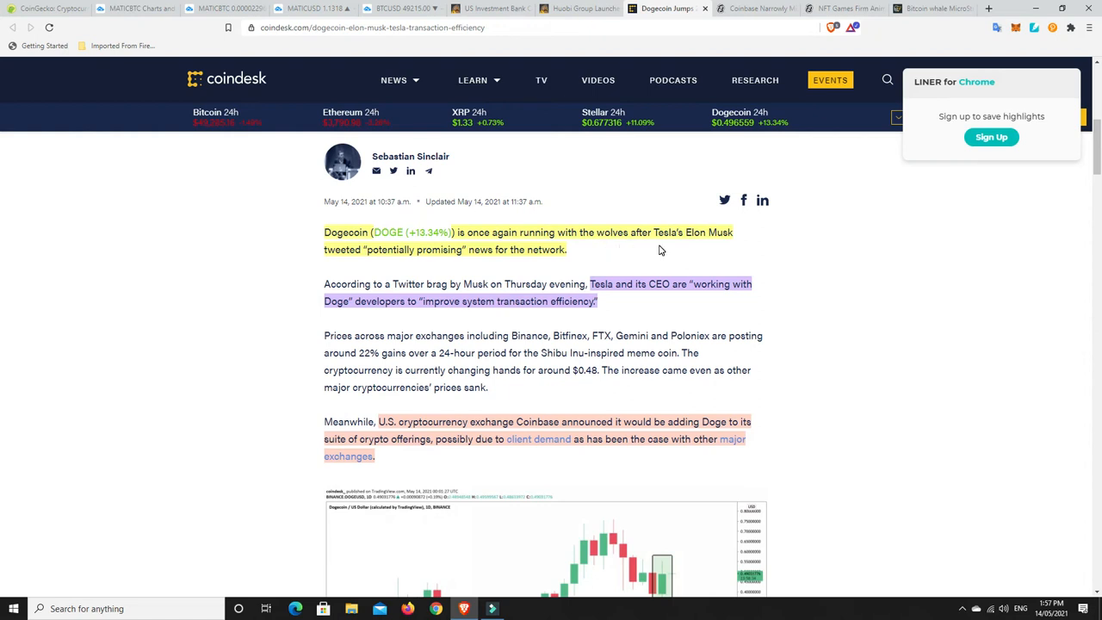
mouse_move(471, 258)
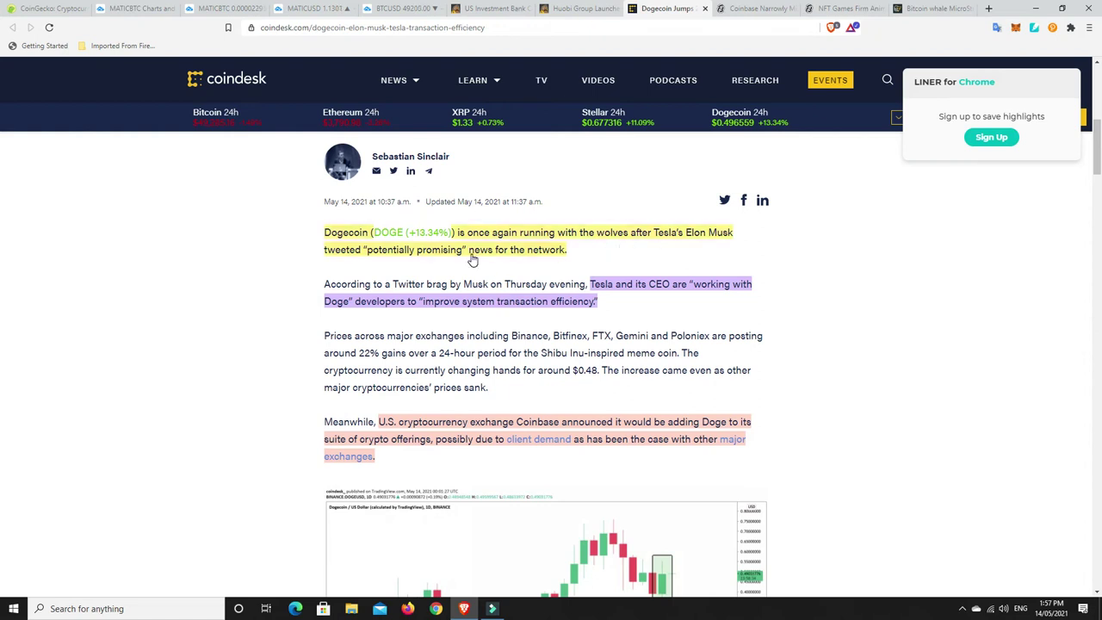
mouse_move(630, 310)
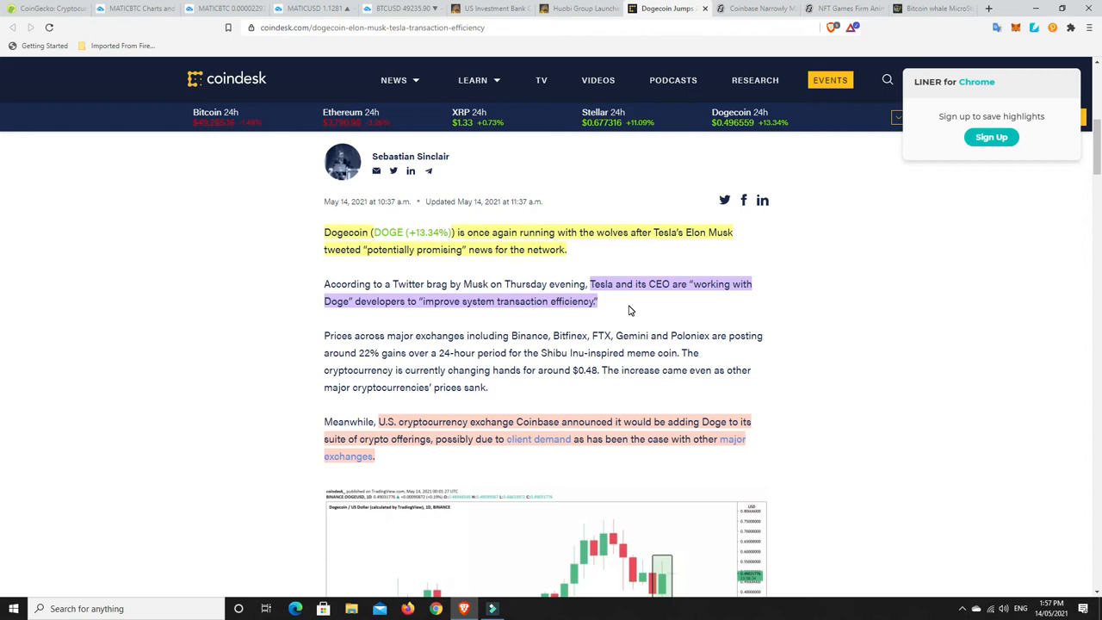
mouse_move(416, 313)
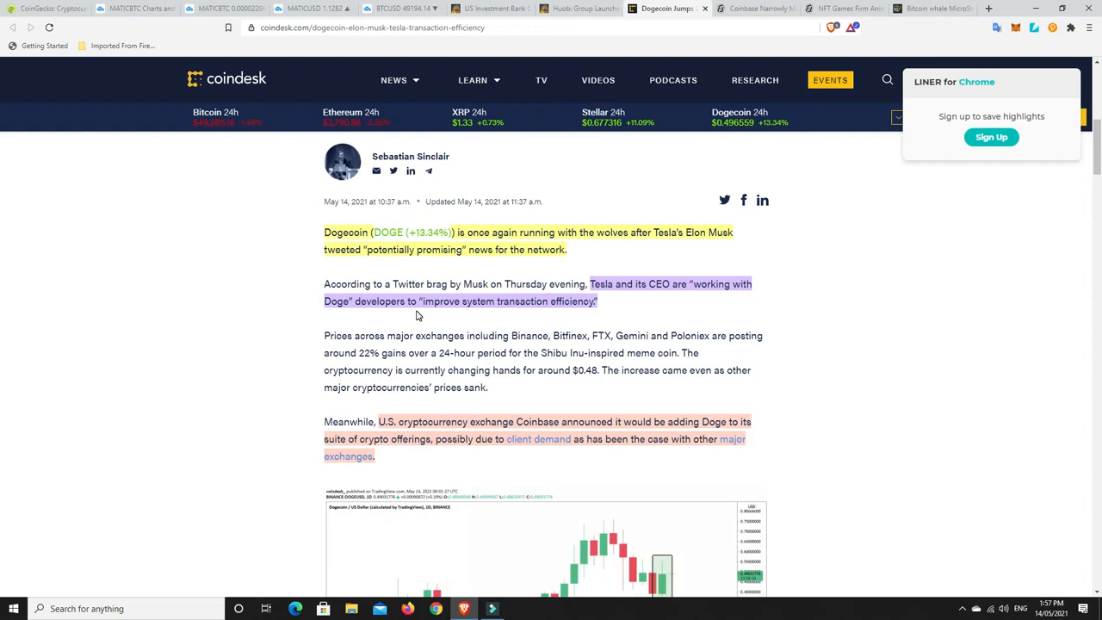
mouse_move(399, 313)
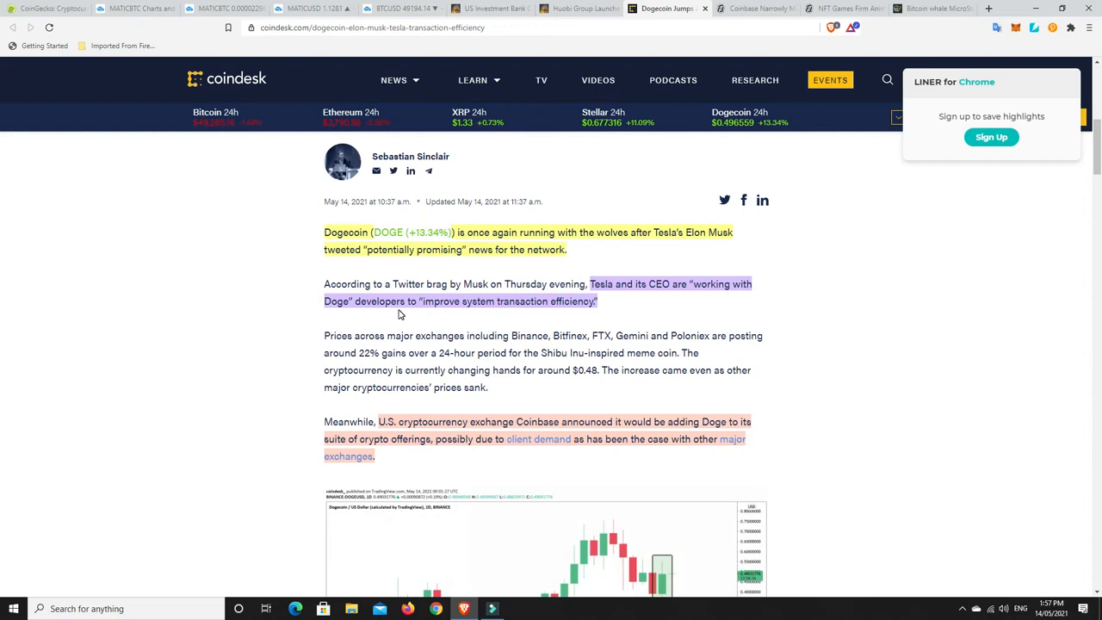
mouse_move(403, 314)
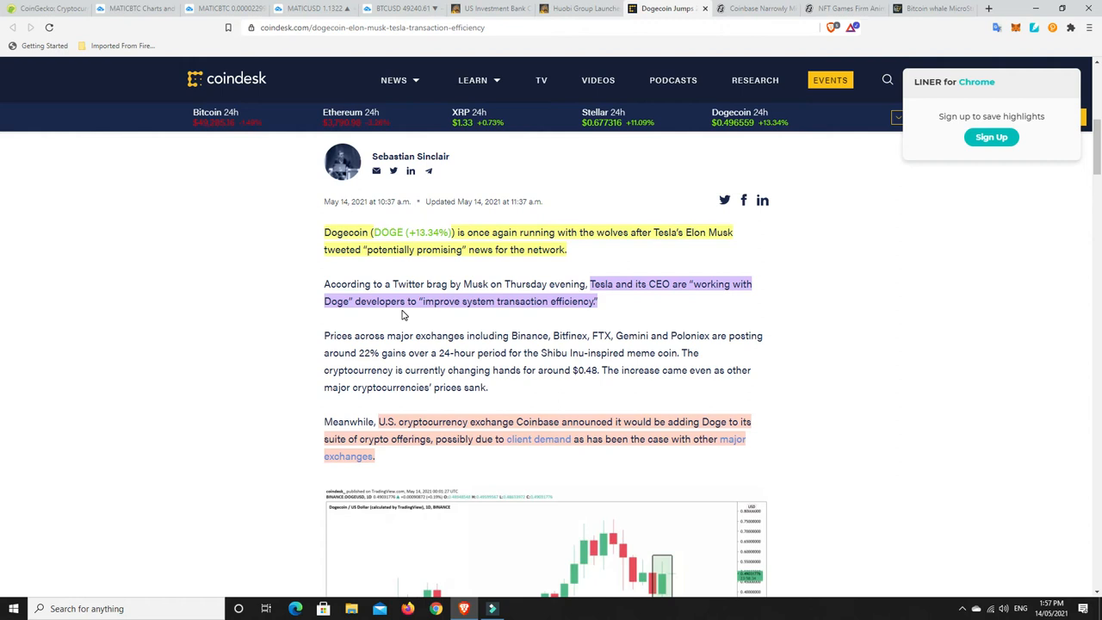
mouse_move(632, 294)
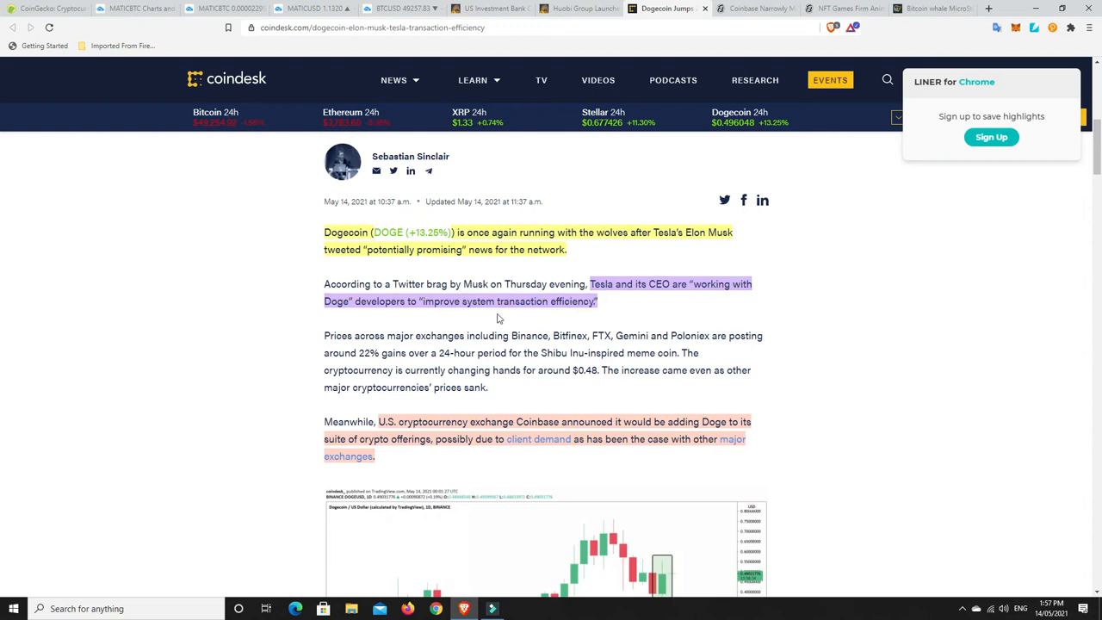
mouse_move(421, 308)
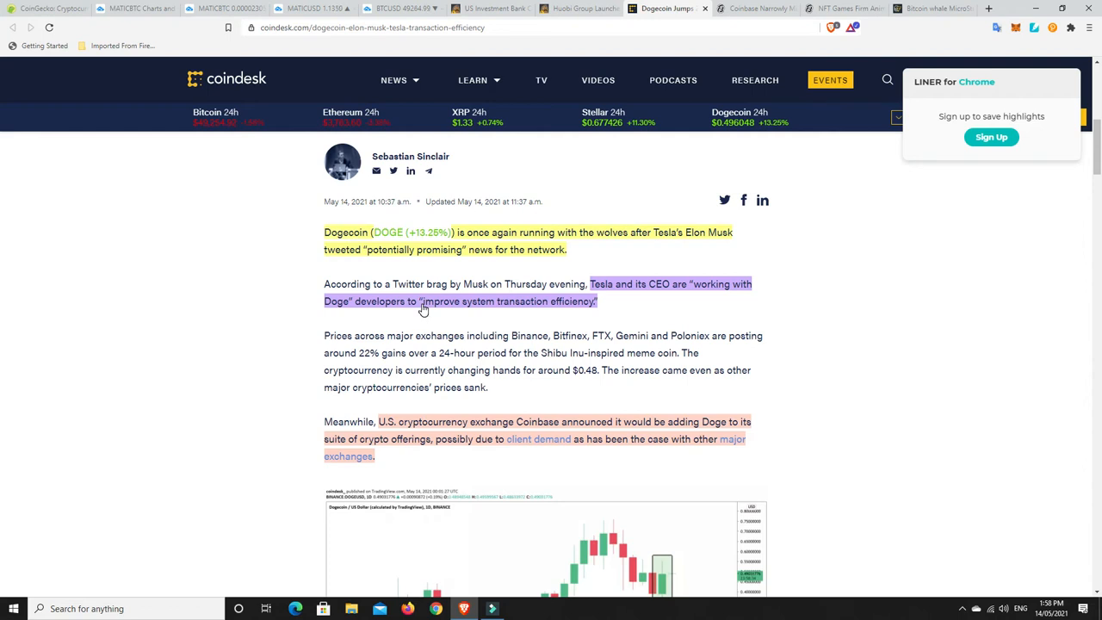
mouse_move(446, 308)
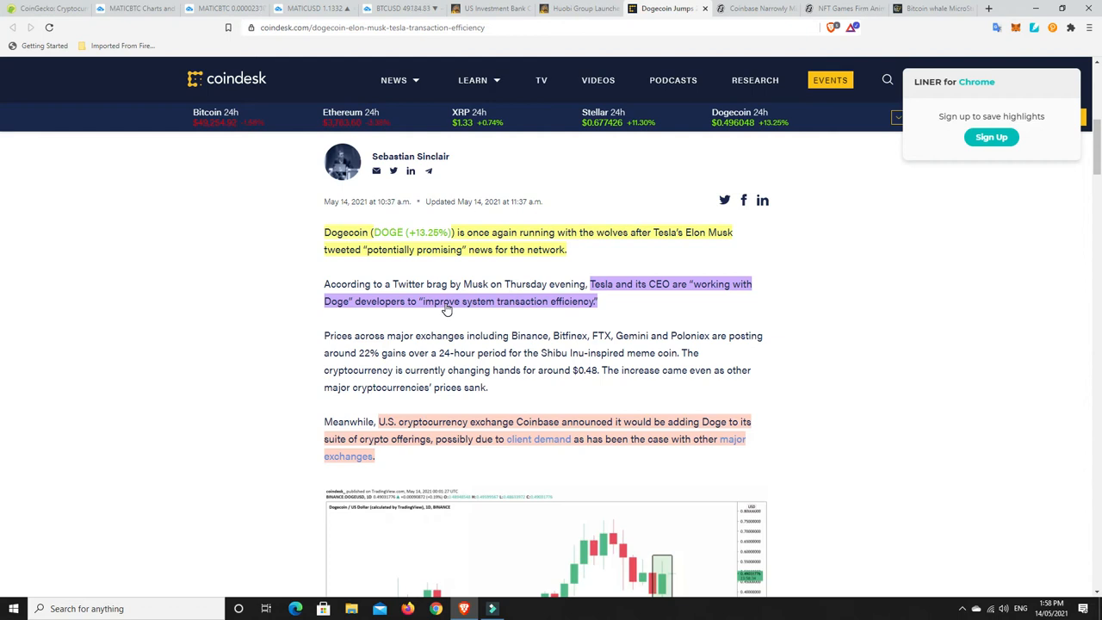
mouse_move(373, 333)
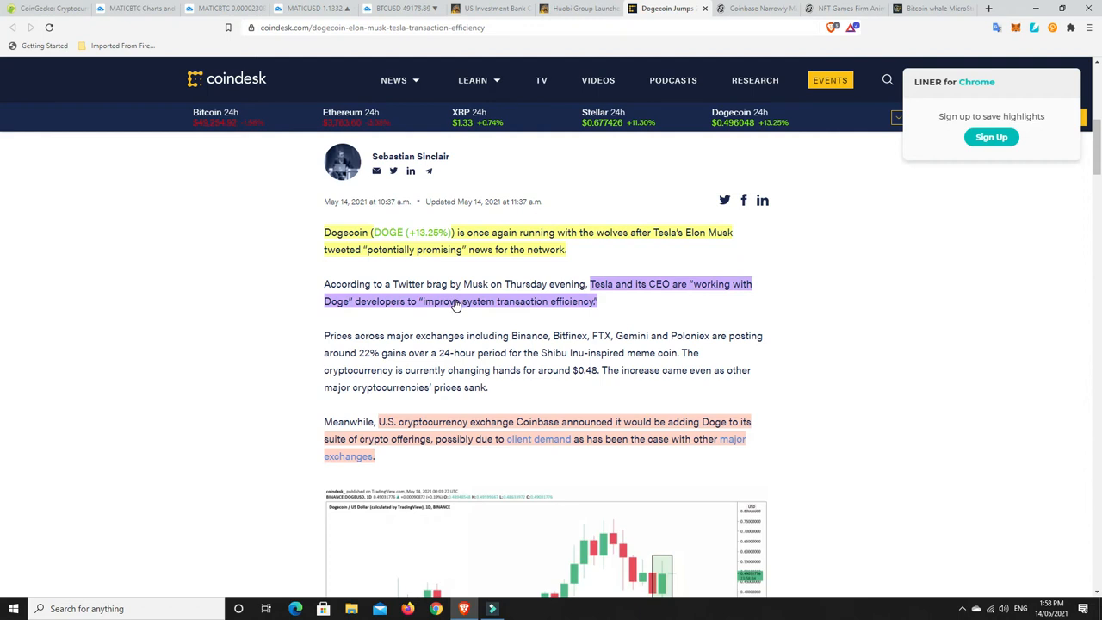
mouse_move(502, 313)
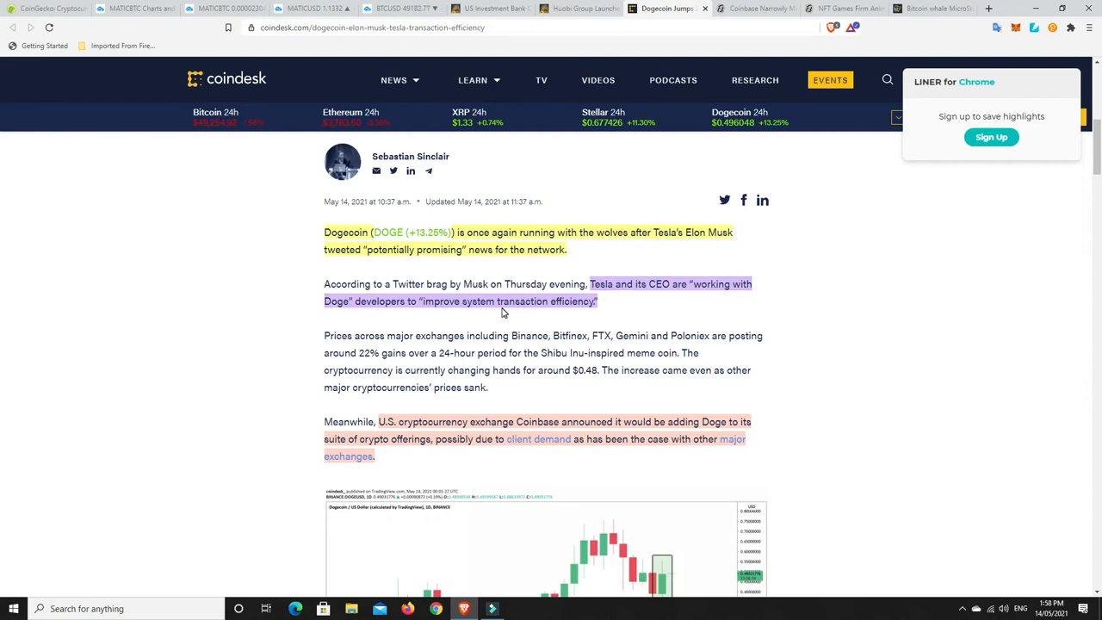
scroll("down", 3)
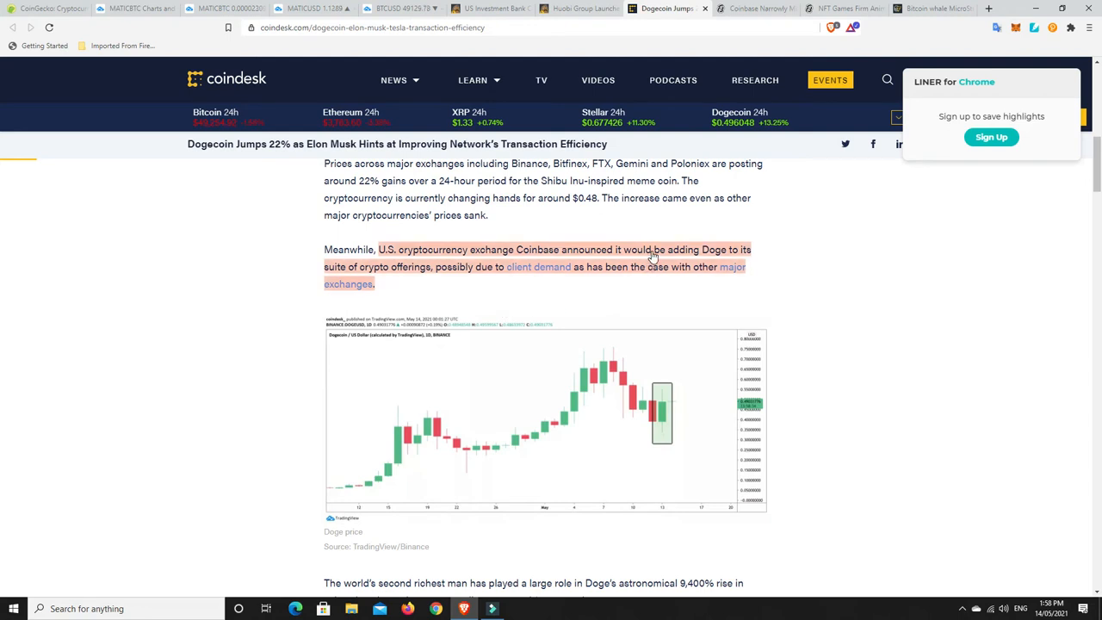
mouse_move(385, 281)
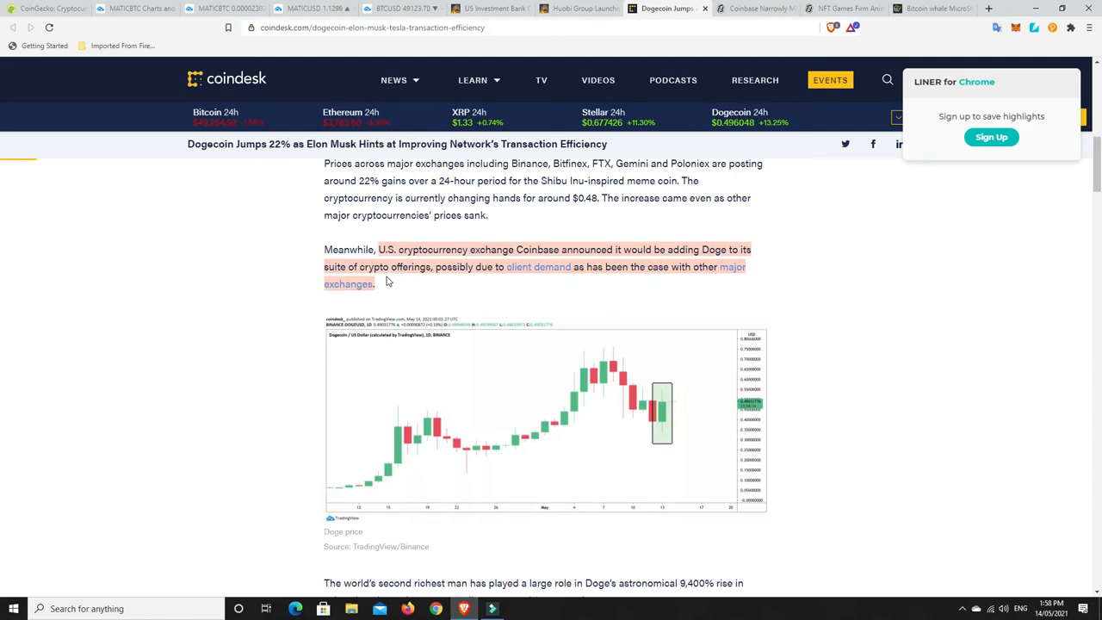
mouse_move(568, 275)
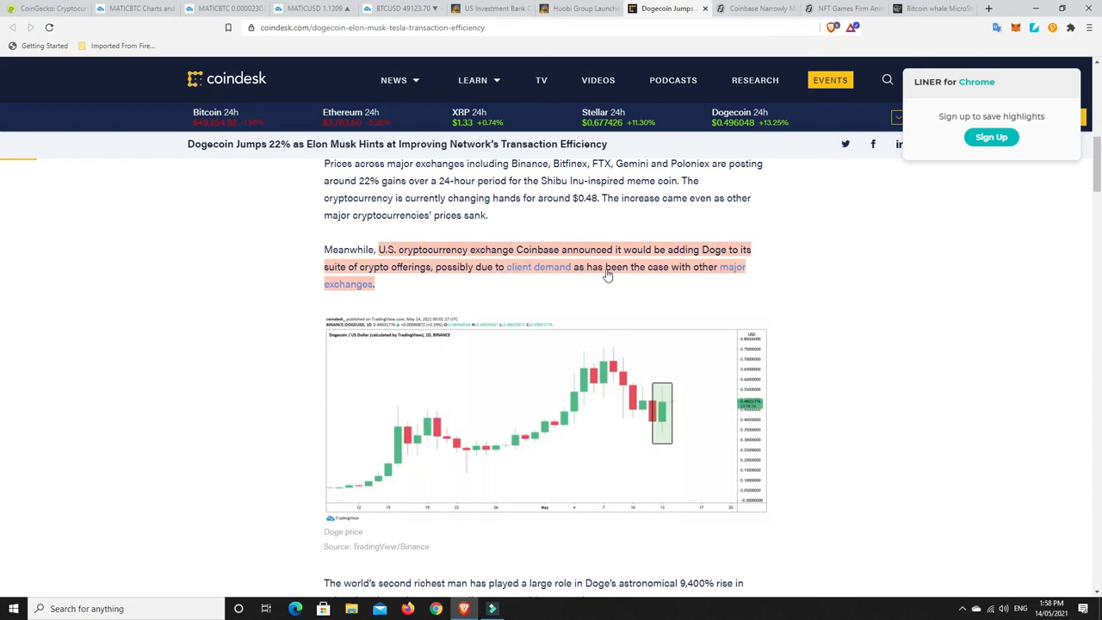
mouse_move(368, 293)
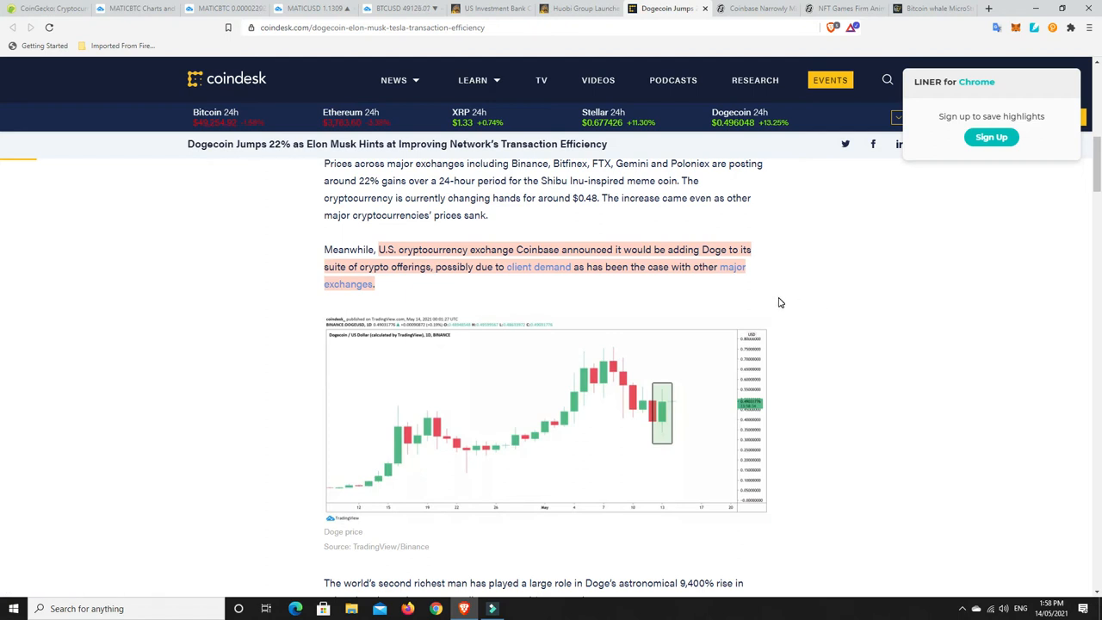
scroll("up", 3)
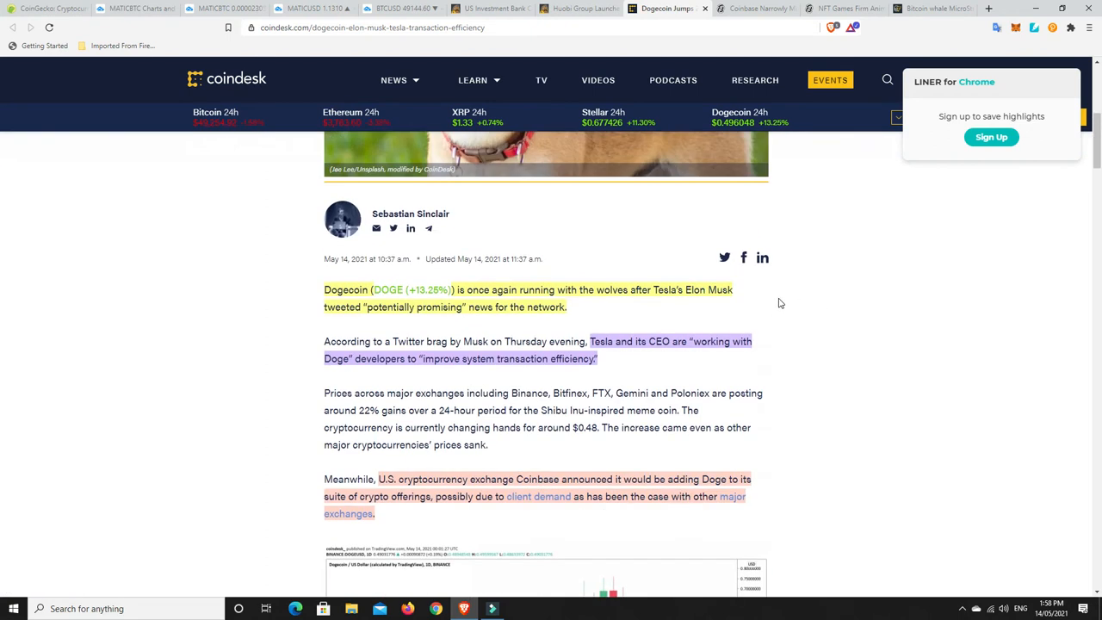
scroll("down", 3)
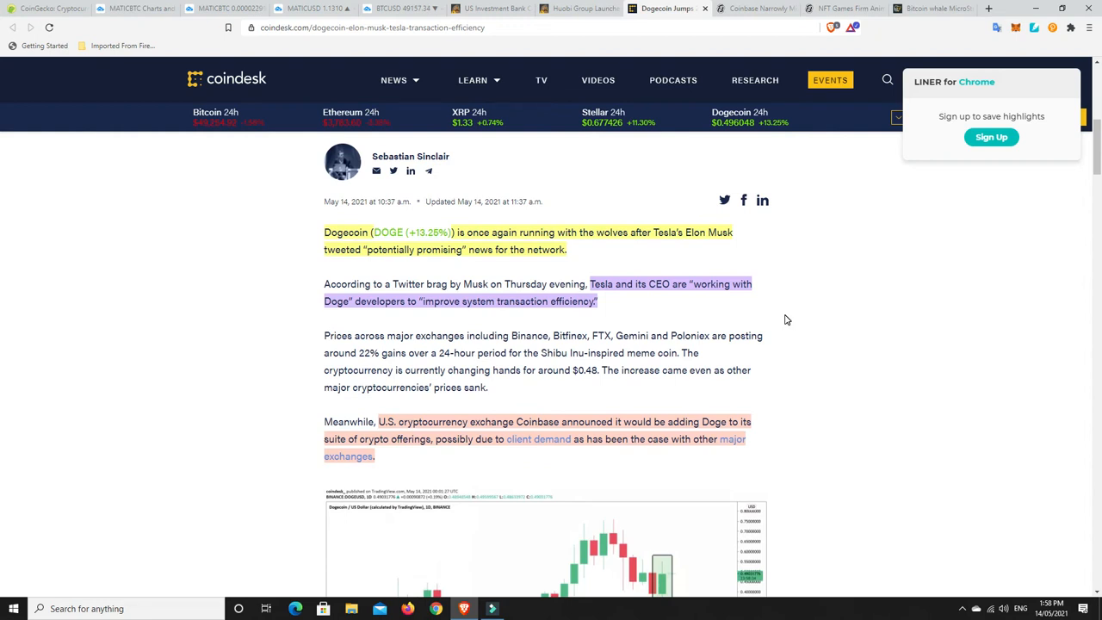
mouse_move(790, 317)
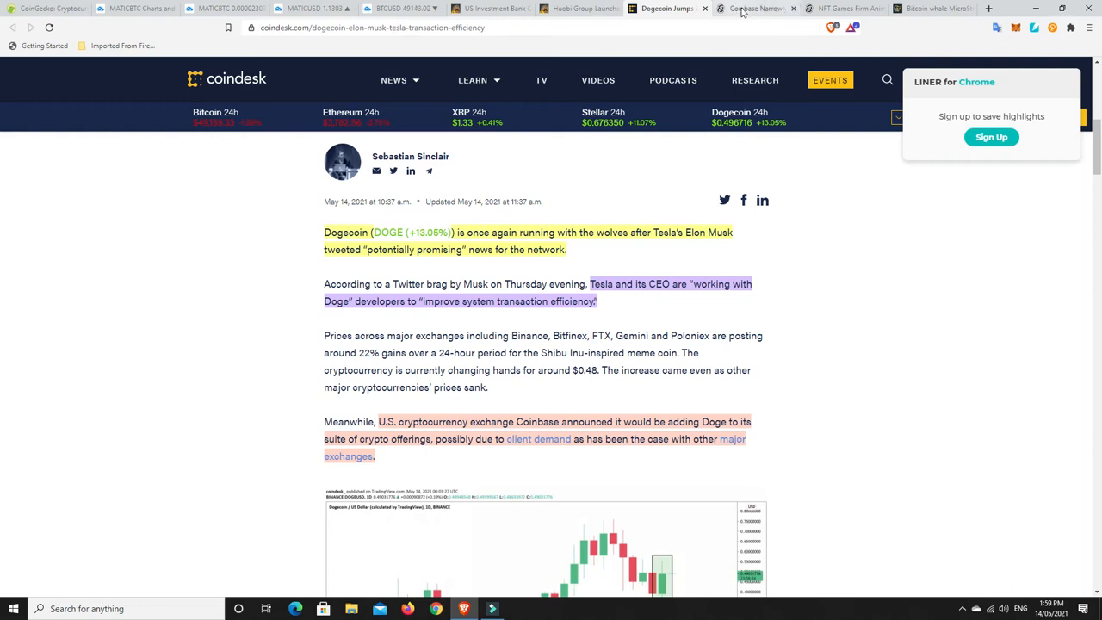
Step: Switch to the Decrypt Coinbase earnings-miss article and read past its first-quarter earnings figures
left_click(755, 8)
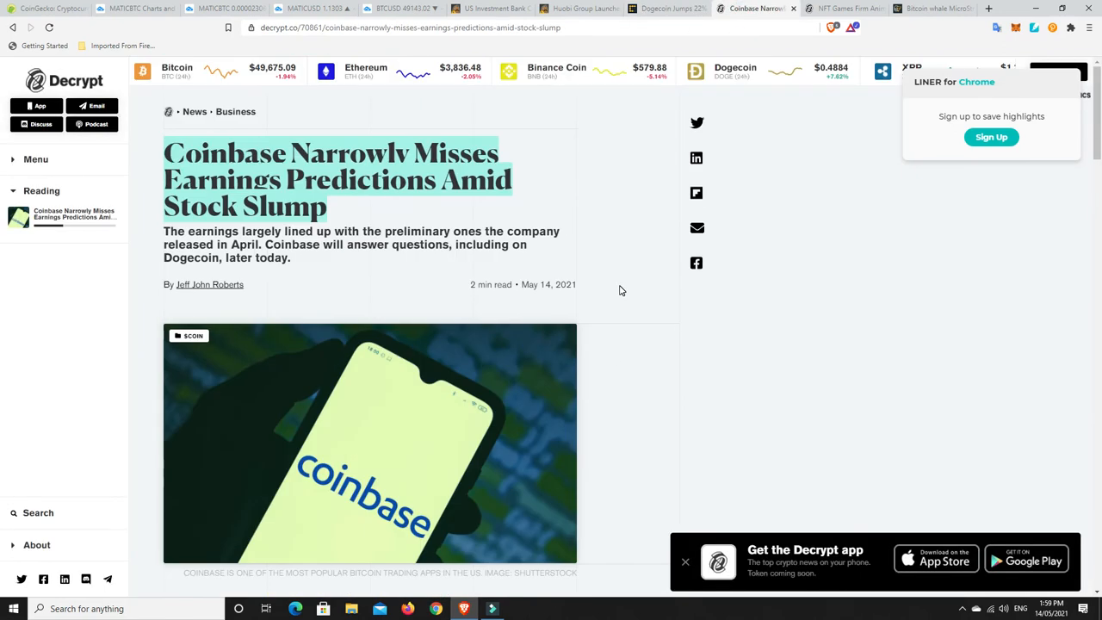
mouse_move(584, 231)
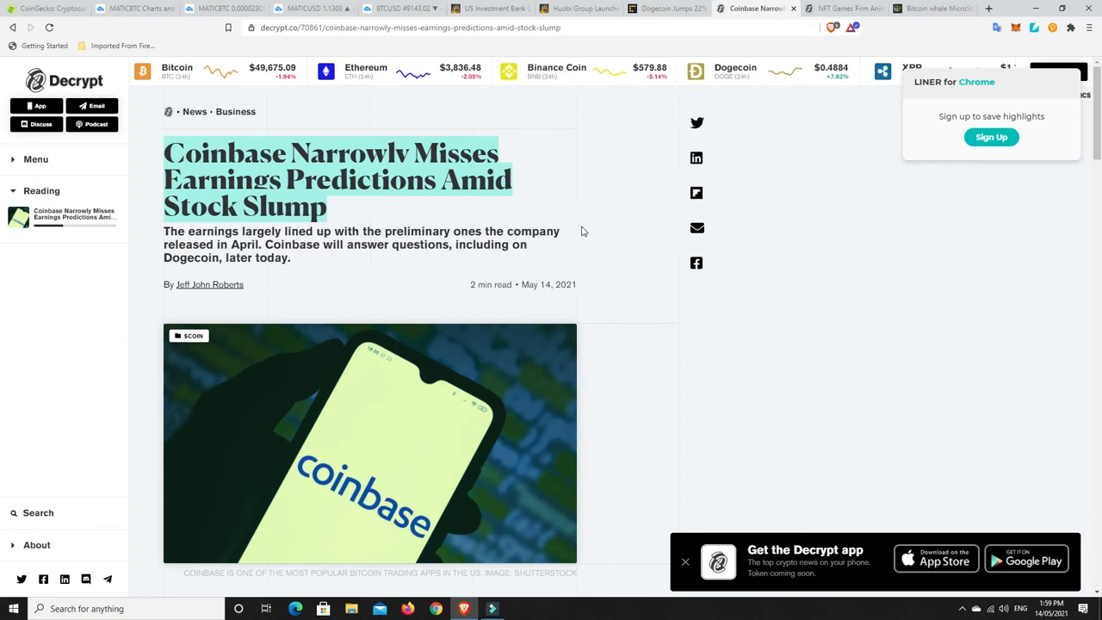
mouse_move(396, 225)
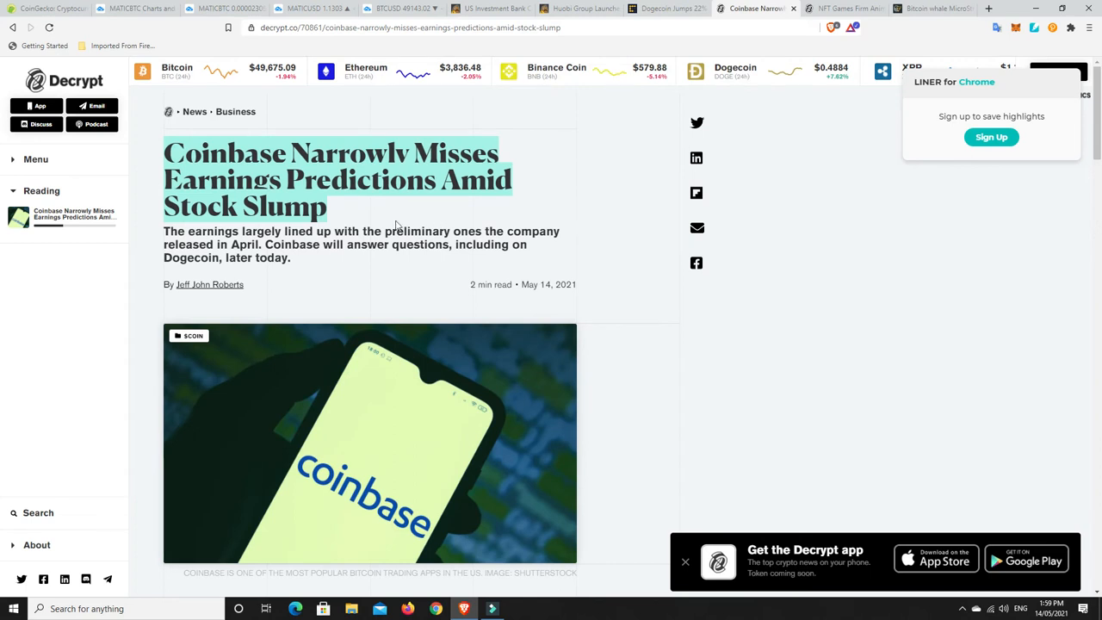
scroll("down", 3)
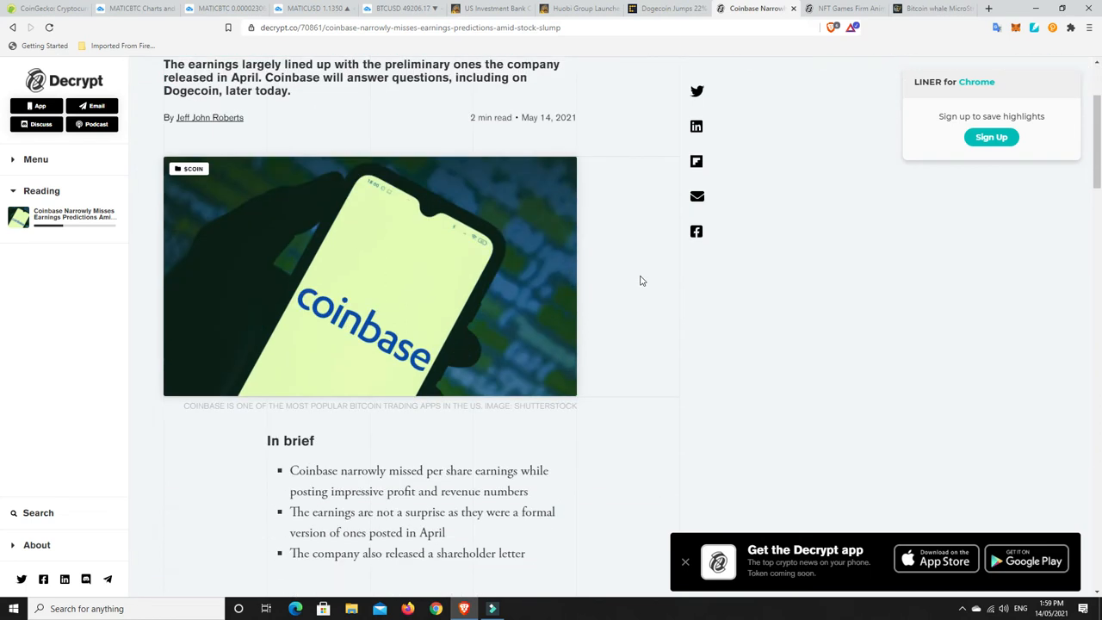
scroll("down", 3)
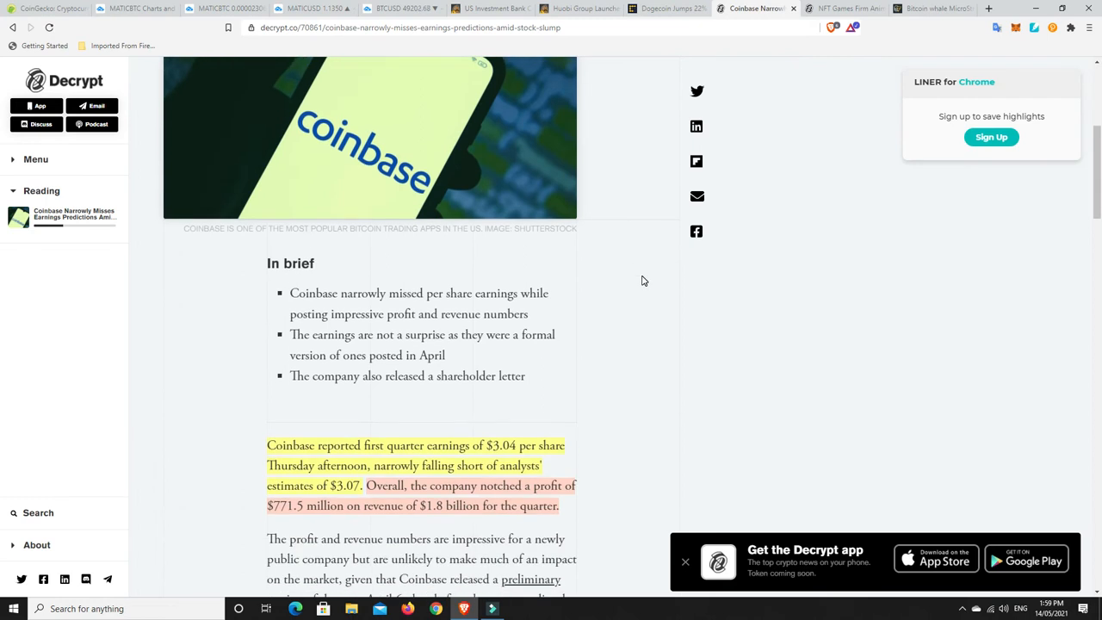
scroll("down", 3)
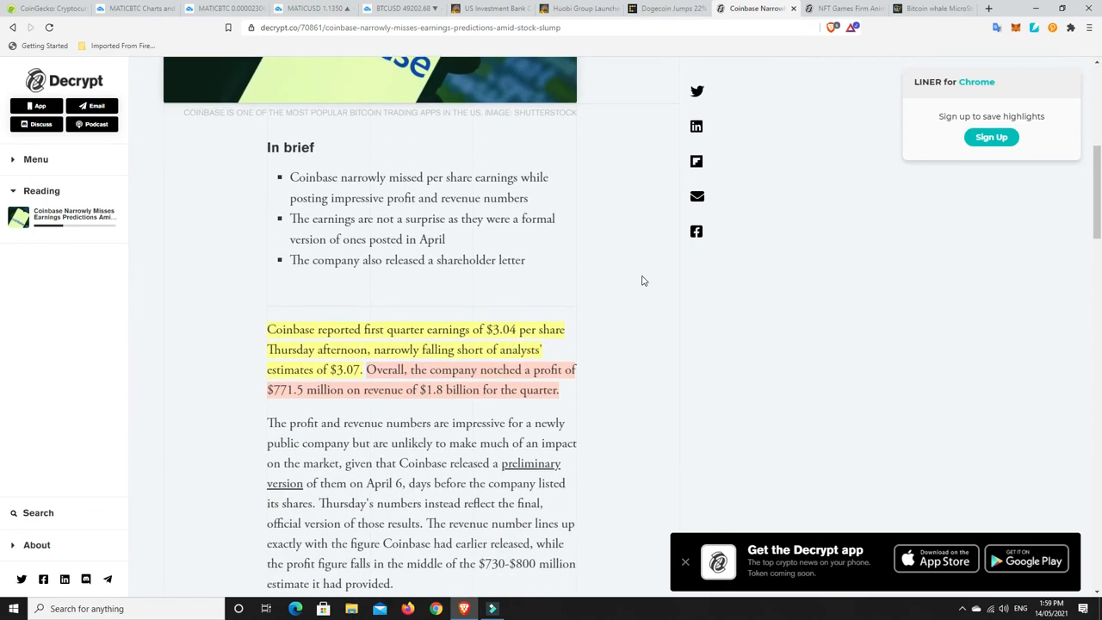
scroll("down", 3)
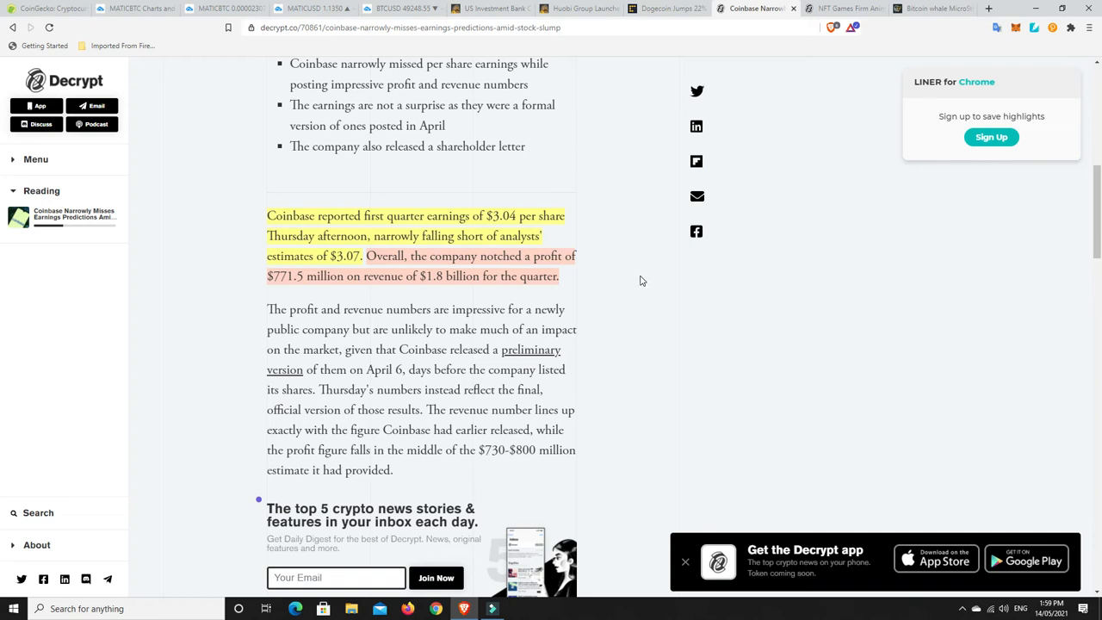
mouse_move(630, 262)
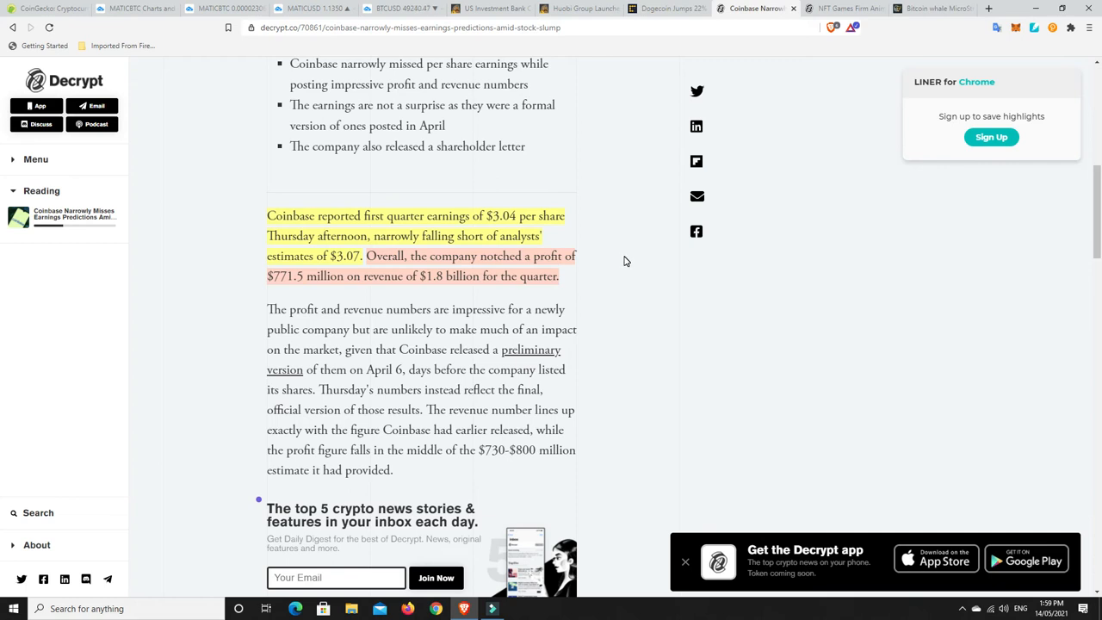
mouse_move(302, 272)
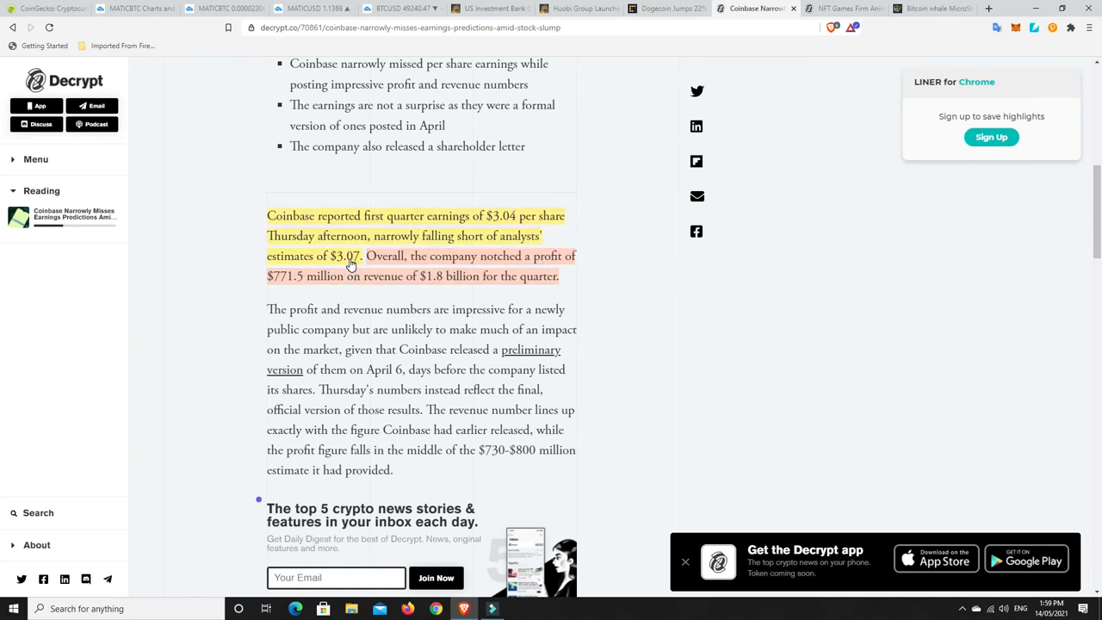
mouse_move(466, 251)
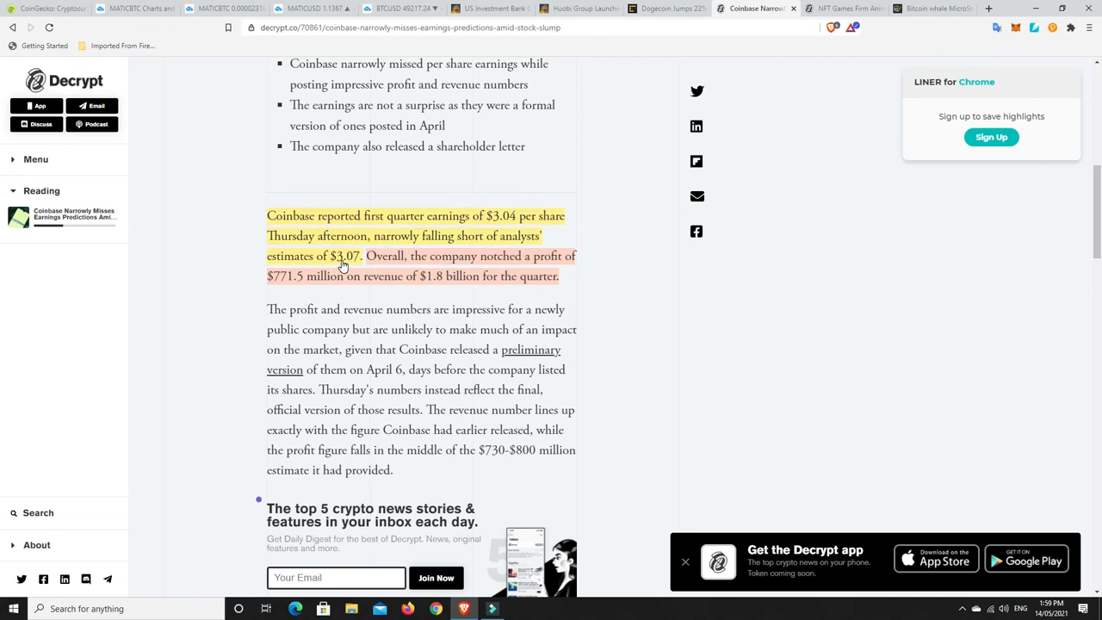
mouse_move(354, 263)
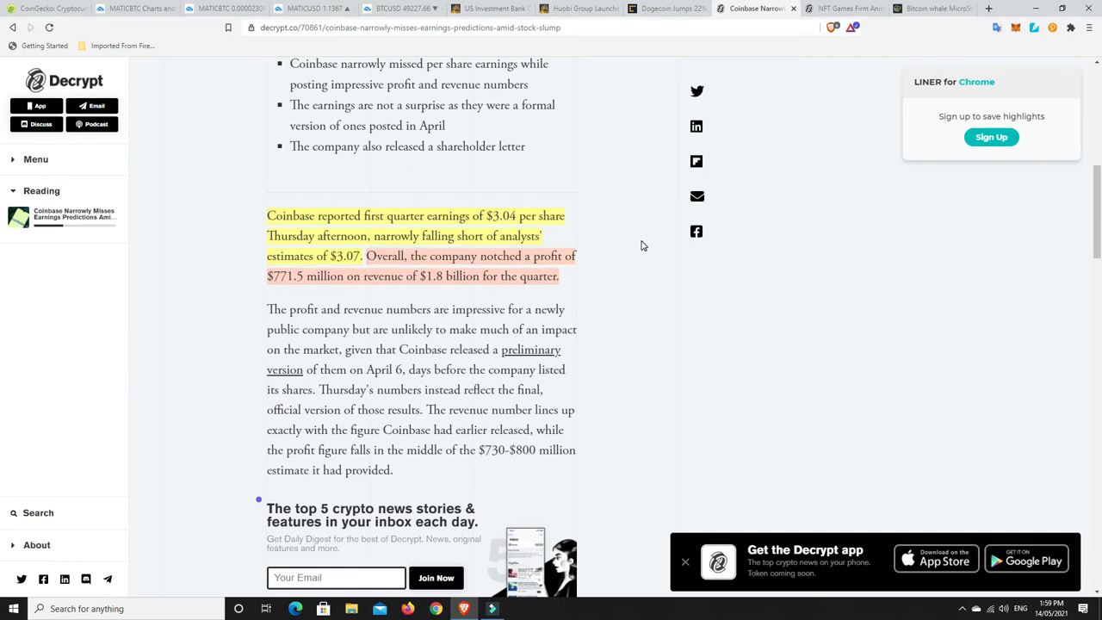
mouse_move(334, 301)
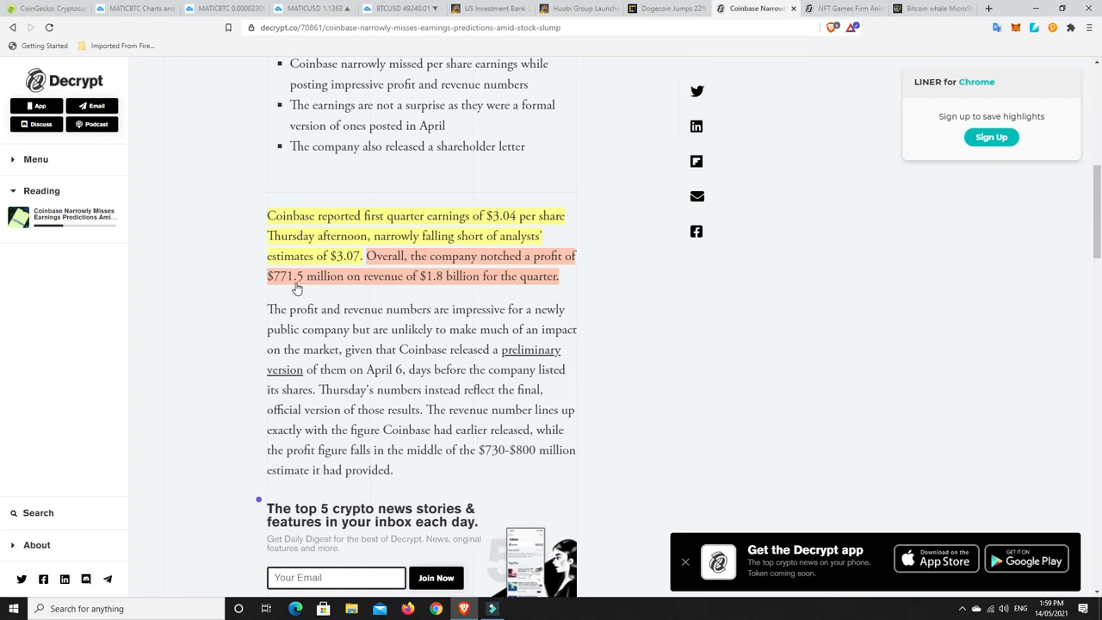
mouse_move(410, 290)
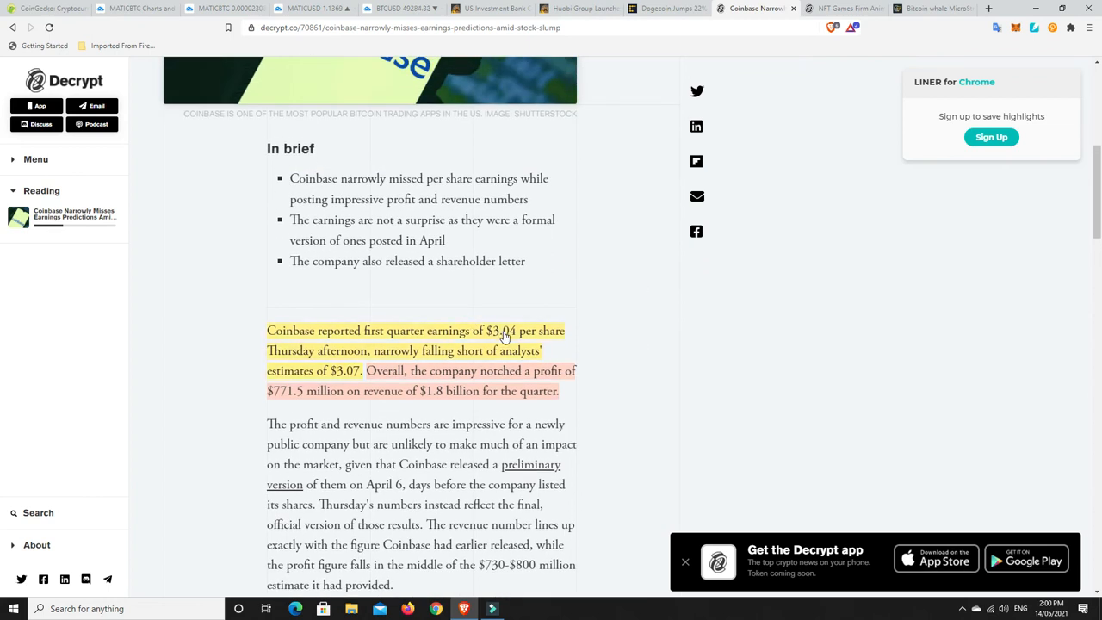
mouse_move(468, 344)
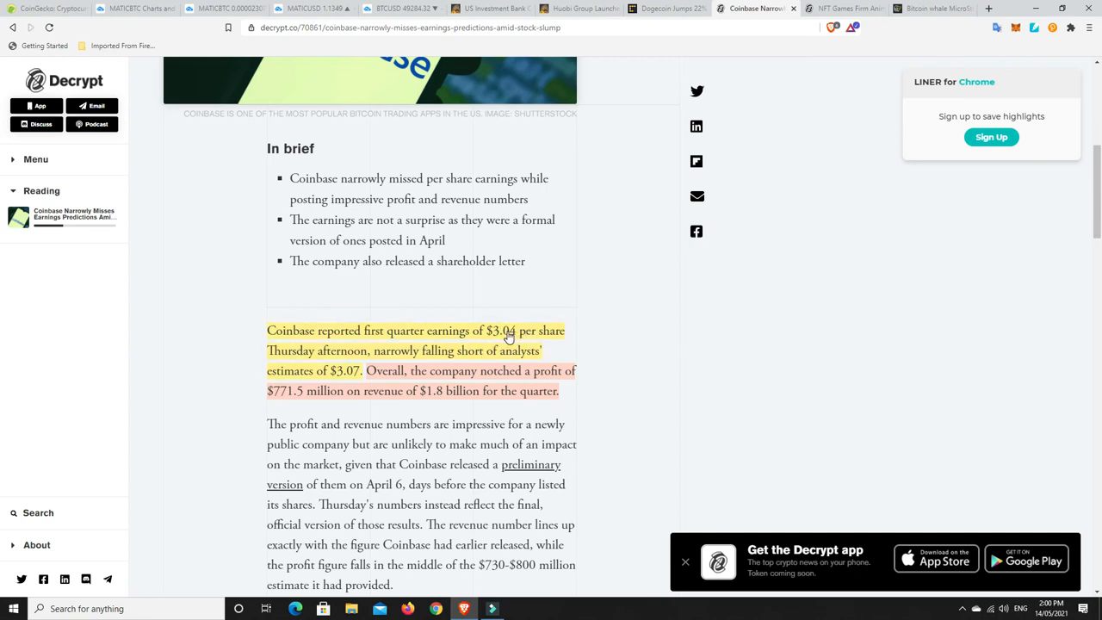
mouse_move(489, 356)
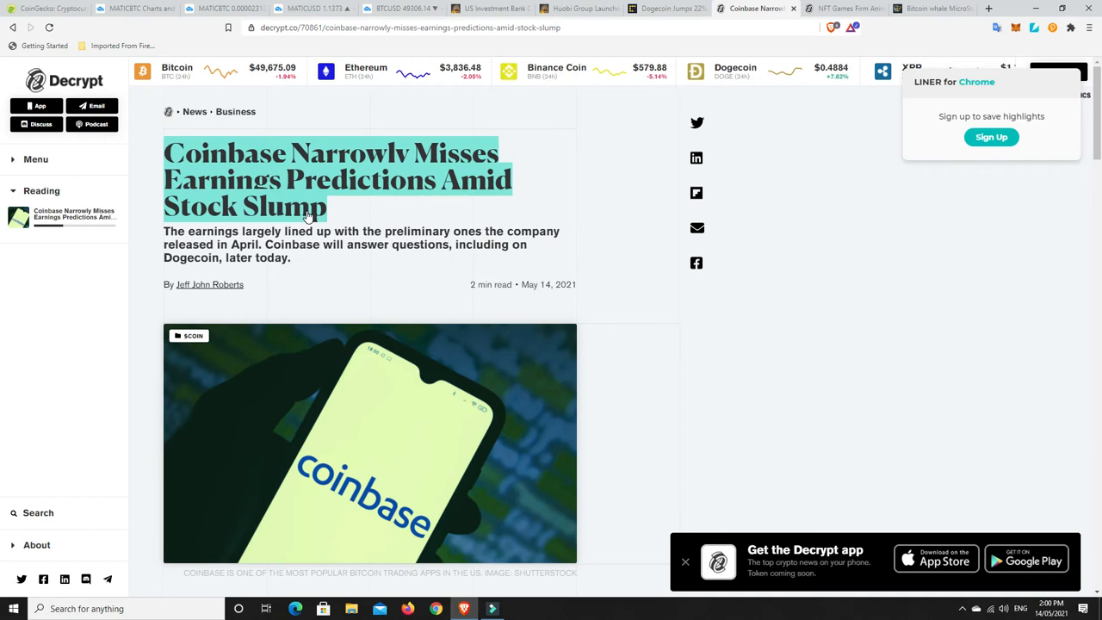
mouse_move(303, 217)
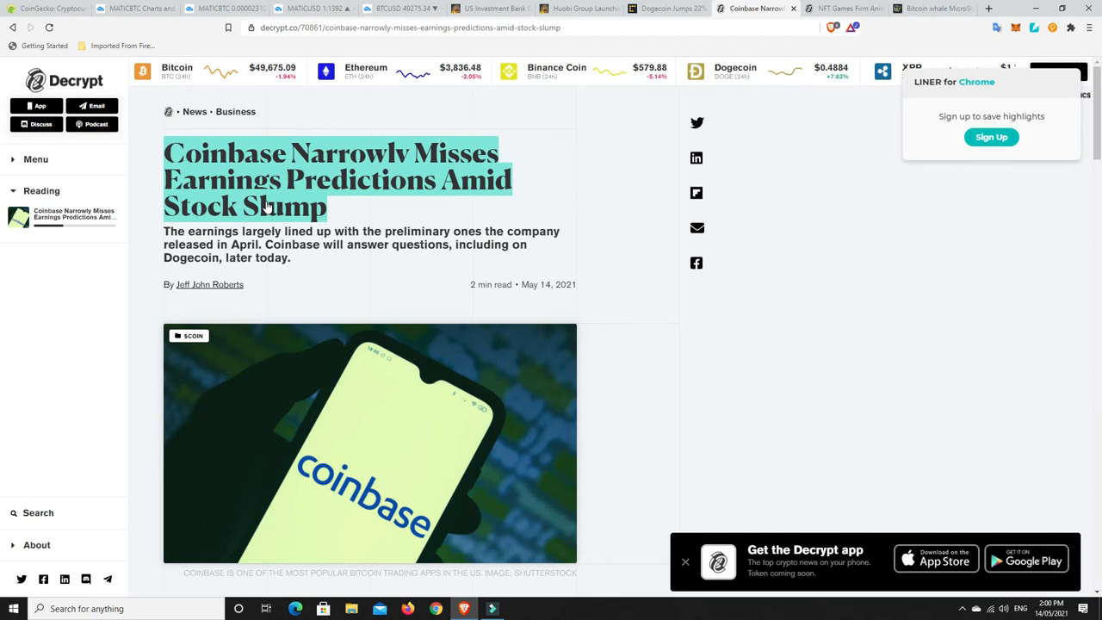
mouse_move(330, 231)
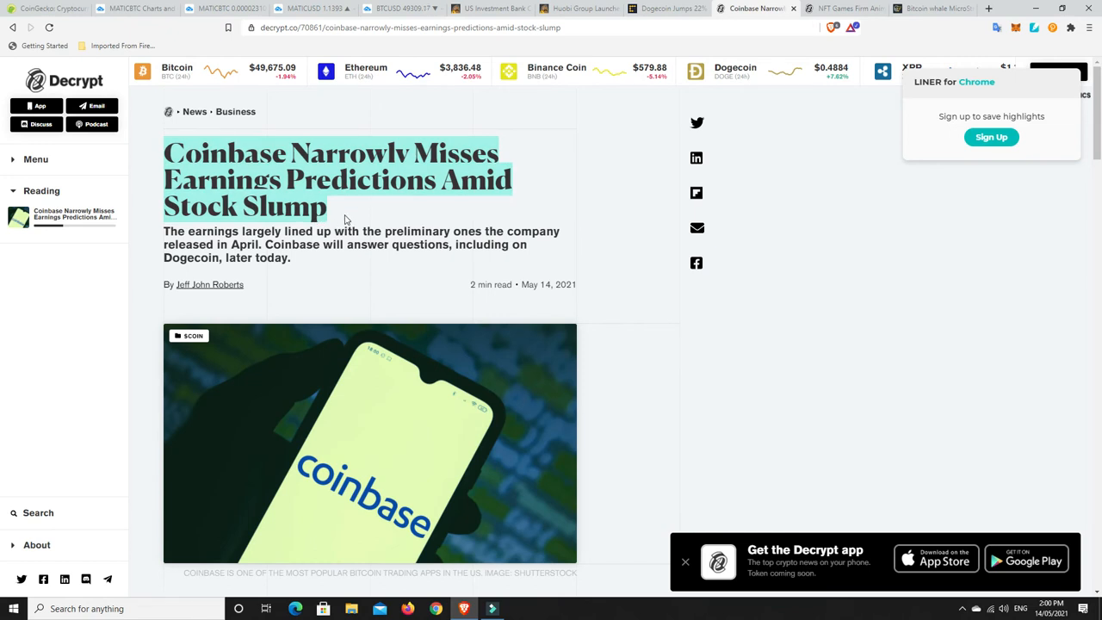
mouse_move(348, 222)
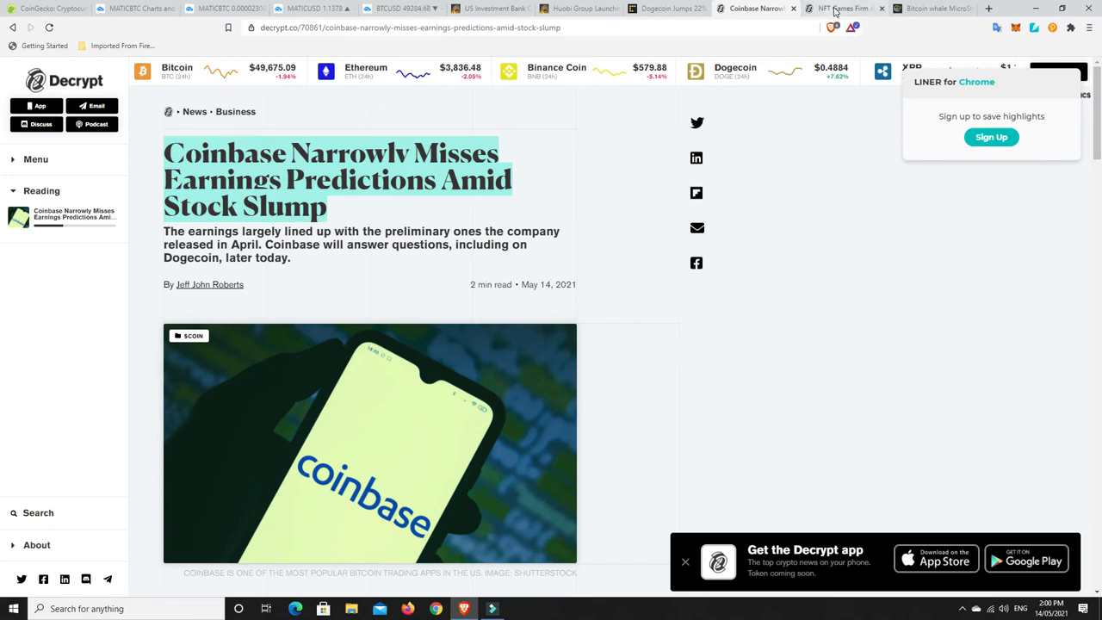
Step: Switch to the Decrypt Animoca Brands $1 billion valuation article and read its 'In brief' summary
left_click(857, 8)
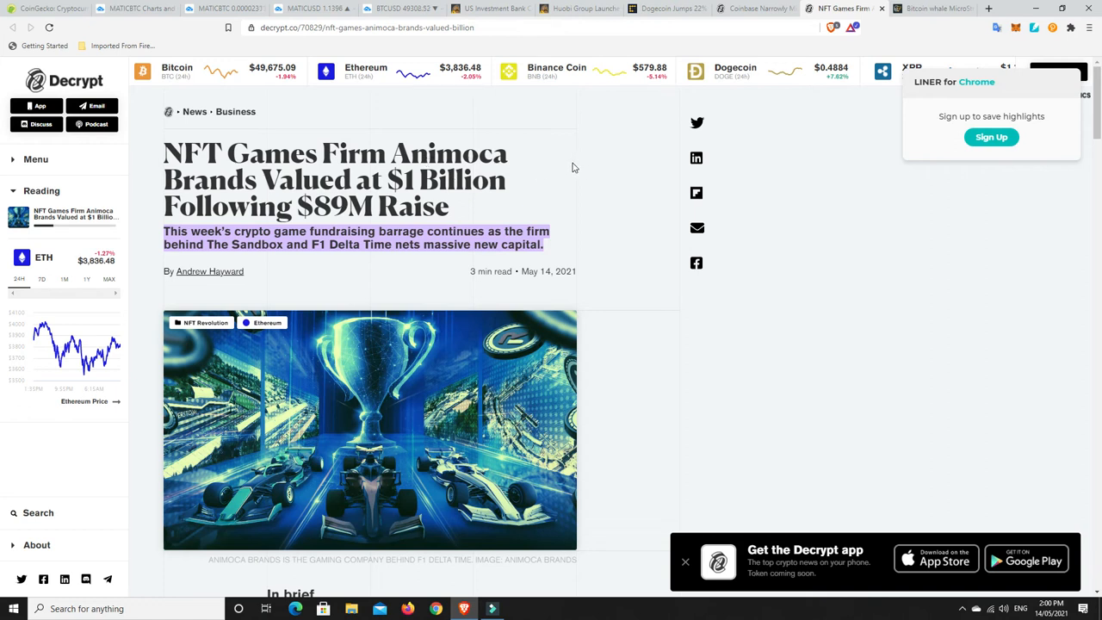
mouse_move(347, 234)
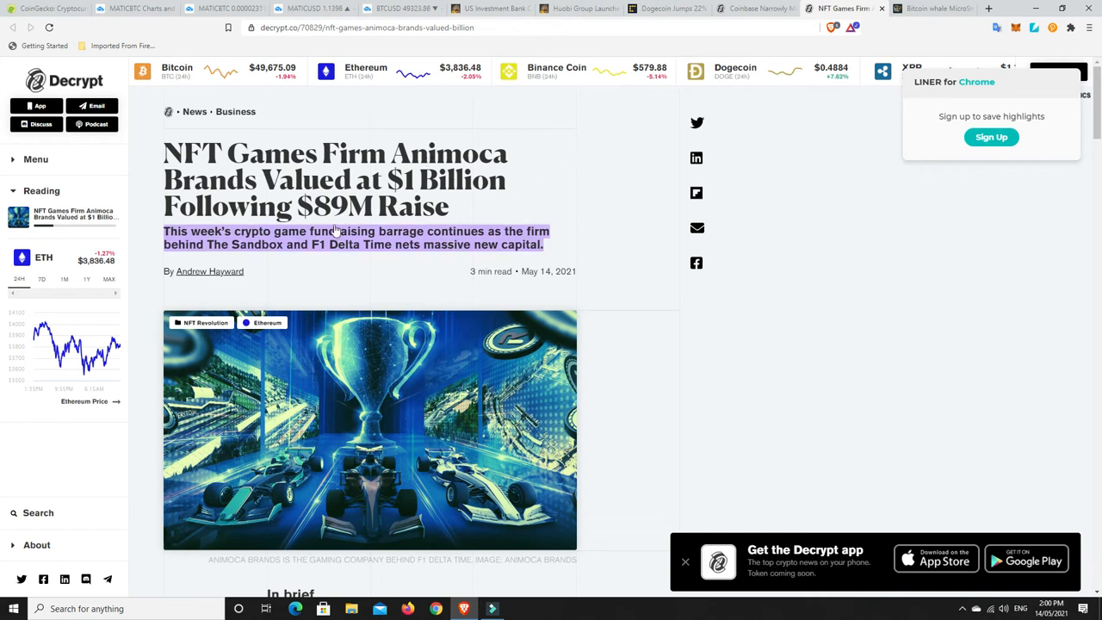
mouse_move(576, 206)
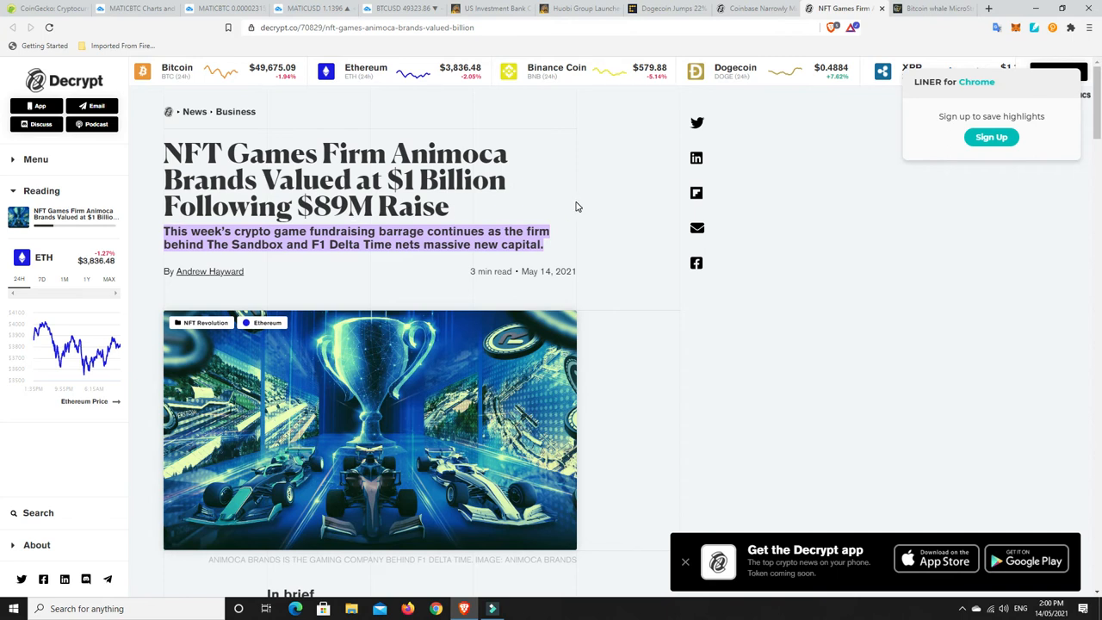
scroll("down", 3)
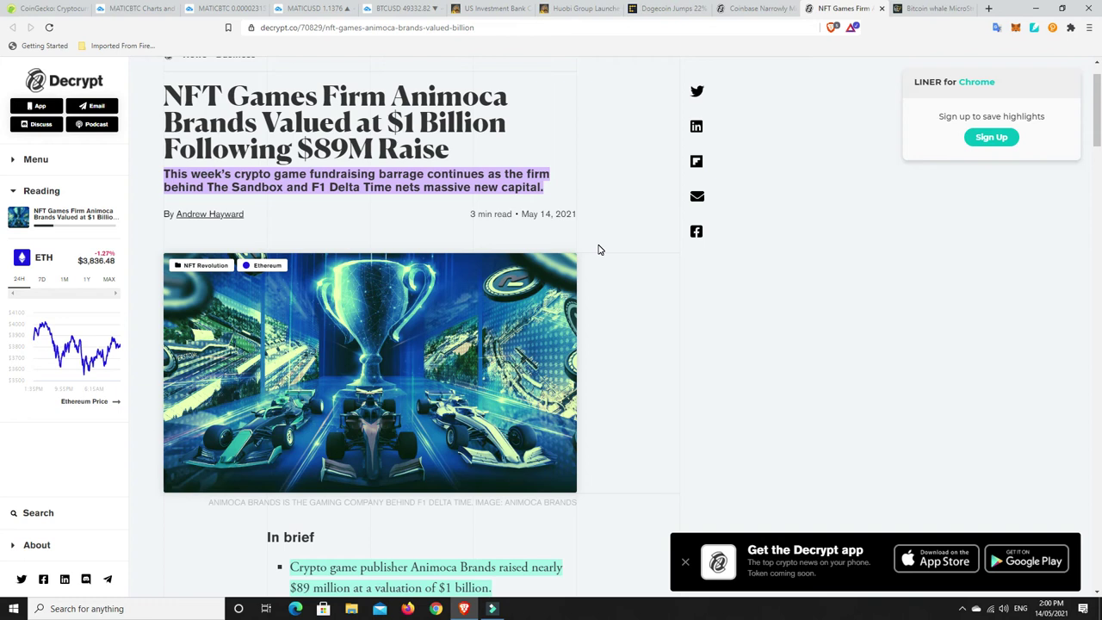
mouse_move(320, 196)
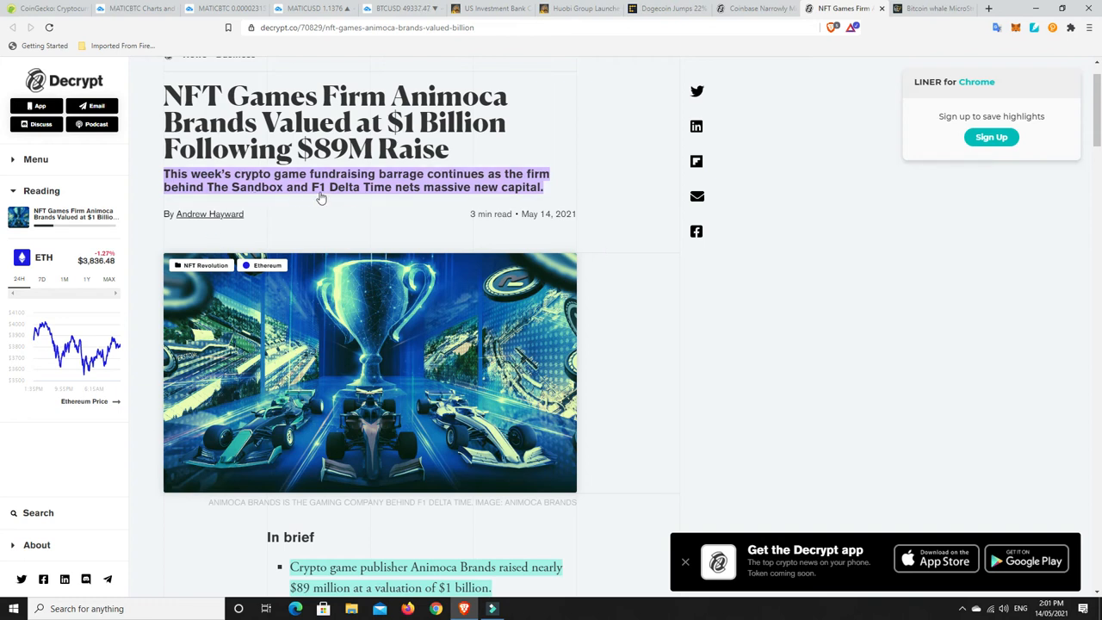
mouse_move(382, 203)
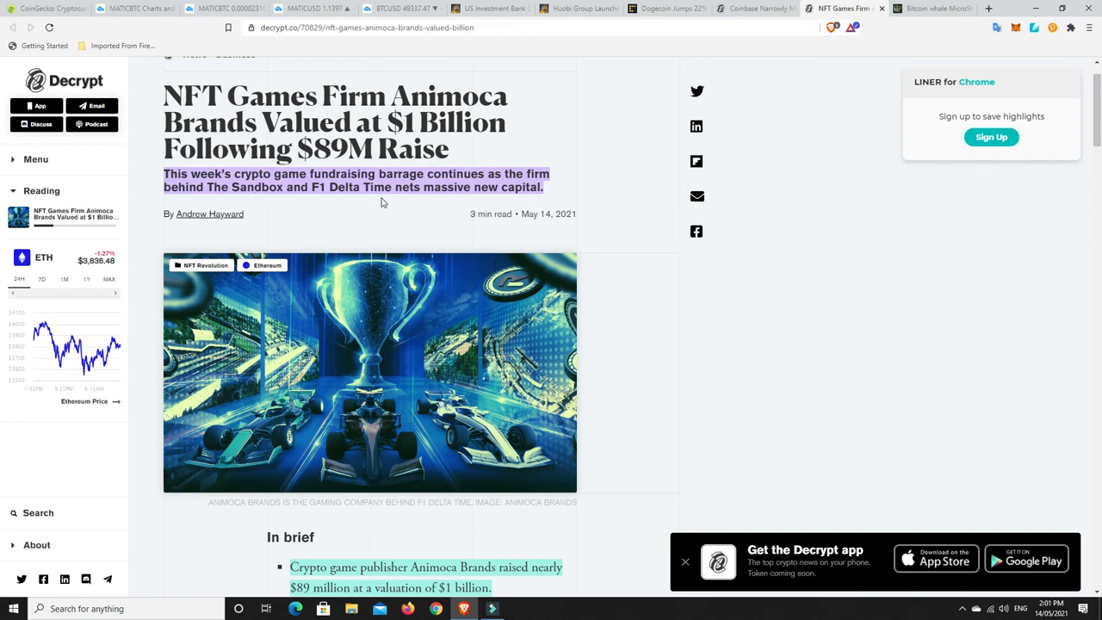
scroll("down", 3)
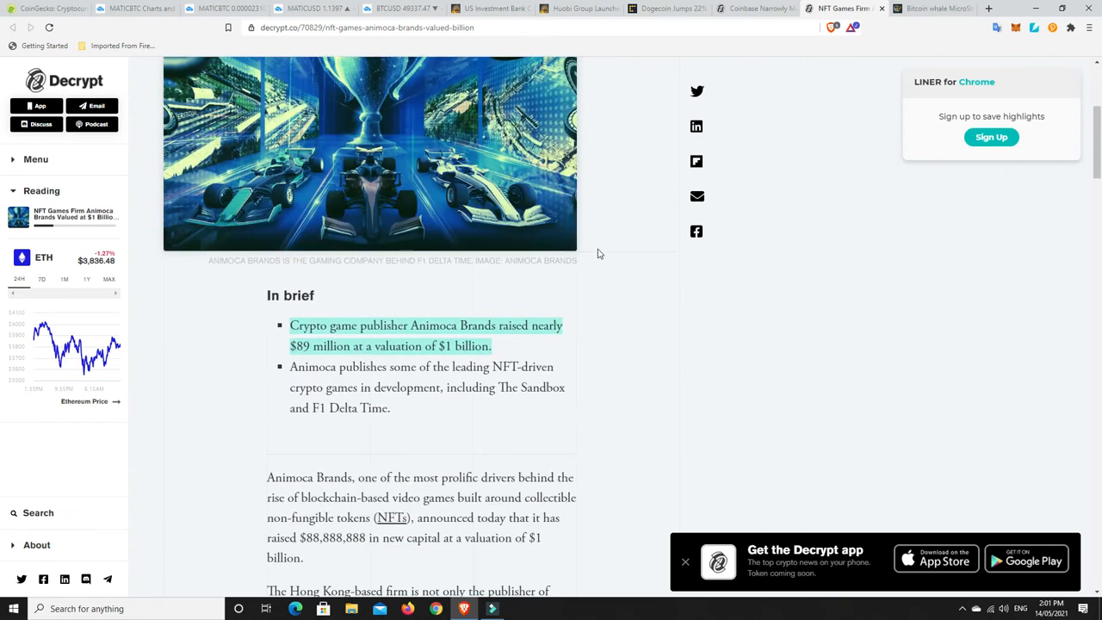
scroll("down", 3)
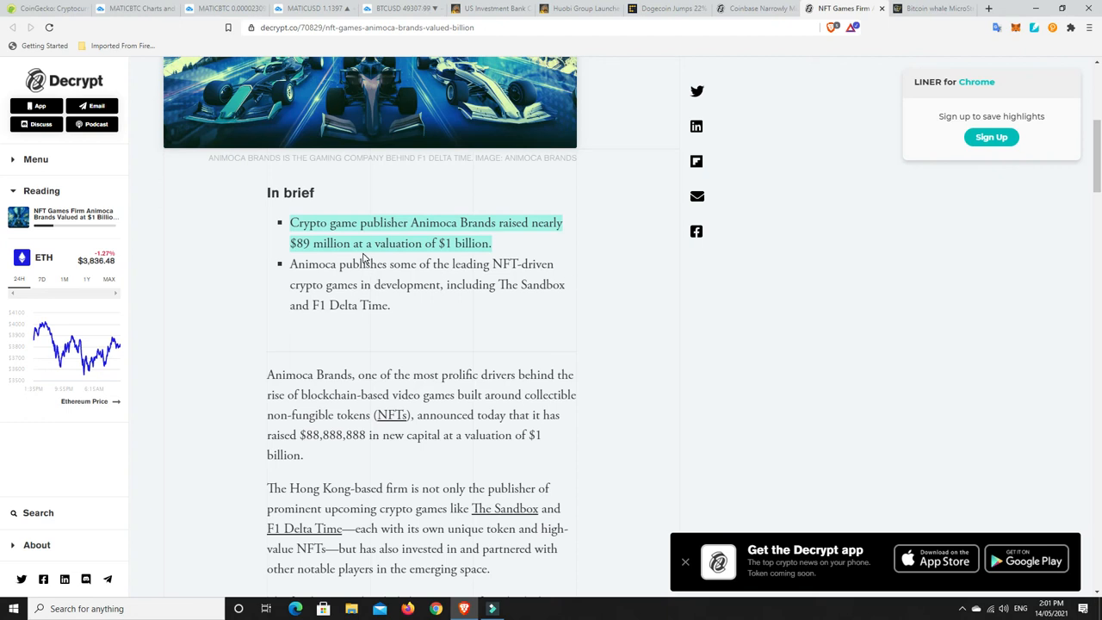
mouse_move(503, 272)
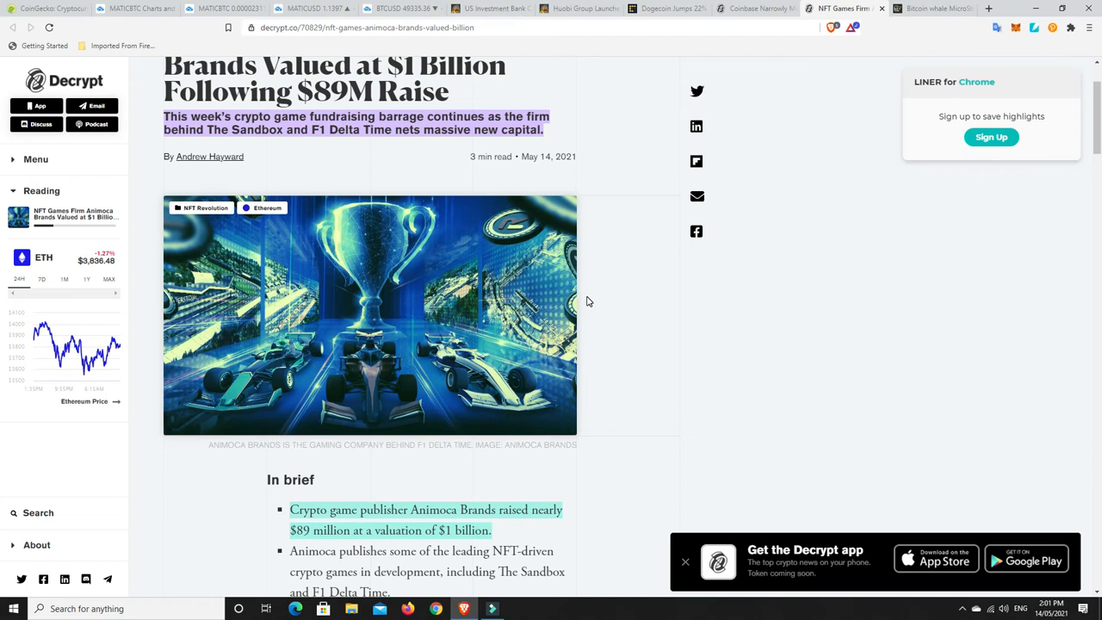
mouse_move(395, 330)
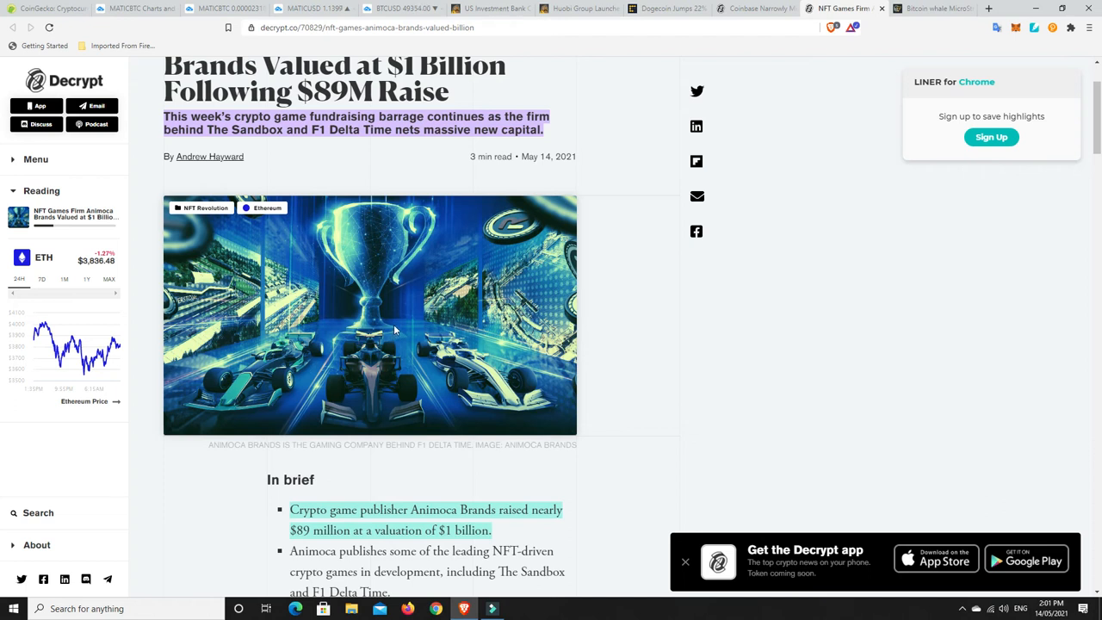
mouse_move(626, 303)
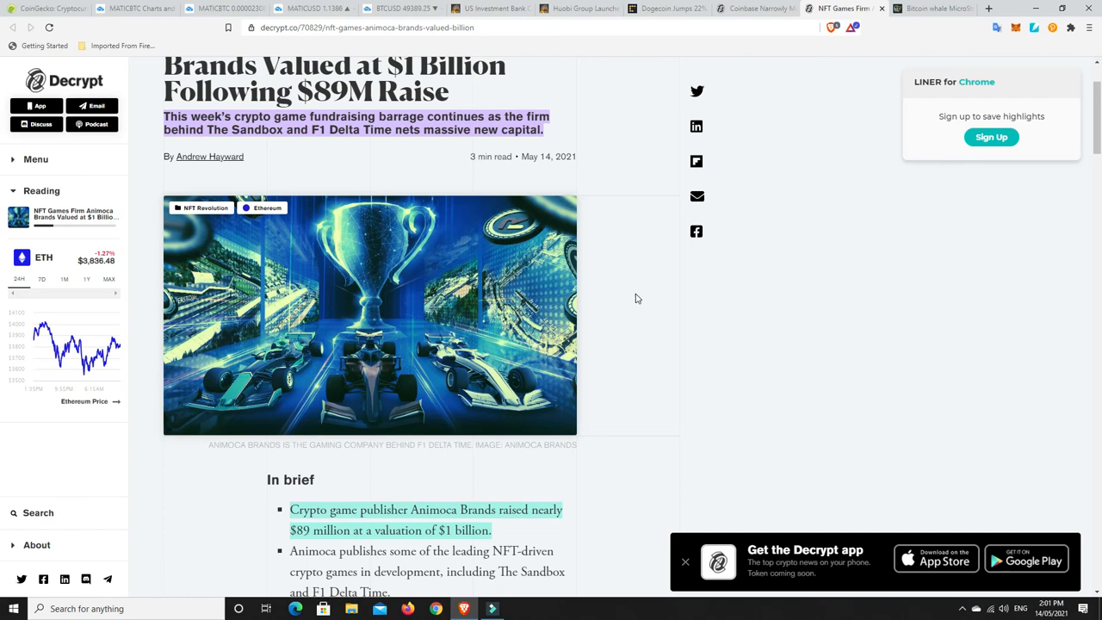
Step: Read through Cointelegraph's MicroStrategy 271 BTC purchase article, then switch to CryptoPotato's Cowen custody article
left_click(933, 10)
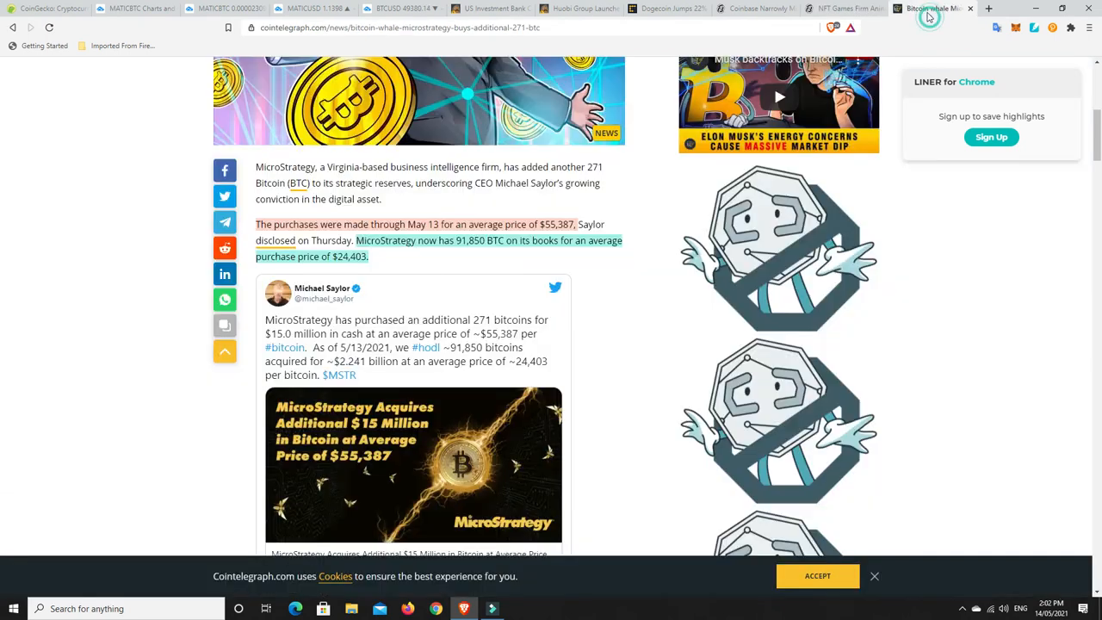
scroll("up", 3)
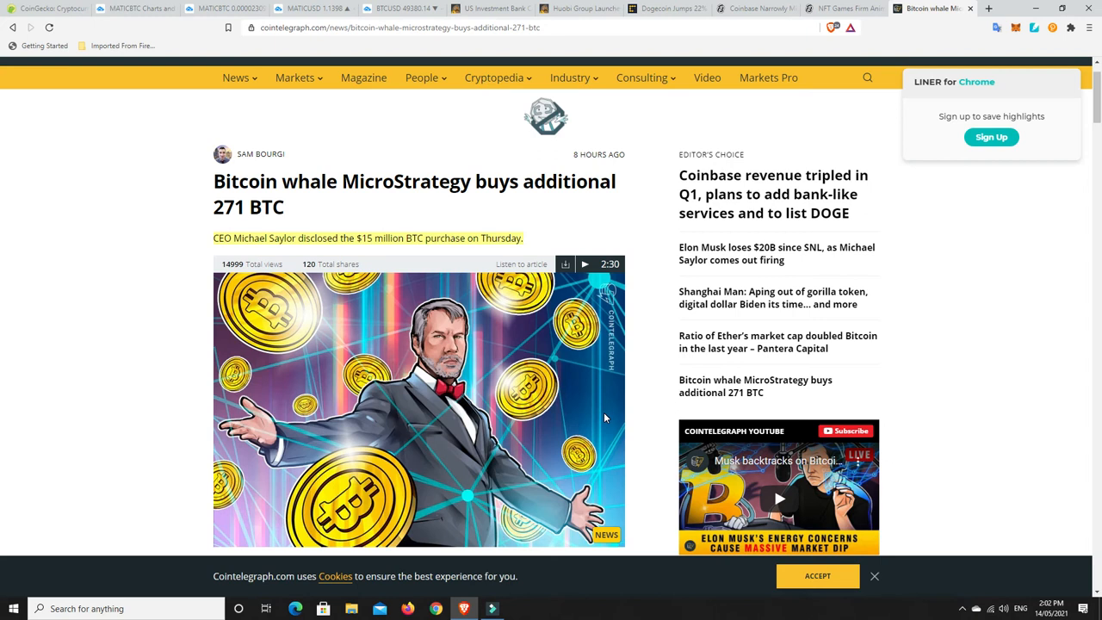
scroll("down", 3)
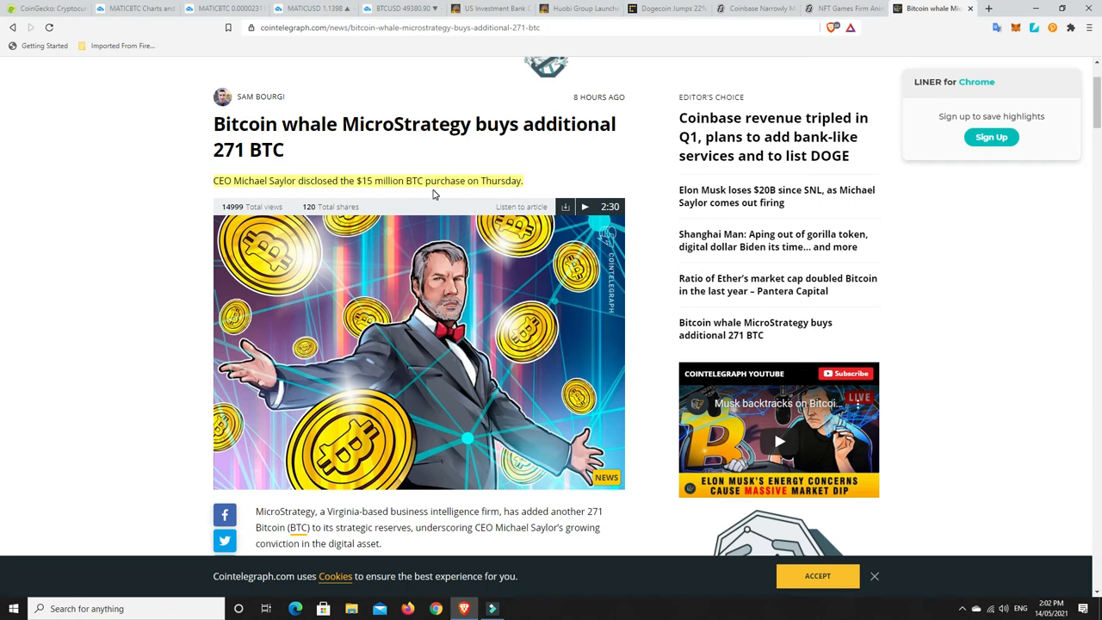
scroll("down", 3)
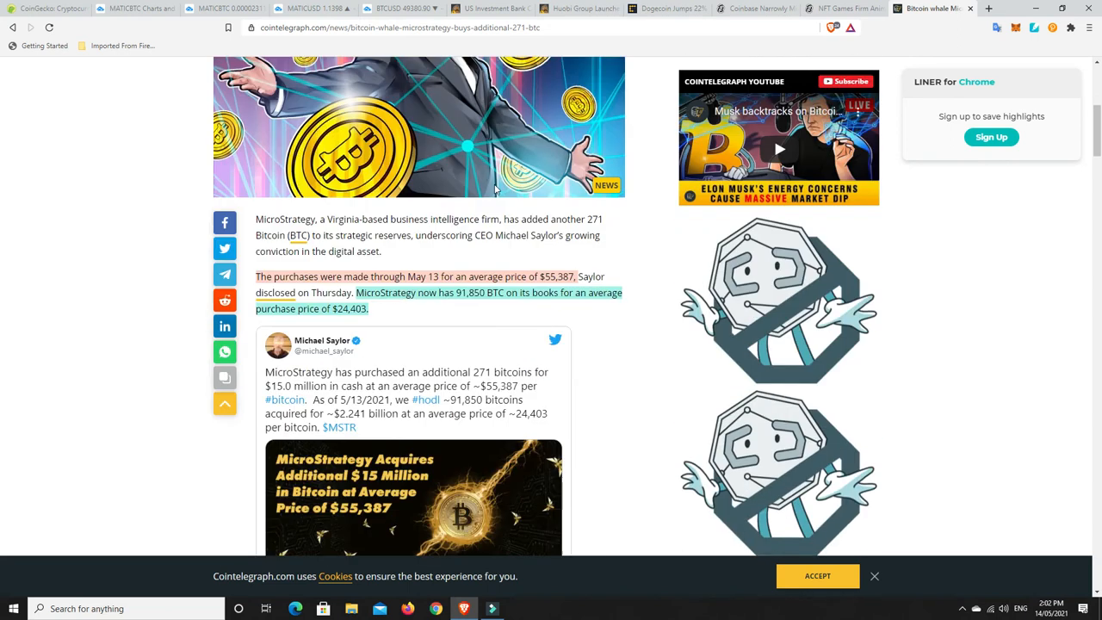
scroll("down", 3)
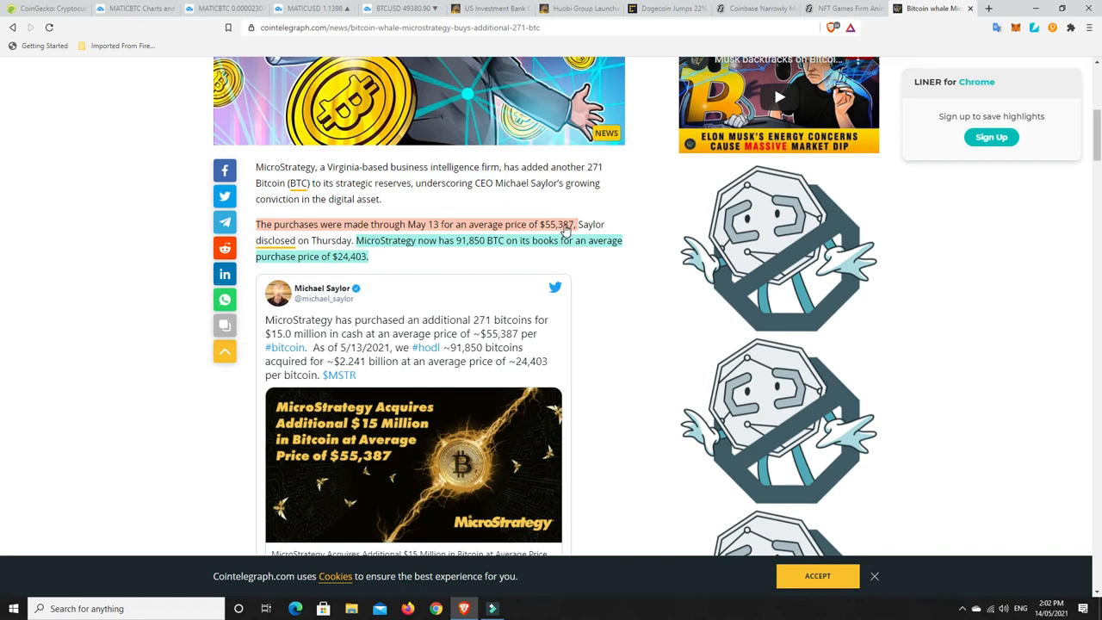
mouse_move(437, 251)
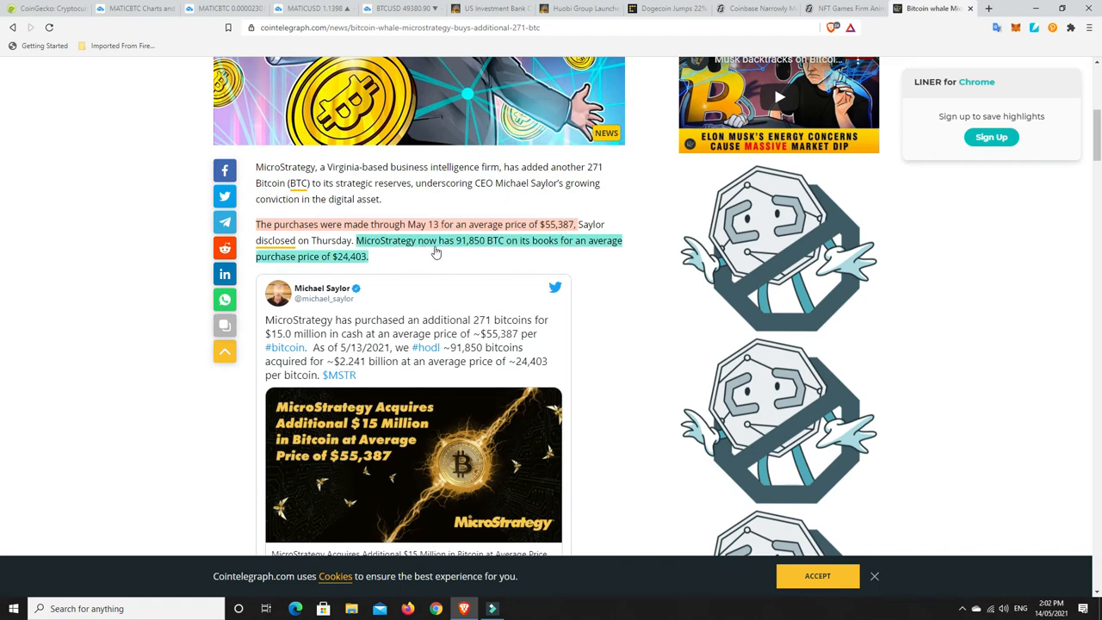
mouse_move(468, 250)
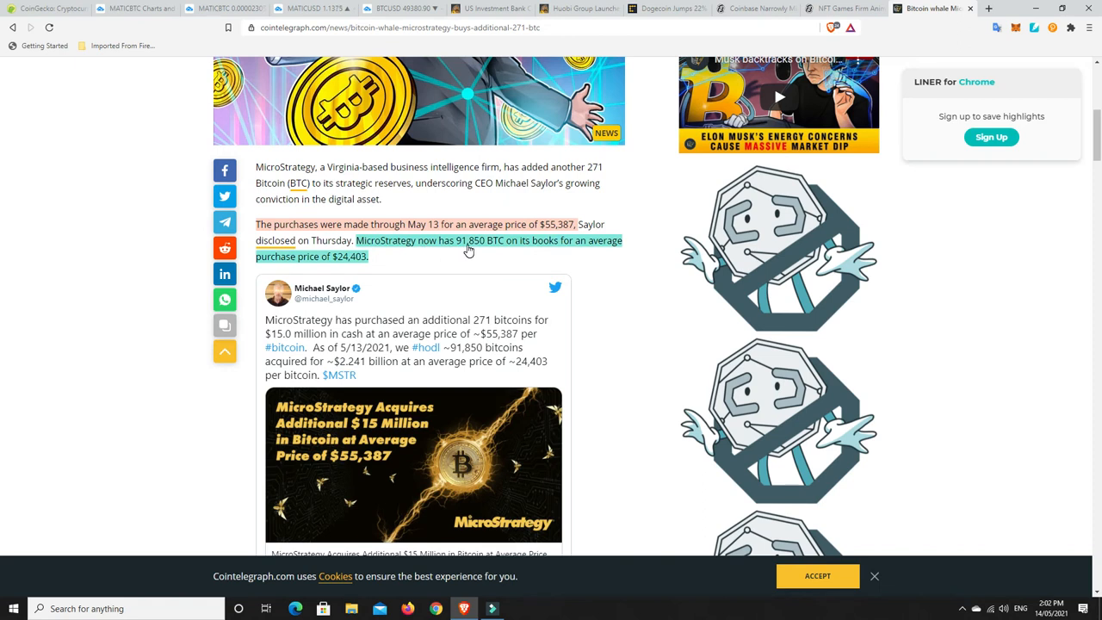
mouse_move(350, 265)
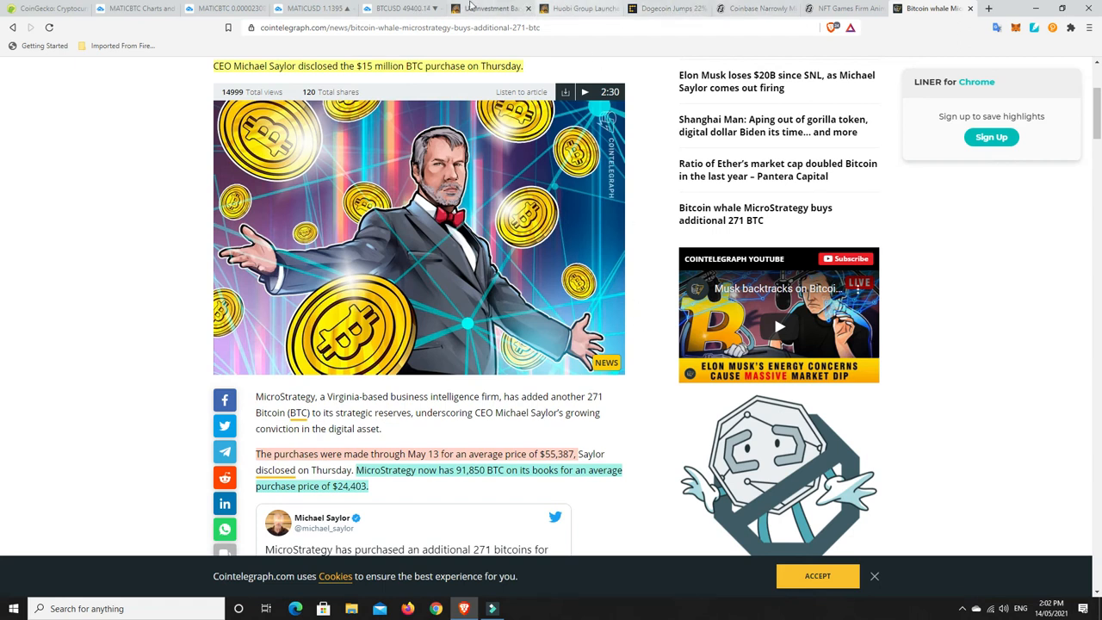
left_click(521, 6)
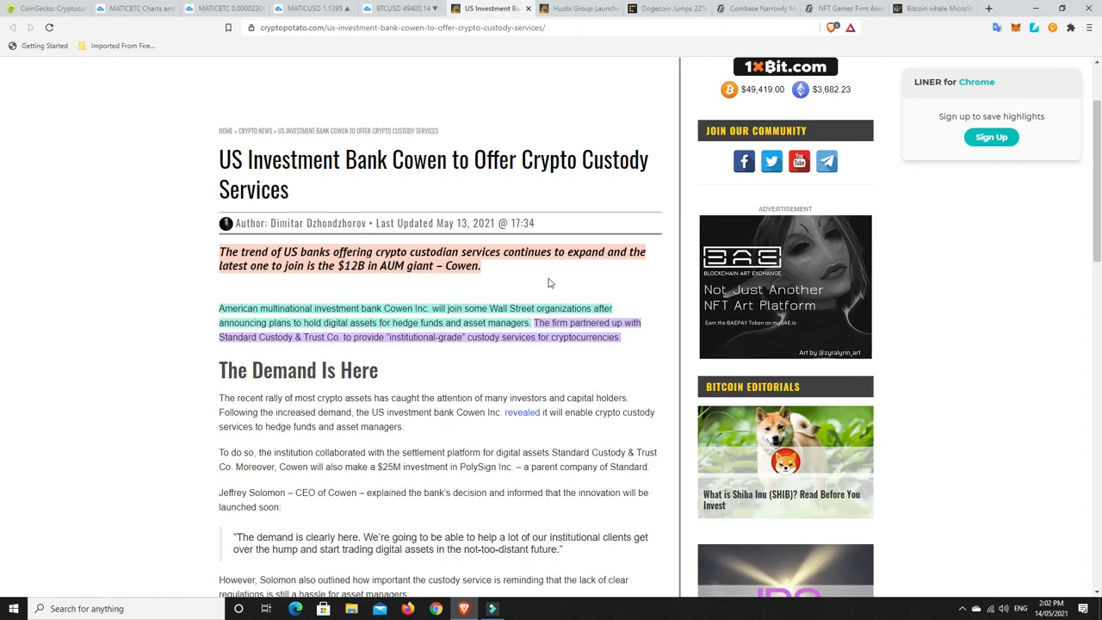
mouse_move(942, 33)
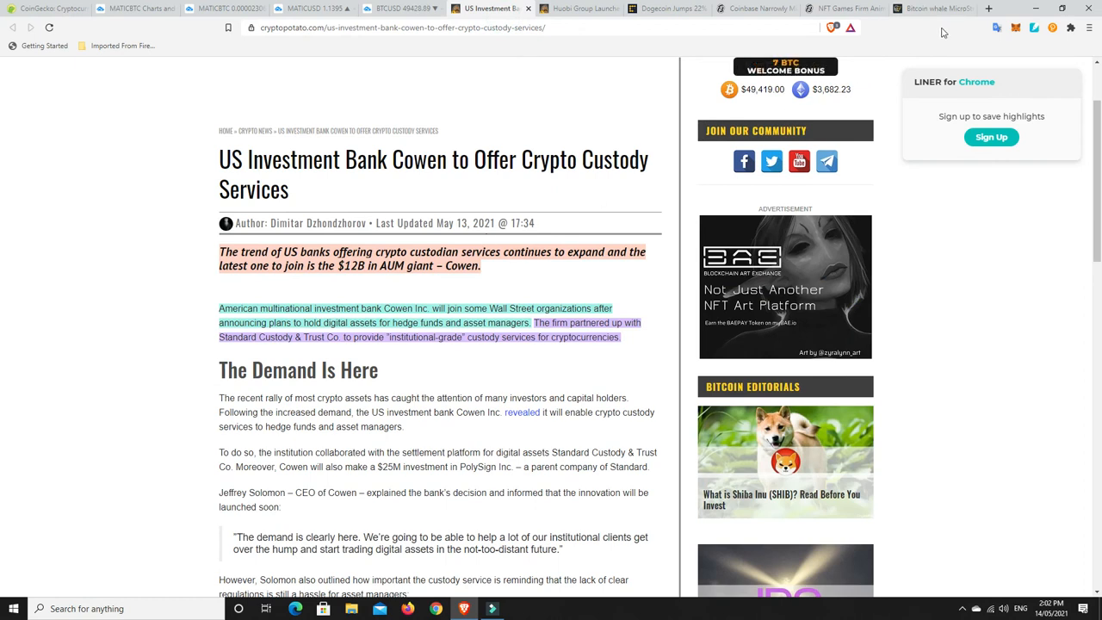
Step: Switch back to the TradingView BTCUSD daily chart with its green support zone
left_click(395, 10)
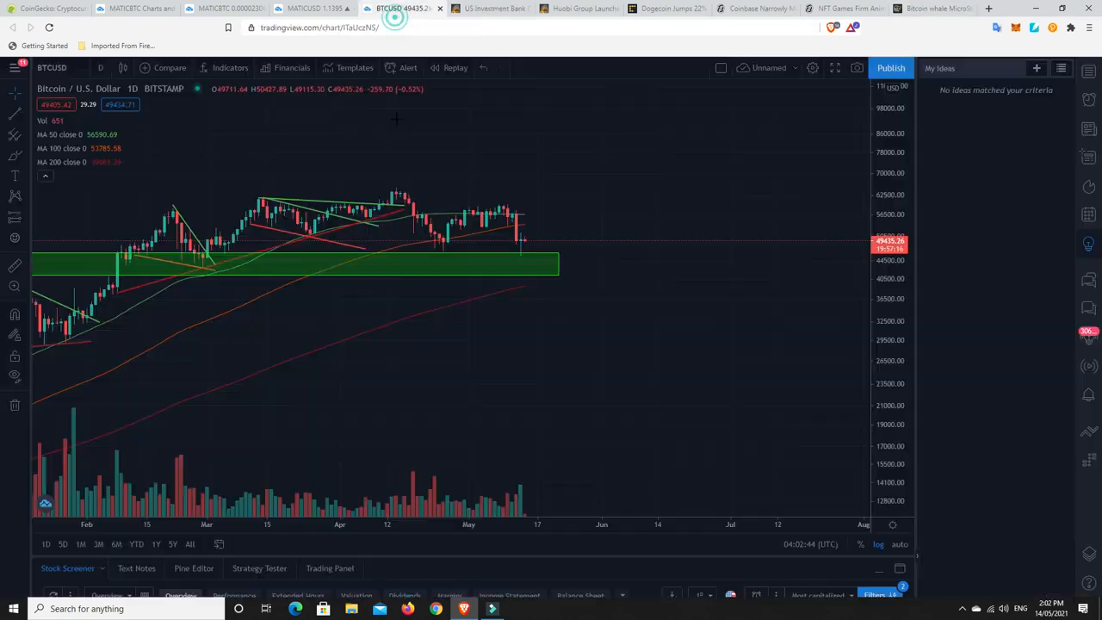
mouse_move(413, 389)
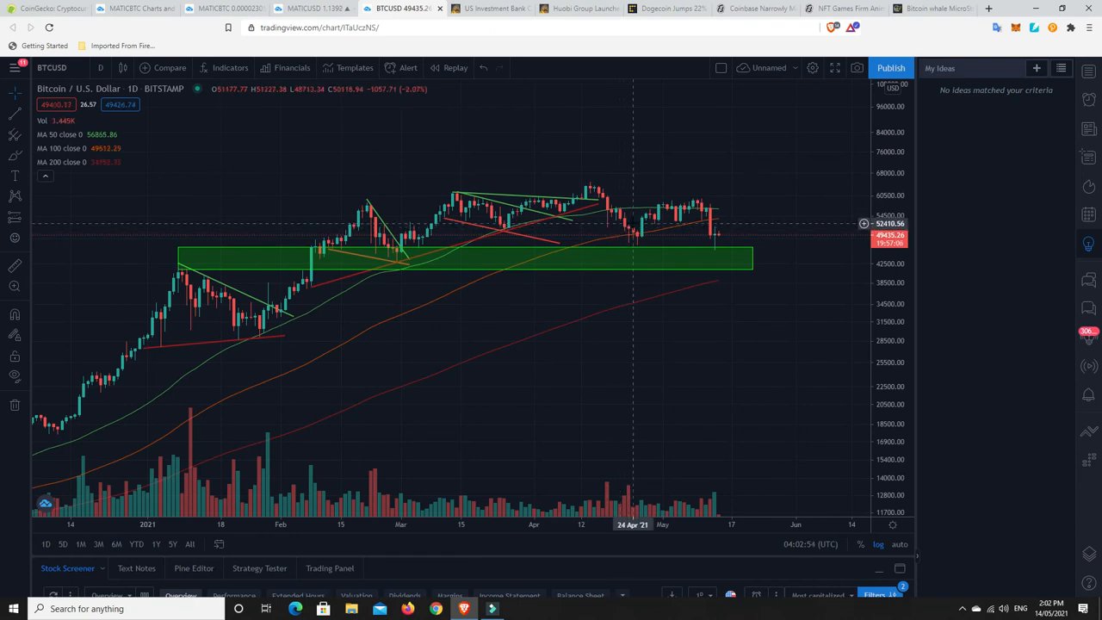
mouse_move(646, 227)
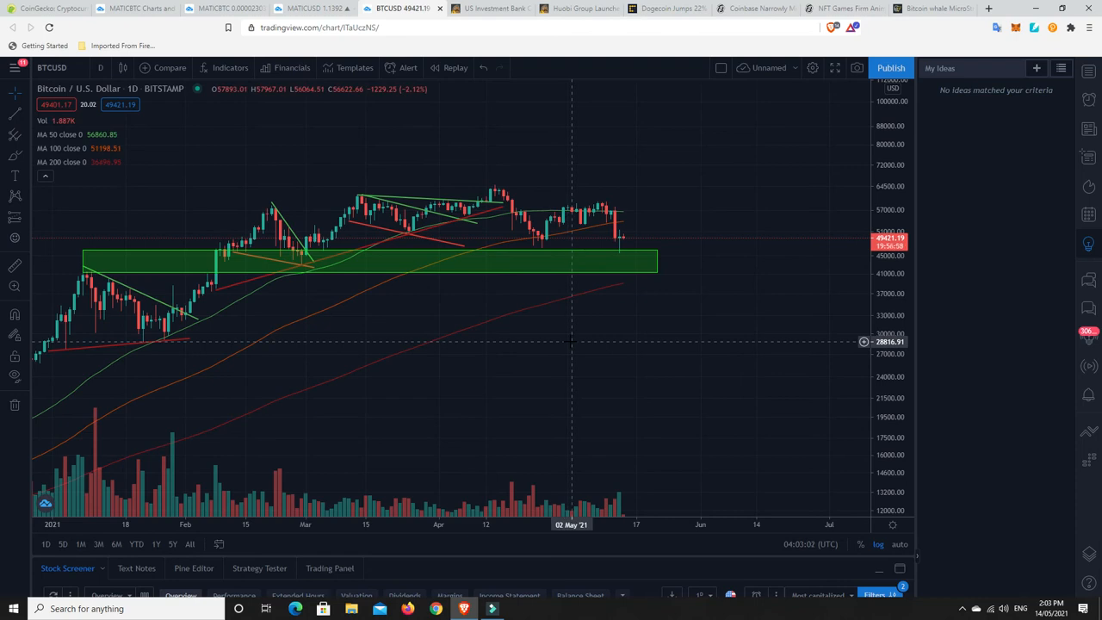
mouse_move(600, 241)
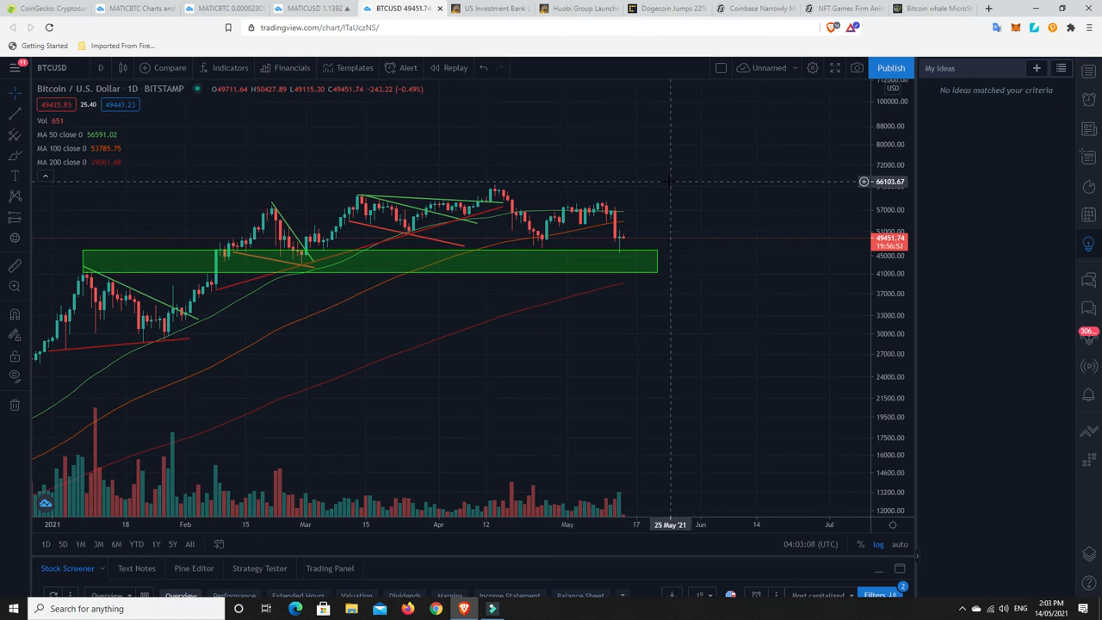
mouse_move(465, 226)
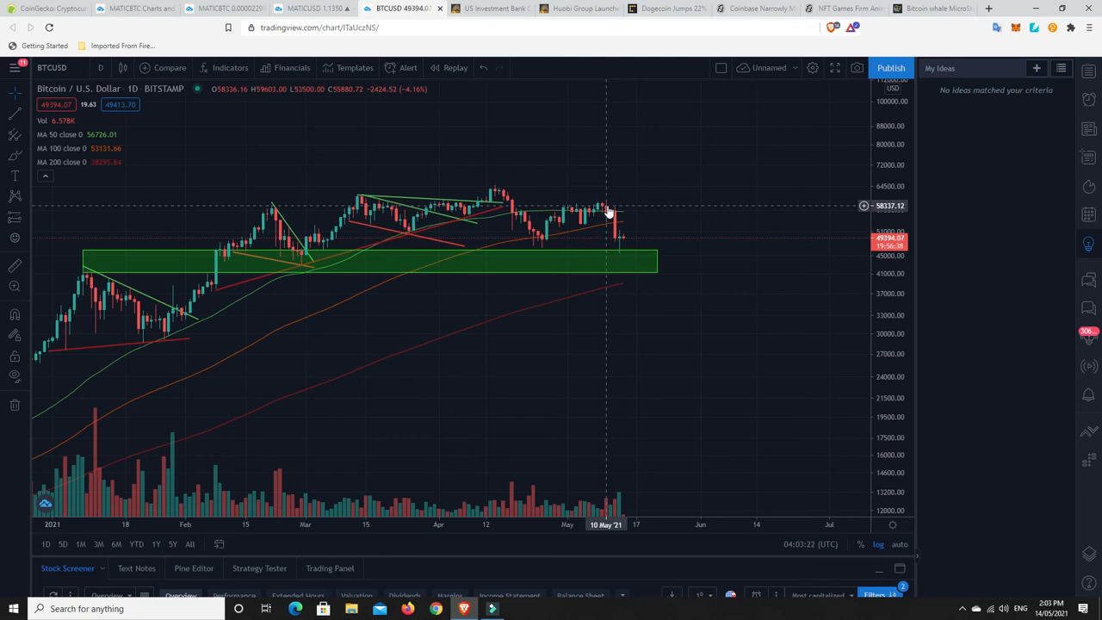
Step: Switch back to the CoinGecko coin list, still sorted by 24-hour gain with Hedera Hashgraph first
left_click(43, 10)
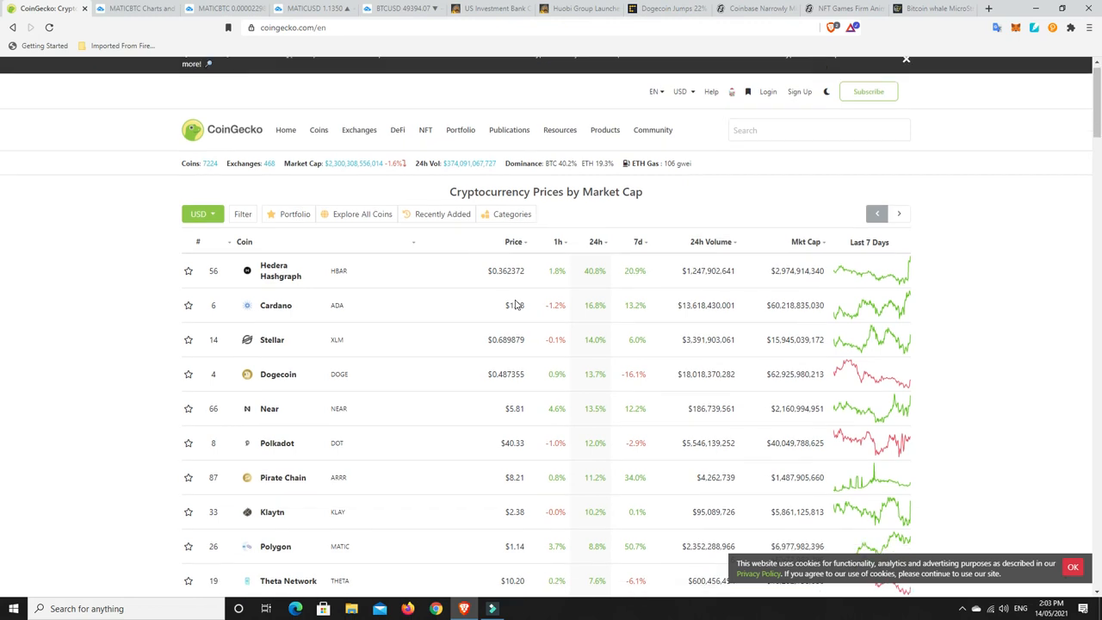
scroll("down", 3)
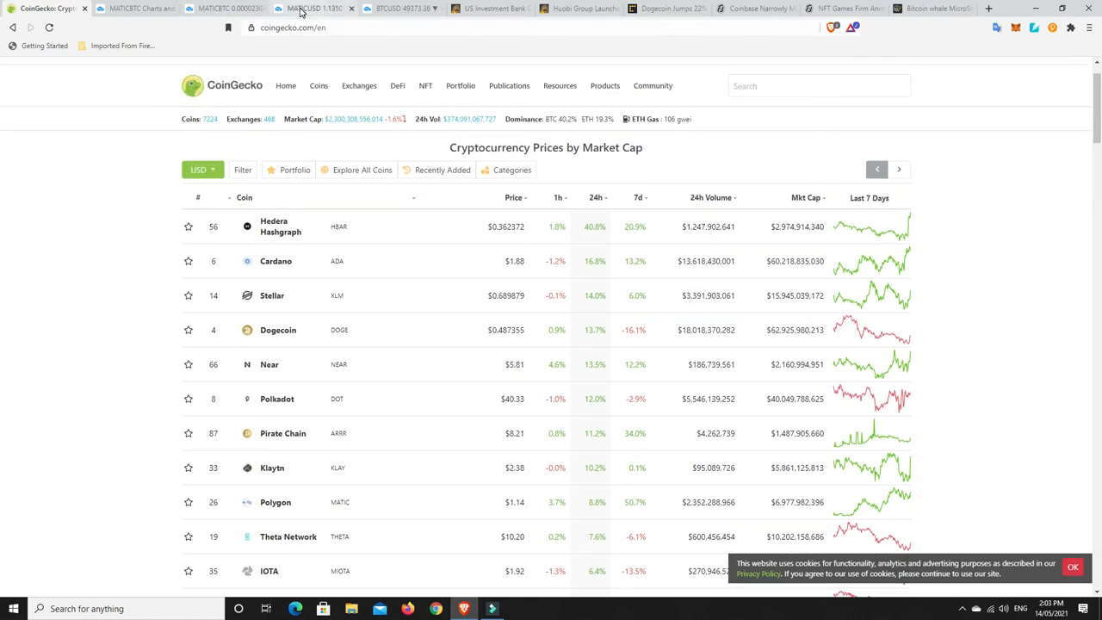
Step: Switch to the TradingView MATICUSD daily chart and dismiss the 'Your Chart Layout Was Changed' notice
left_click(325, 7)
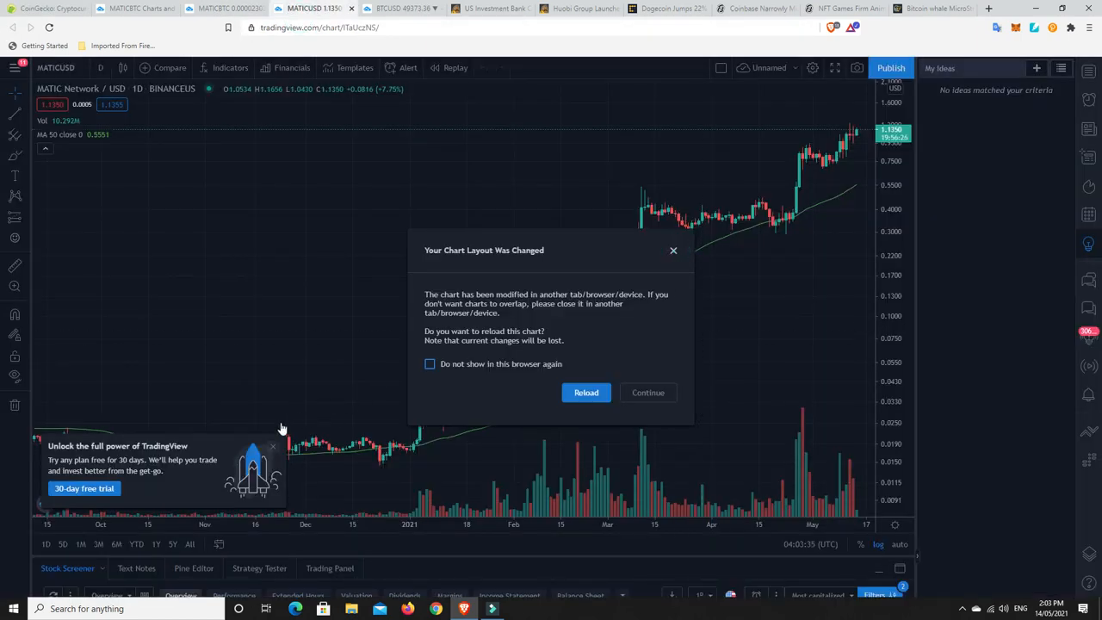
left_click(647, 392)
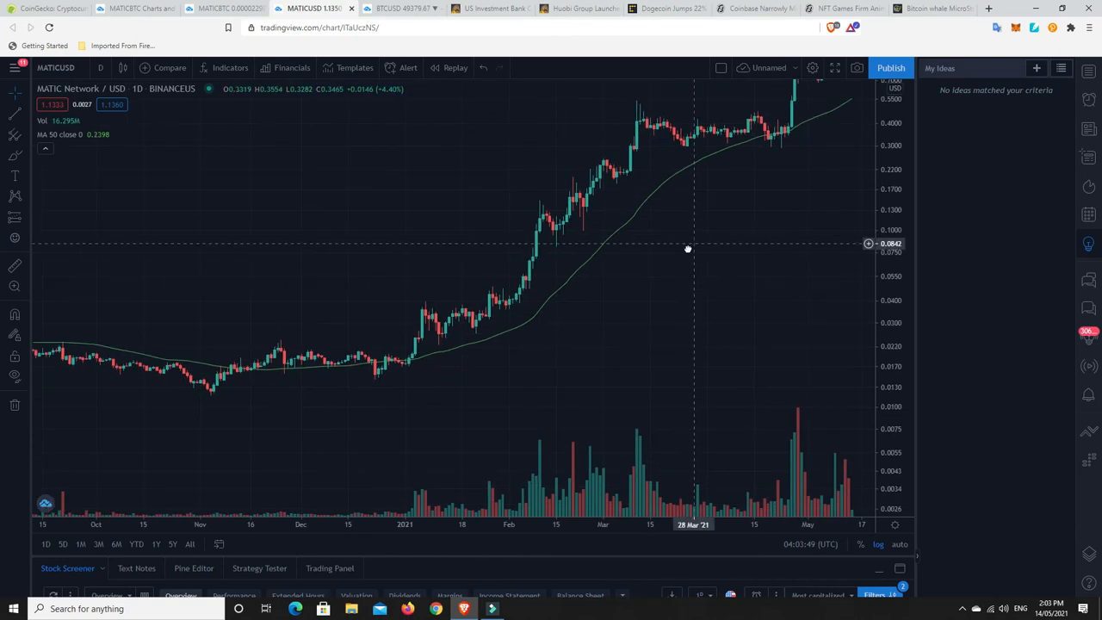
mouse_move(561, 227)
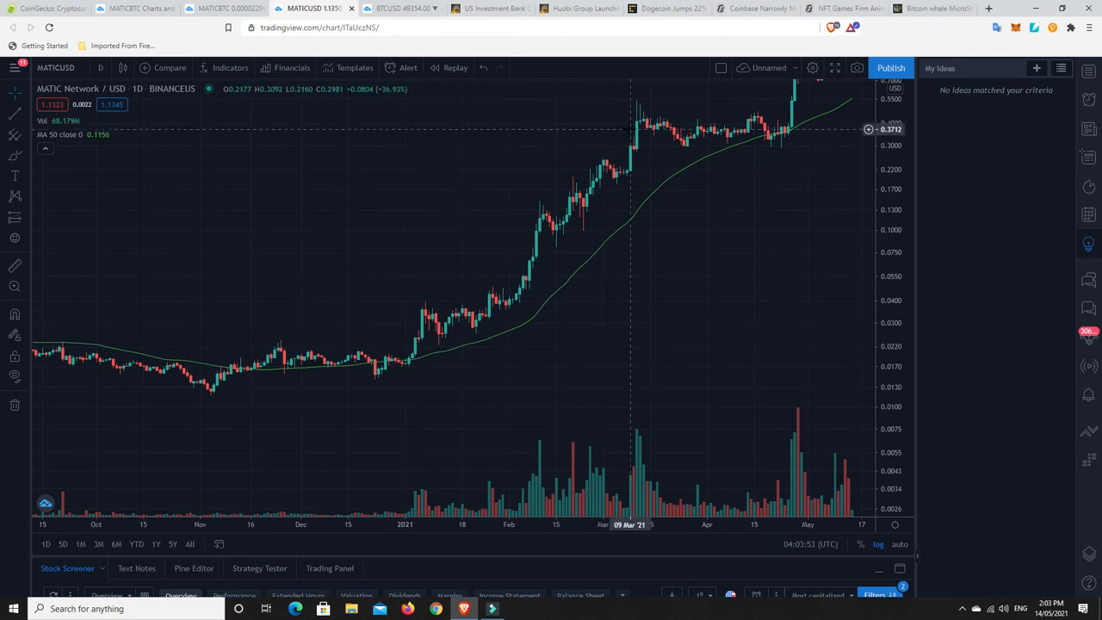
mouse_move(777, 138)
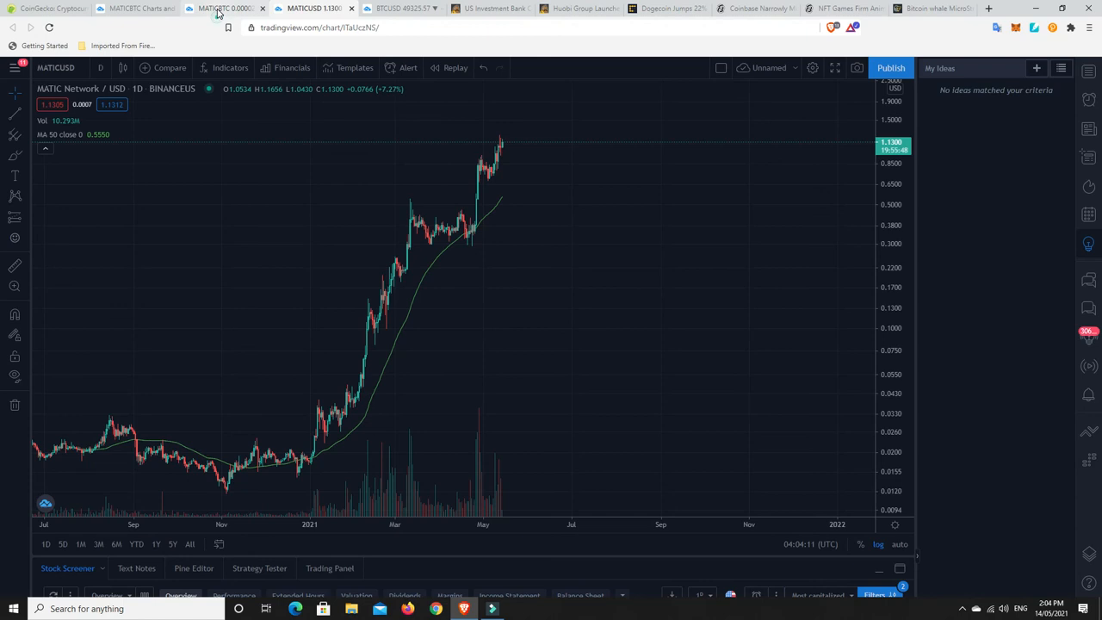
Step: Switch to the MATICBTC daily chart, dismiss the free-trial promotion, and pan toward recent candles
left_click(220, 10)
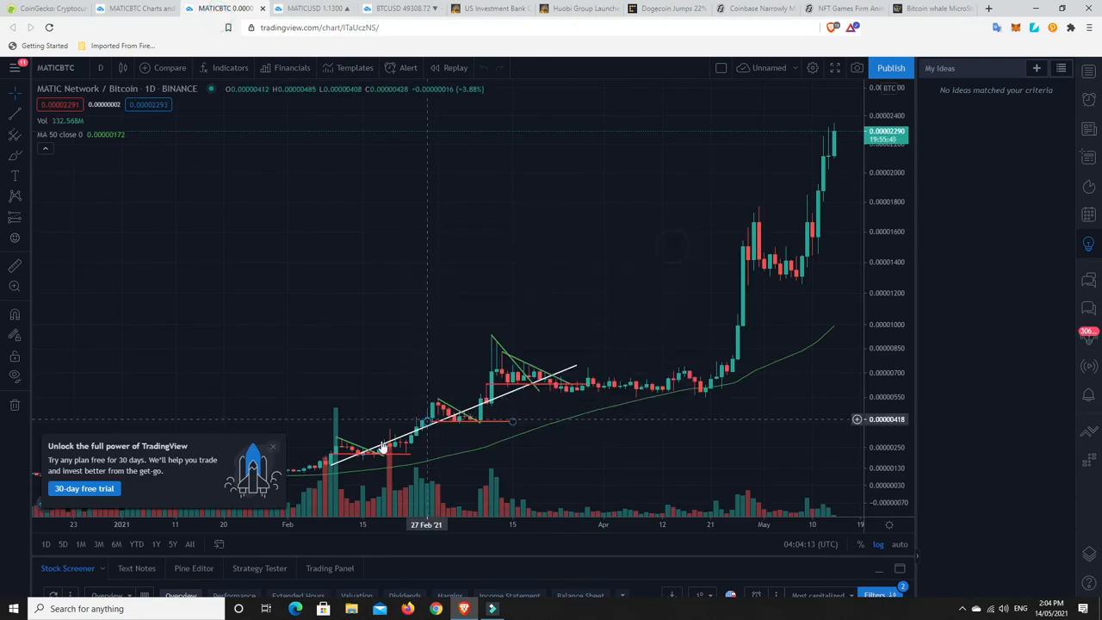
left_click(272, 446)
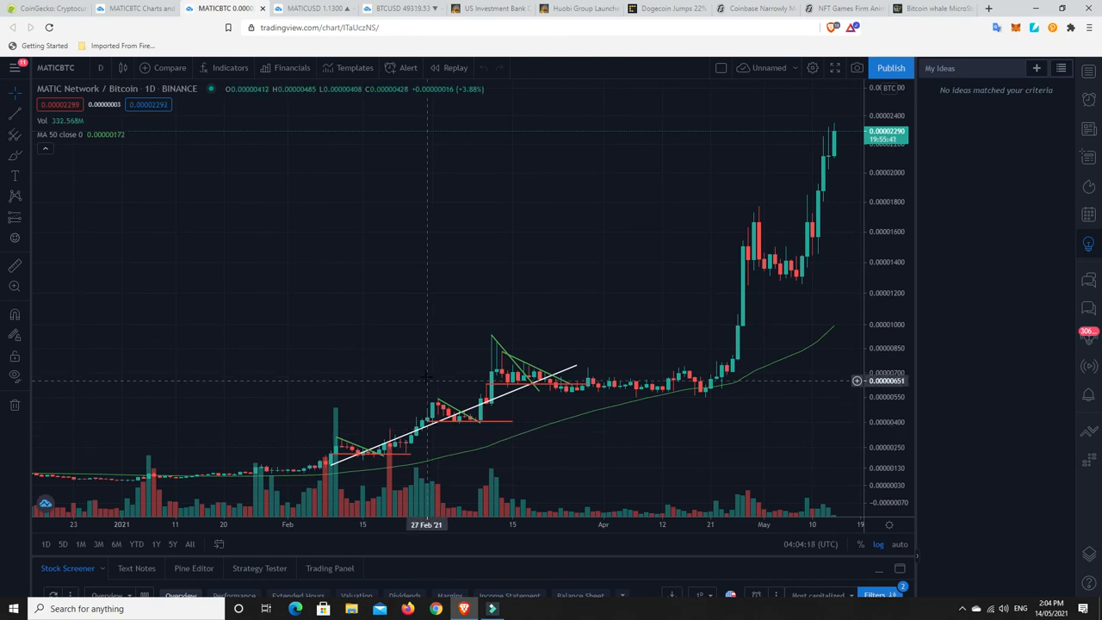
mouse_move(491, 347)
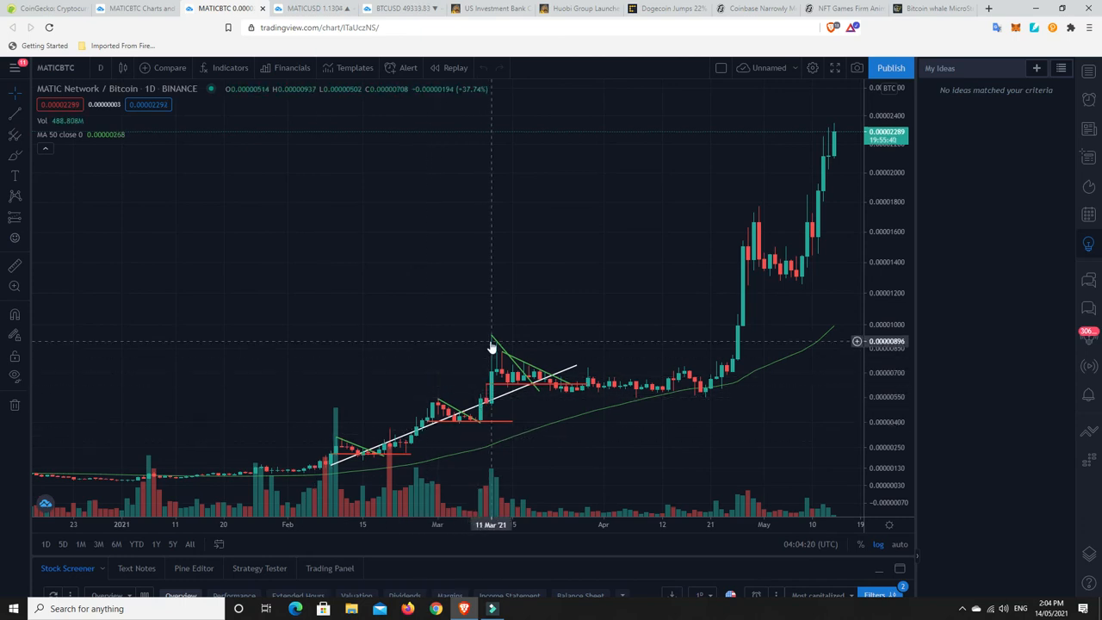
left_click_drag(491, 345, 417, 387)
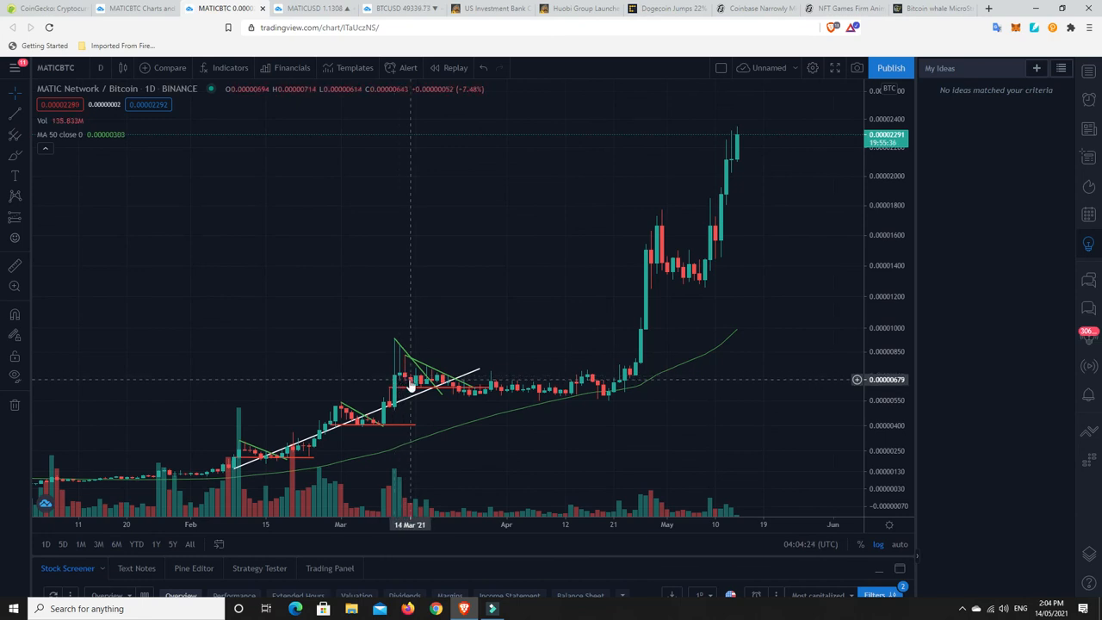
mouse_move(440, 387)
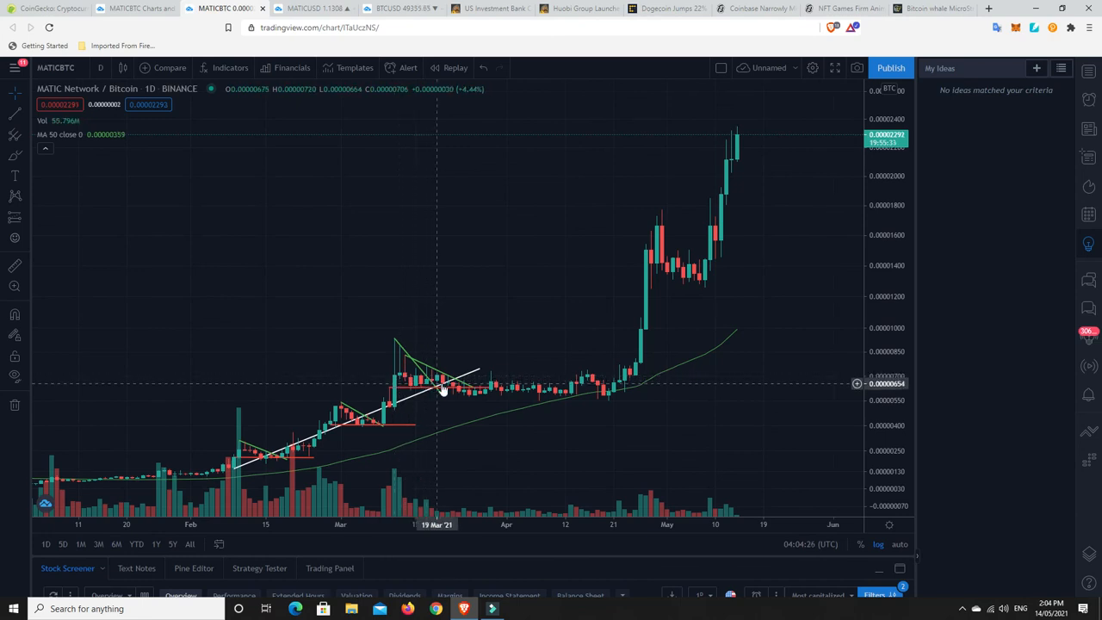
mouse_move(539, 391)
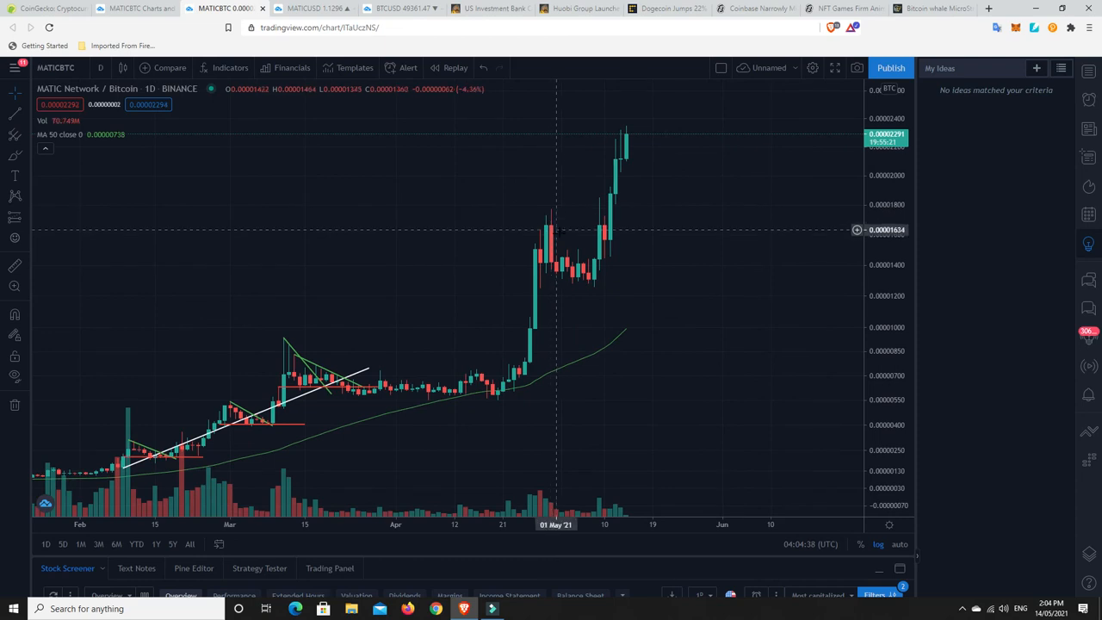
mouse_move(627, 138)
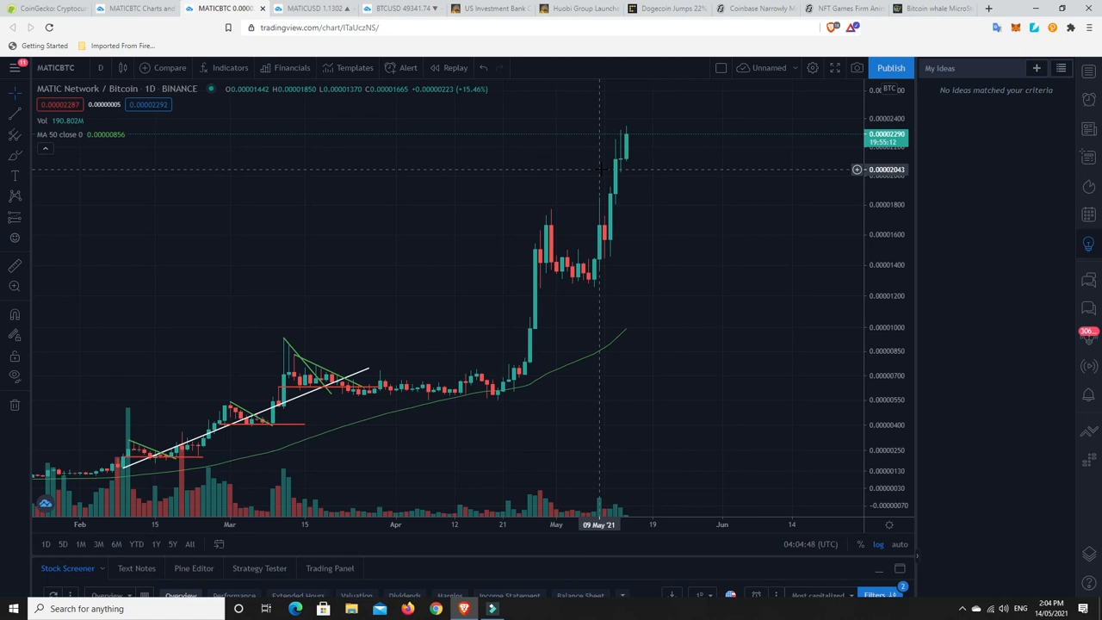
mouse_move(609, 203)
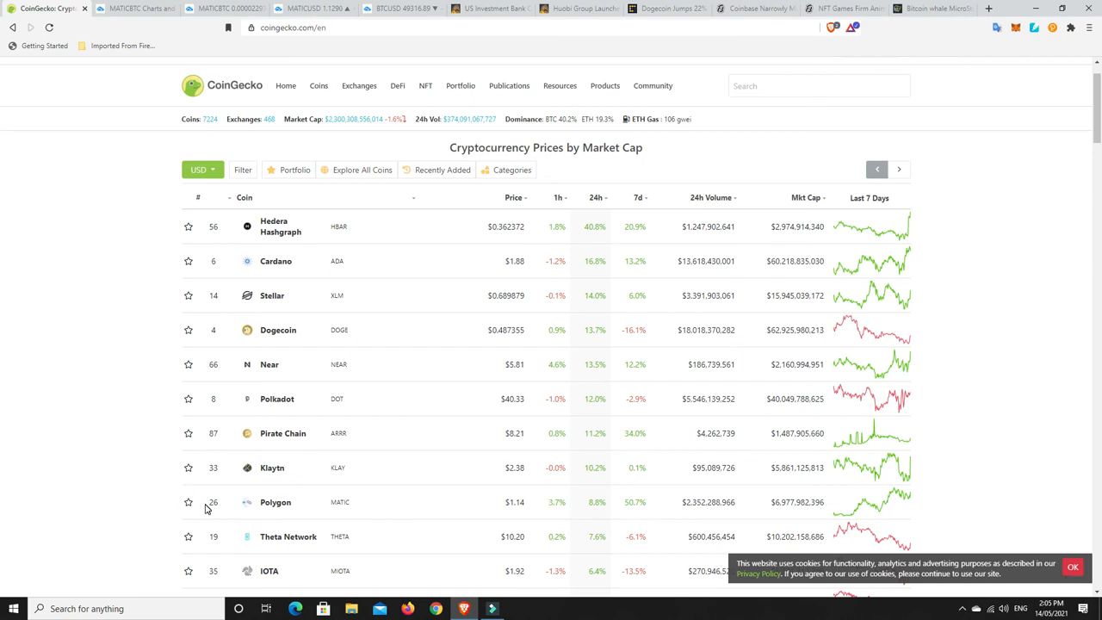
mouse_move(458, 505)
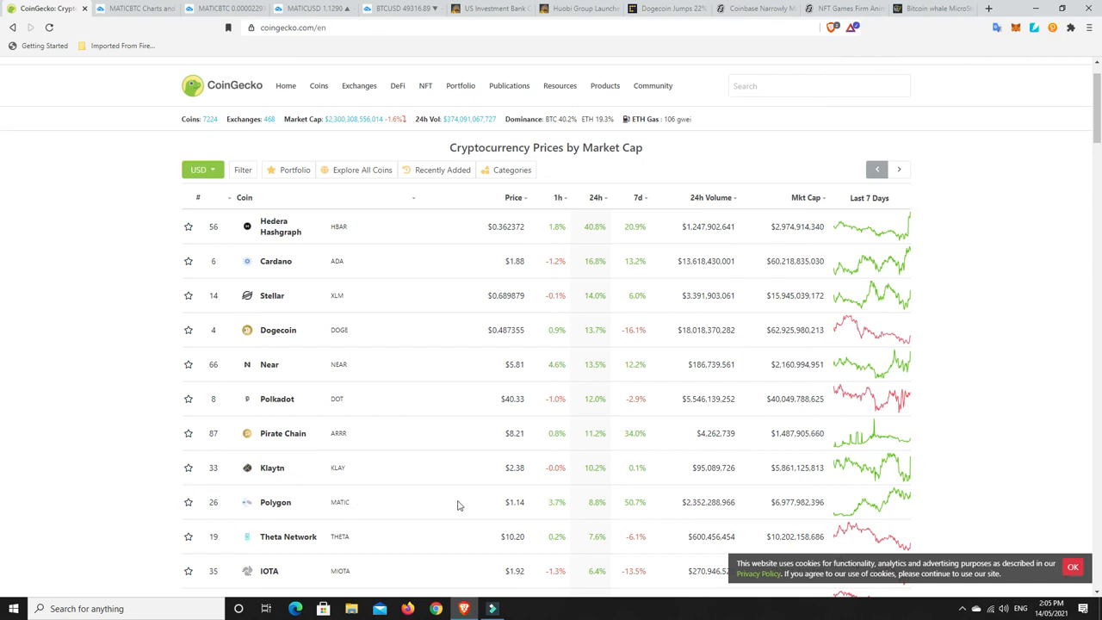
mouse_move(517, 508)
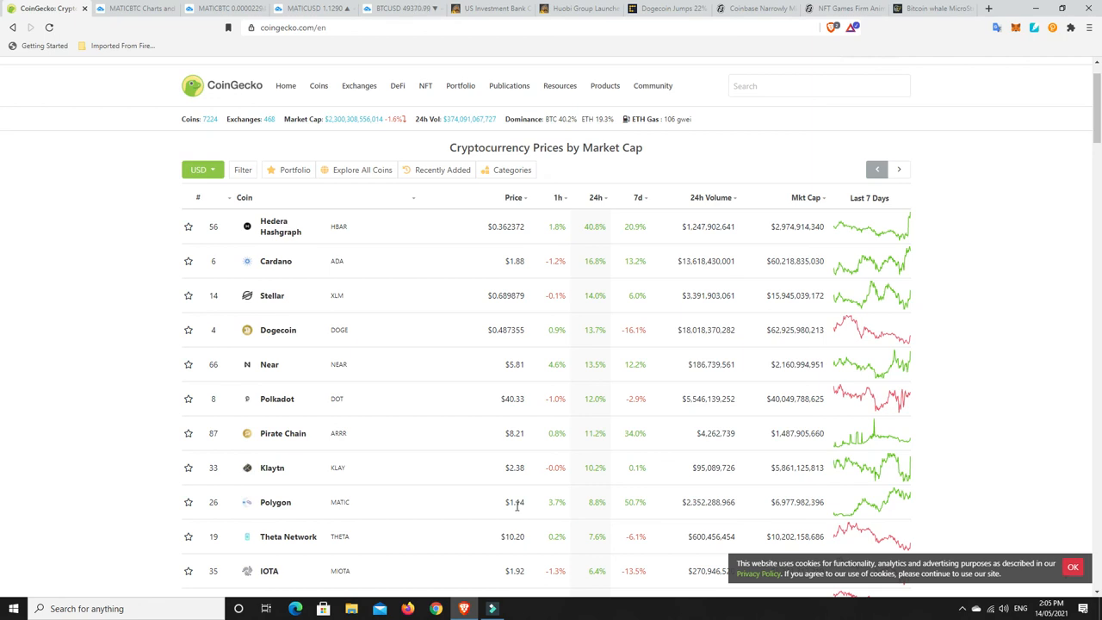
mouse_move(505, 504)
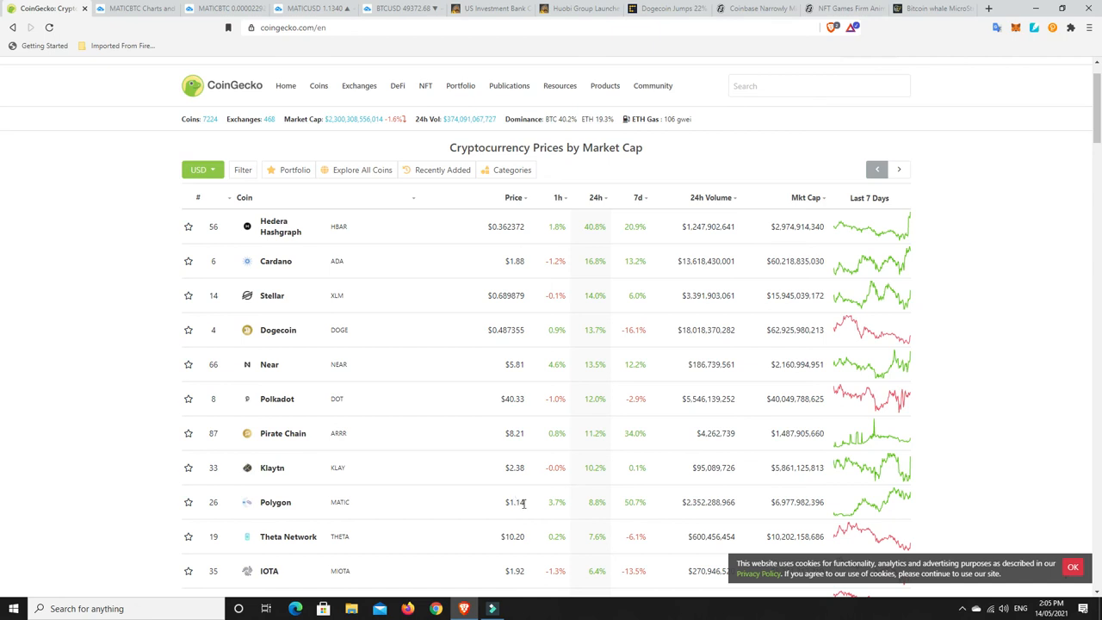
mouse_move(138, 420)
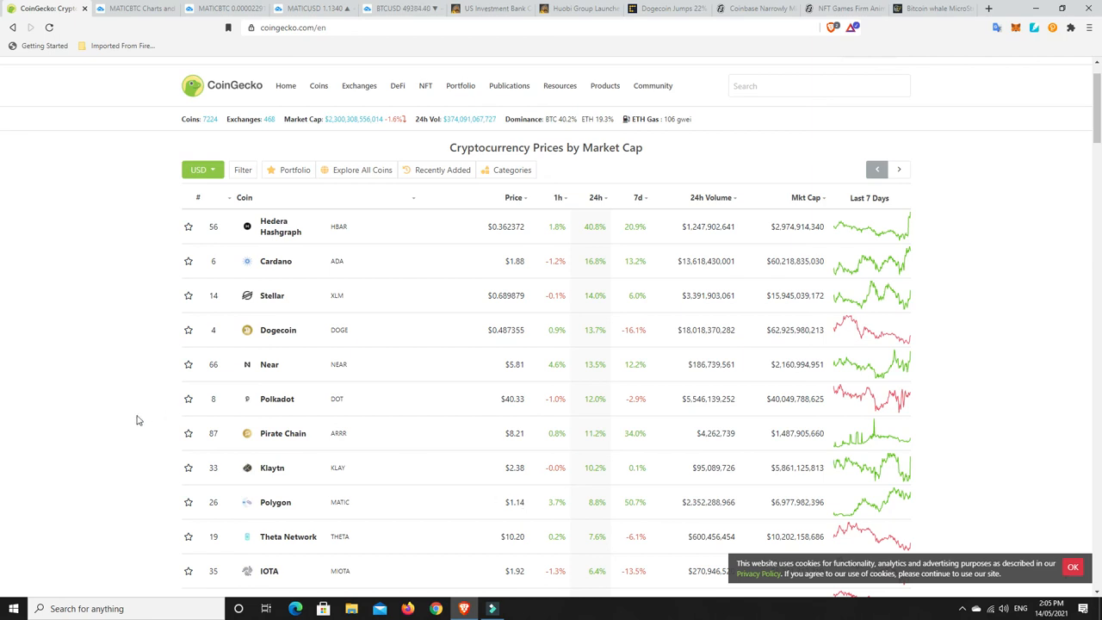
mouse_move(267, 510)
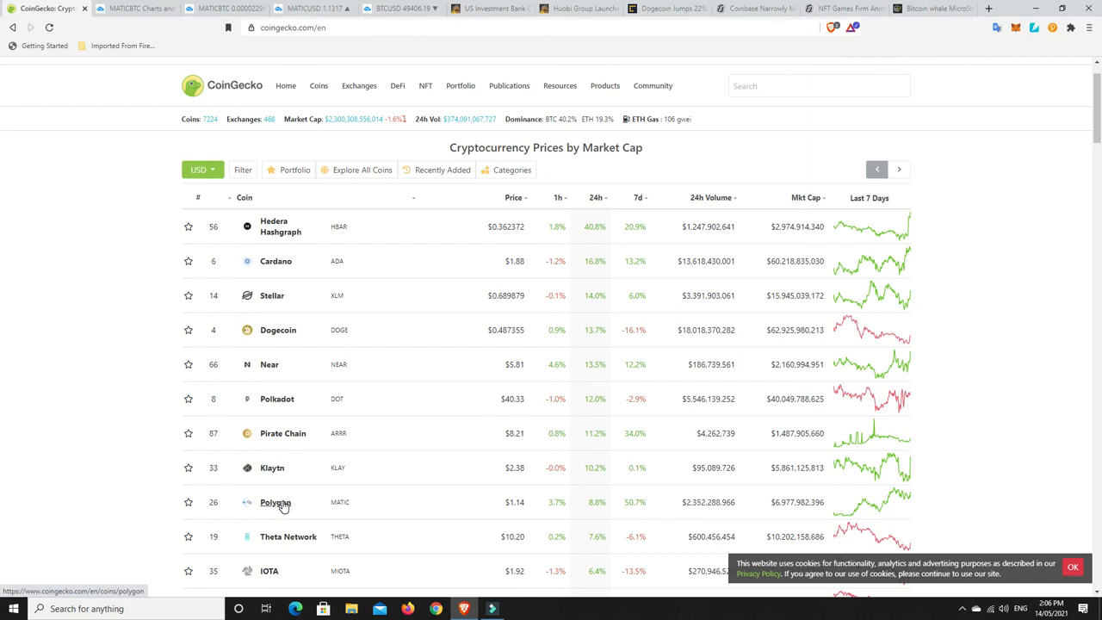
mouse_move(475, 364)
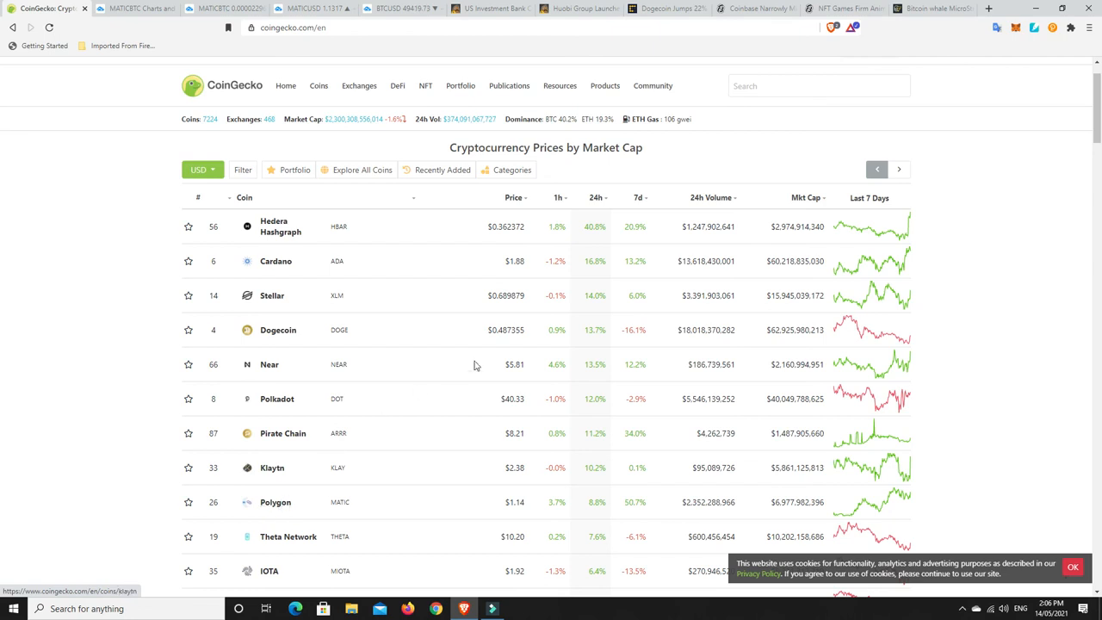
mouse_move(275, 269)
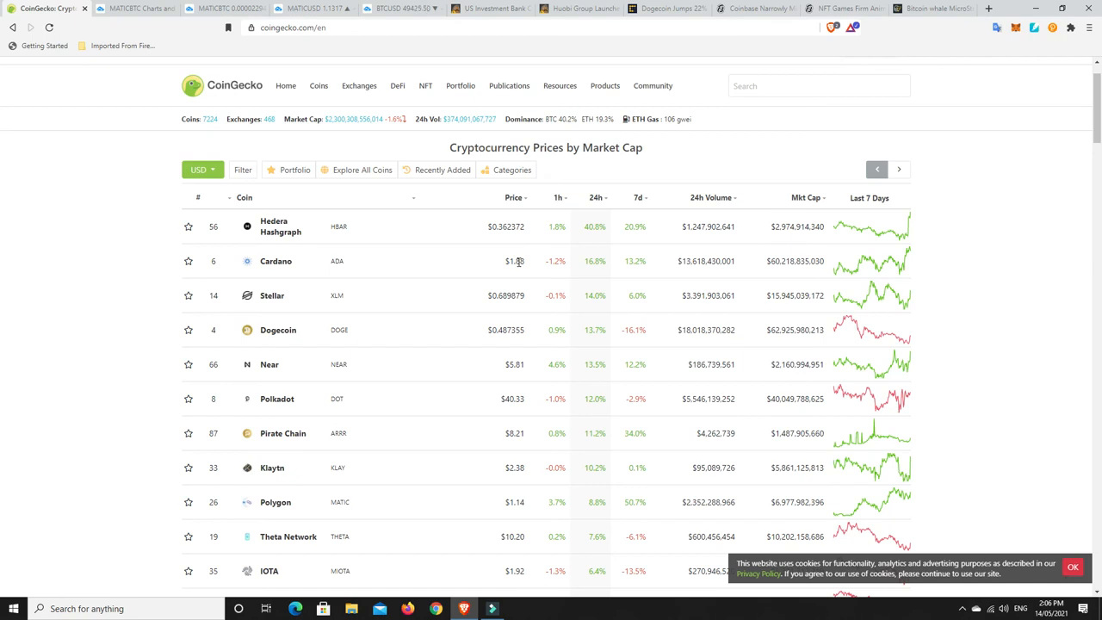
mouse_move(255, 268)
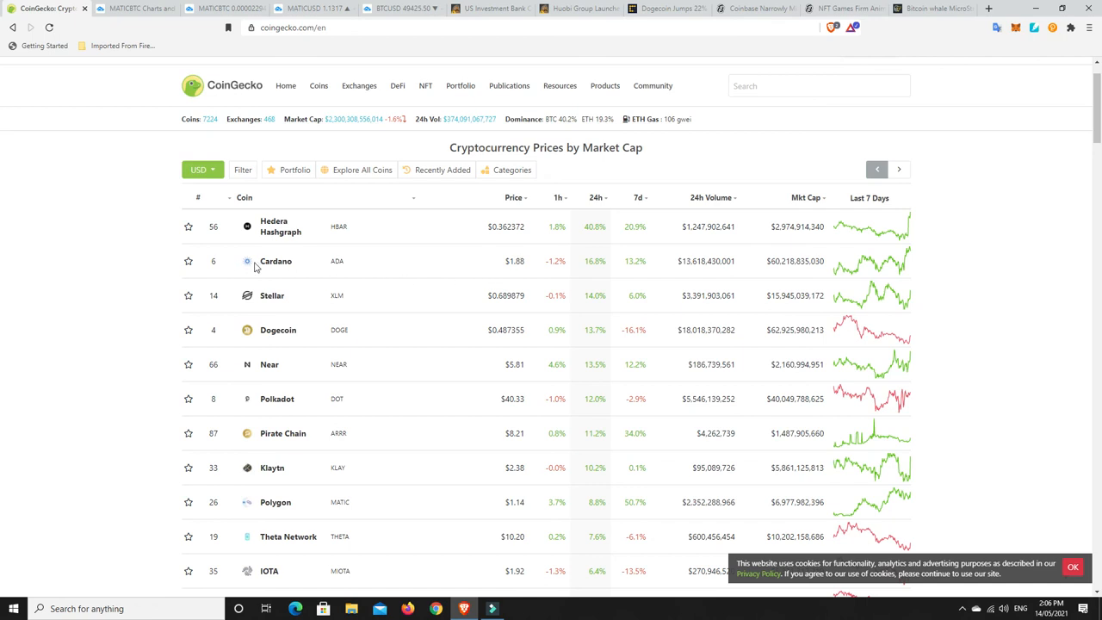
mouse_move(270, 270)
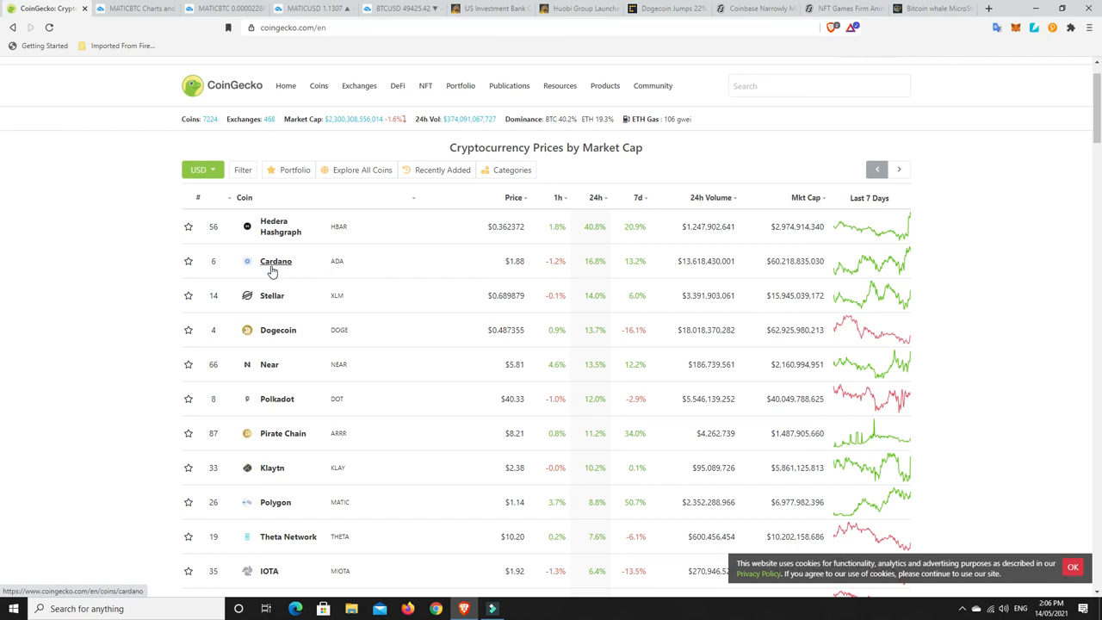
mouse_move(586, 284)
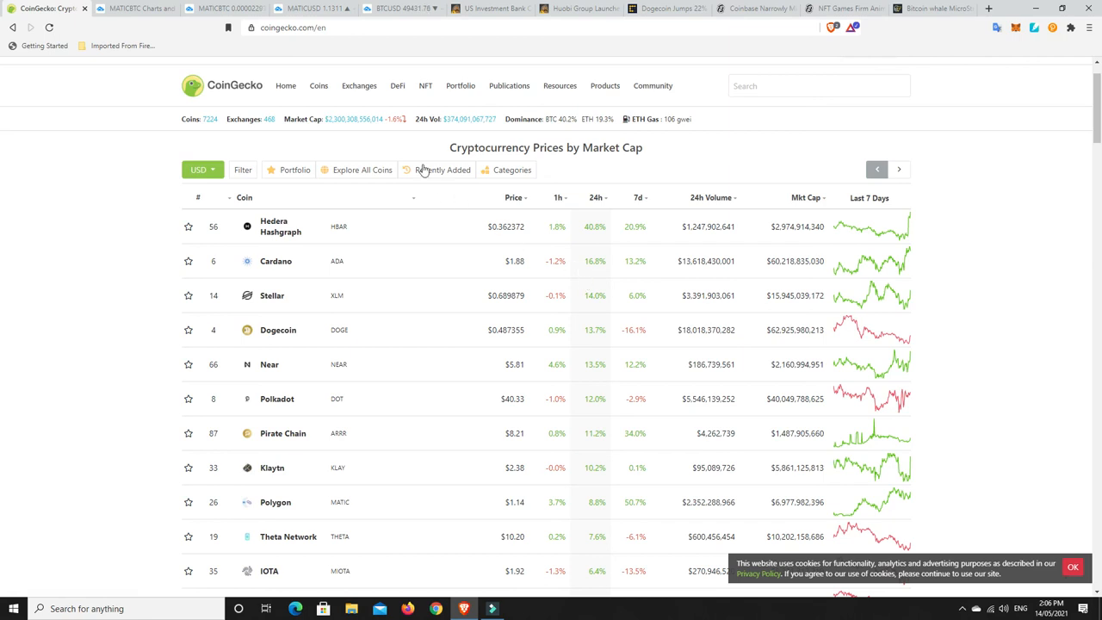
mouse_move(413, 127)
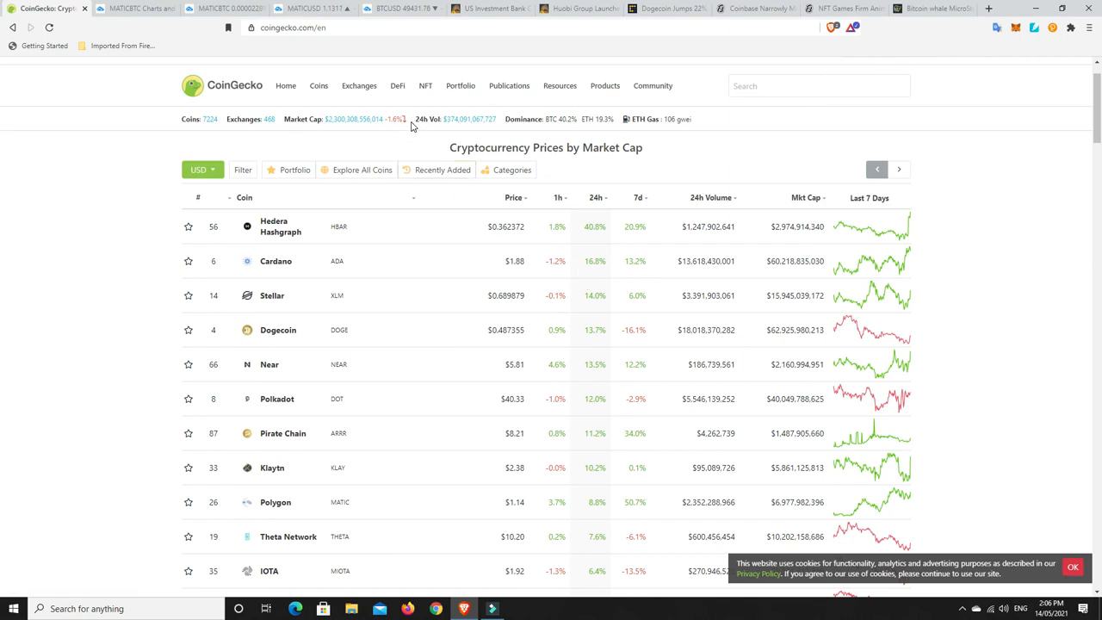